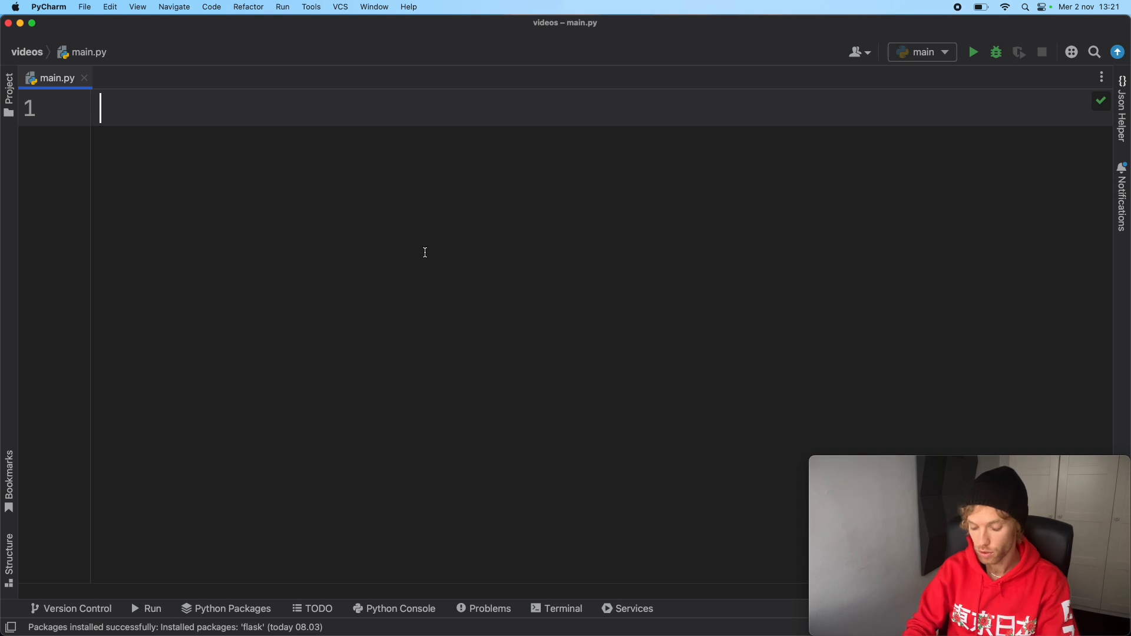
- Define float variables a = 0.1 and b = 0.2 in main.py
{"action": "type", "text": "a: float"}
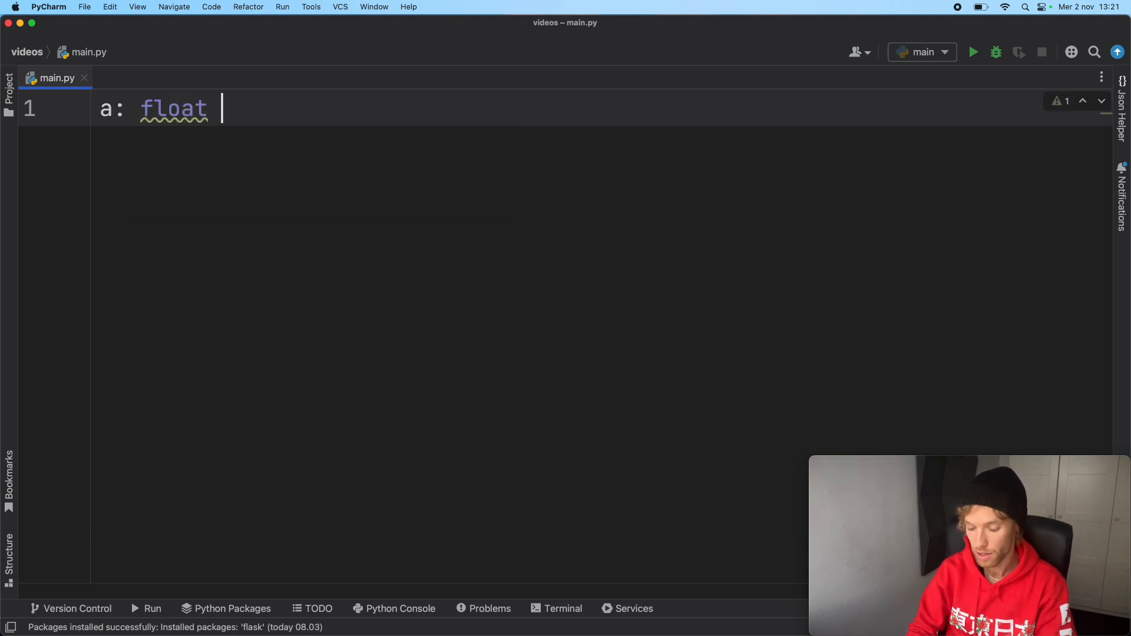
{"action": "type", "text": "= 0.1"}
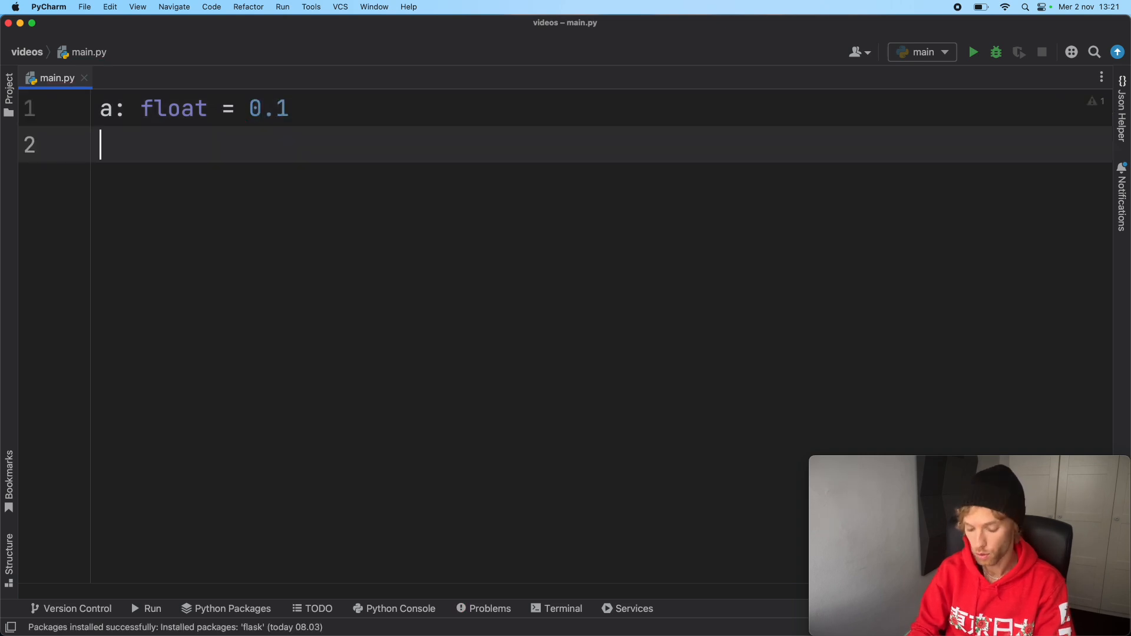
{"action": "type", "text": "b:"}
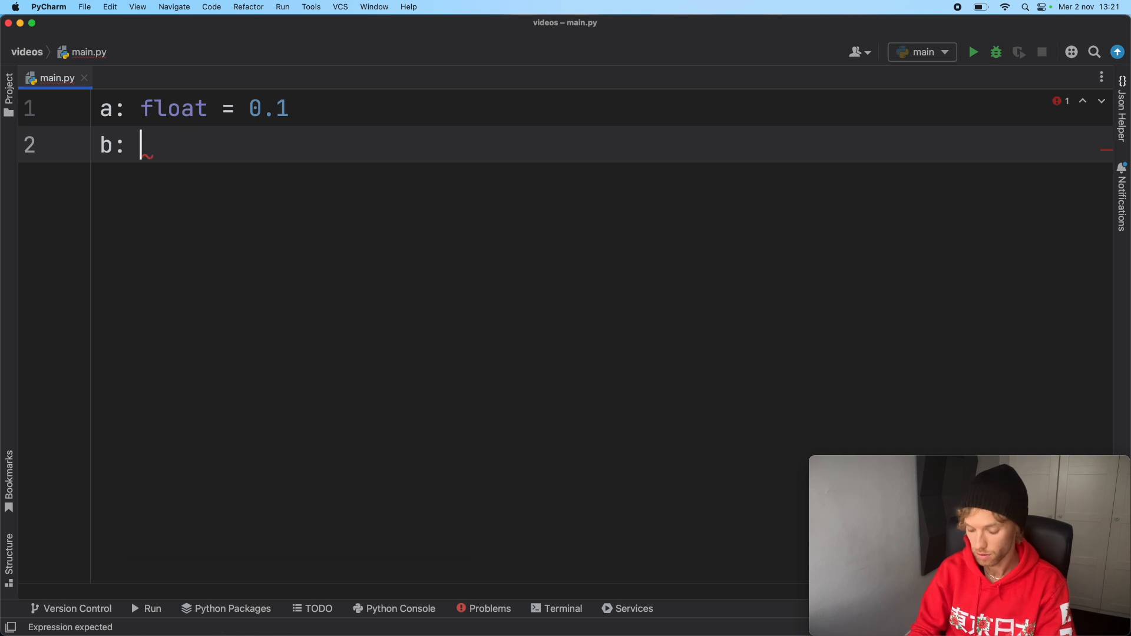
{"action": "type", "text": "float = 0."}
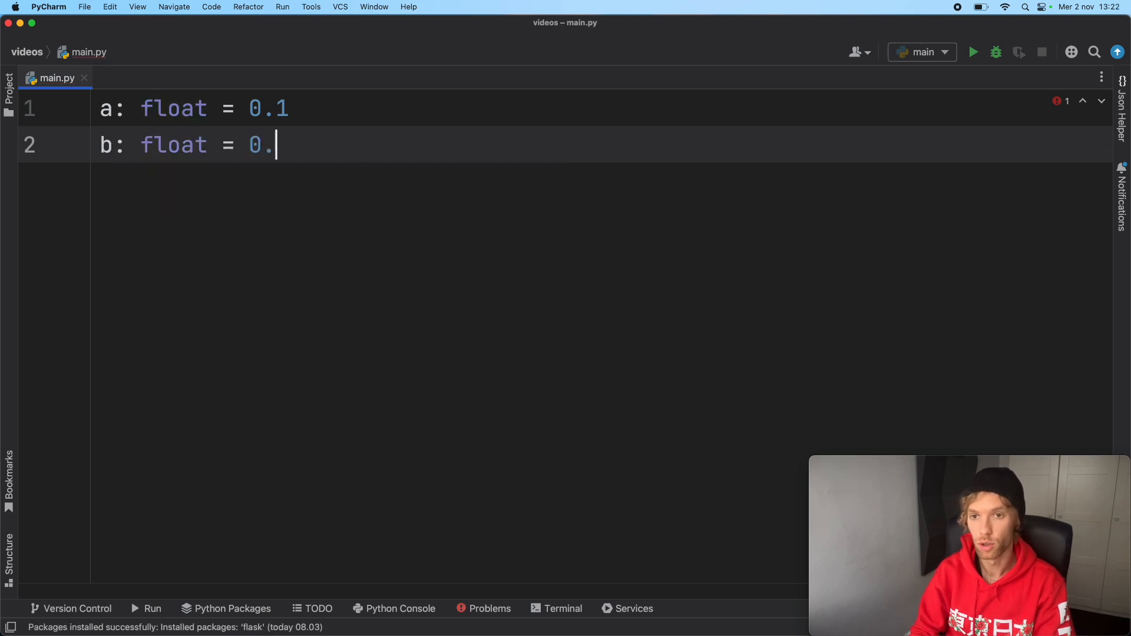
{"action": "type", "text": "2"}
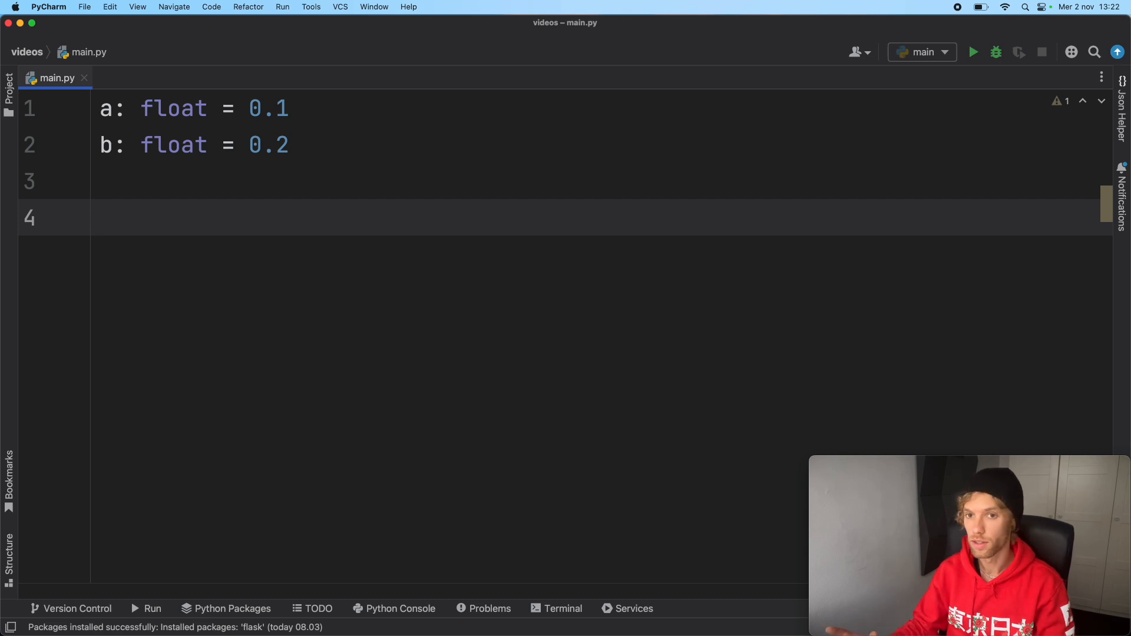
- Add a print(a + b) line to output their sum
{"action": "type", "text": "print()"}
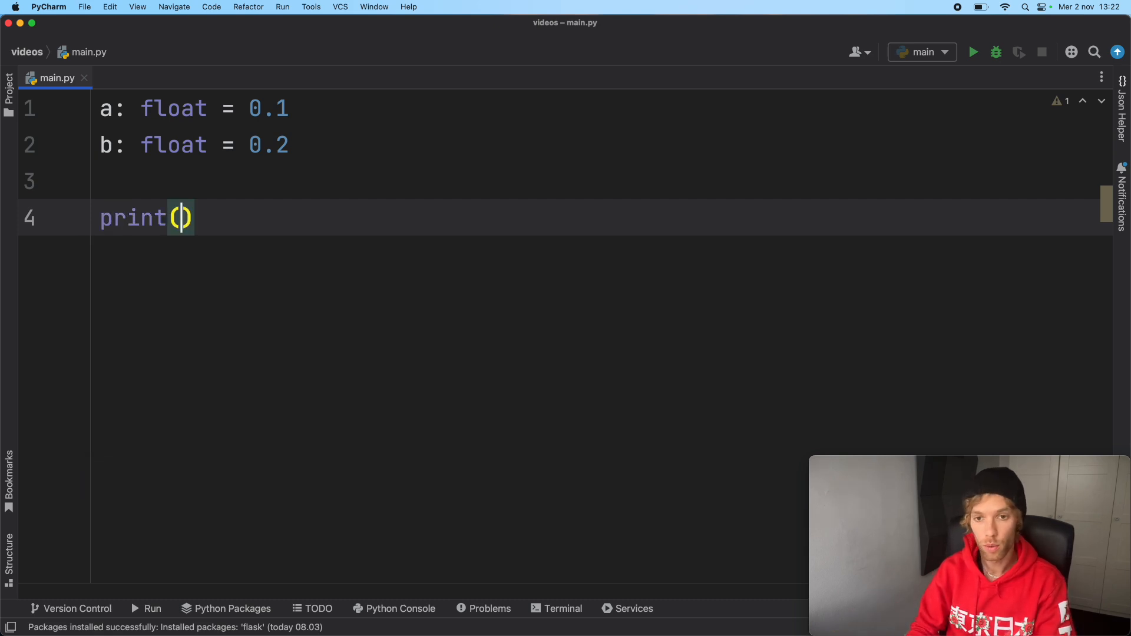
{"action": "type", "text": "a+b"}
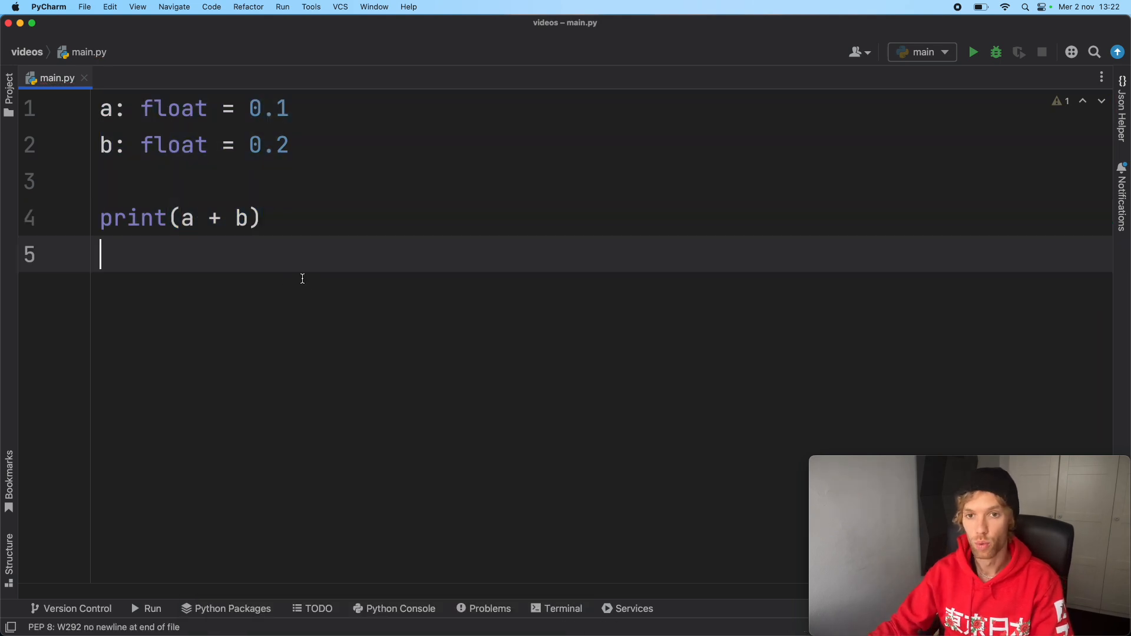
- Run the script to see the sum, then add c: float = 0.3
{"action": "left_click", "coordinate": [972, 51]}
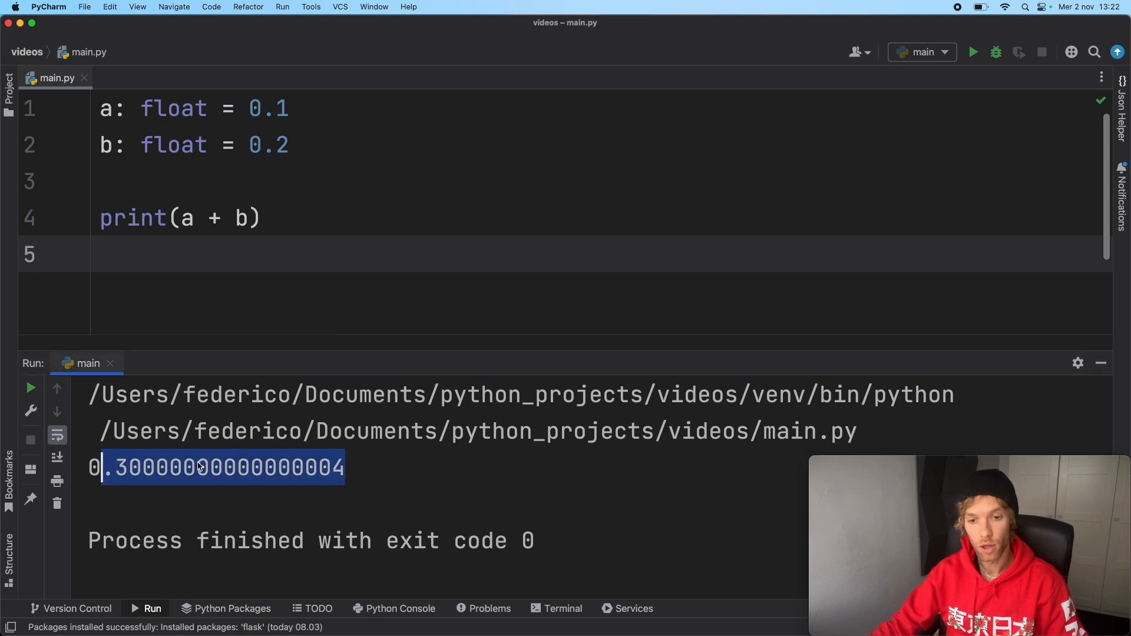
{"action": "mouse_move", "coordinate": [554, 467]}
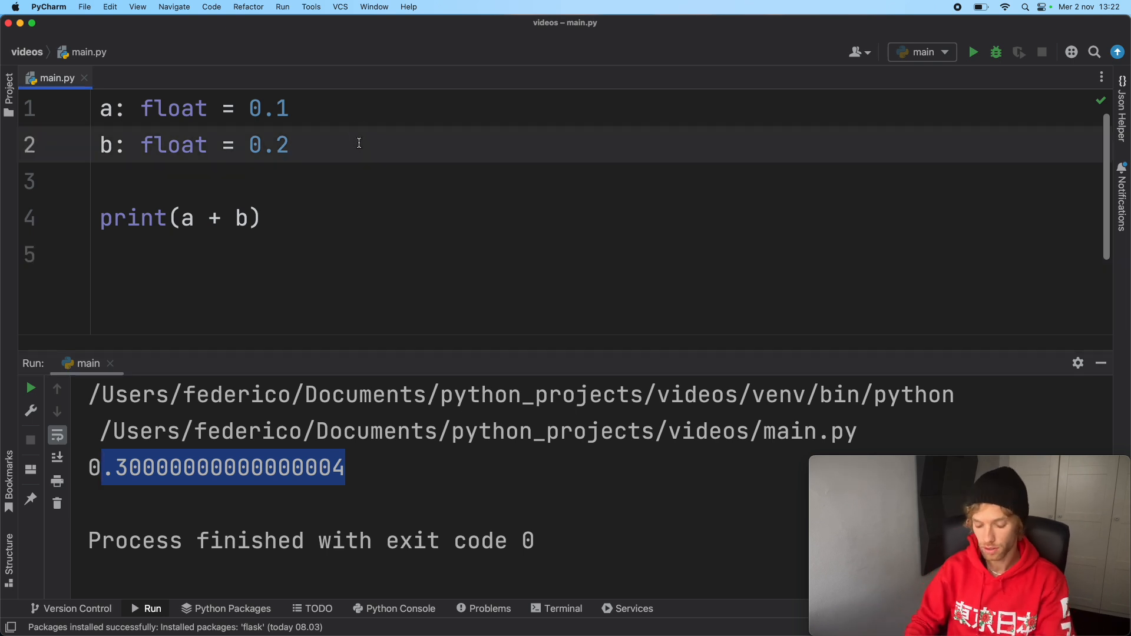
{"action": "type", "text": "c: float = 0"}
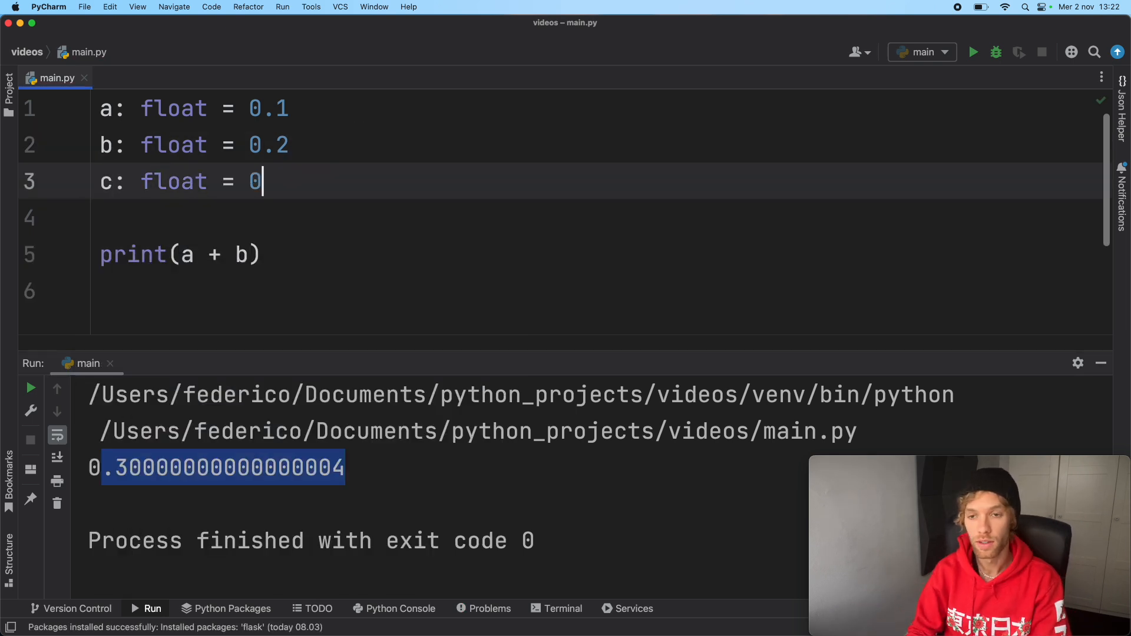
{"action": "type", "text": "3"}
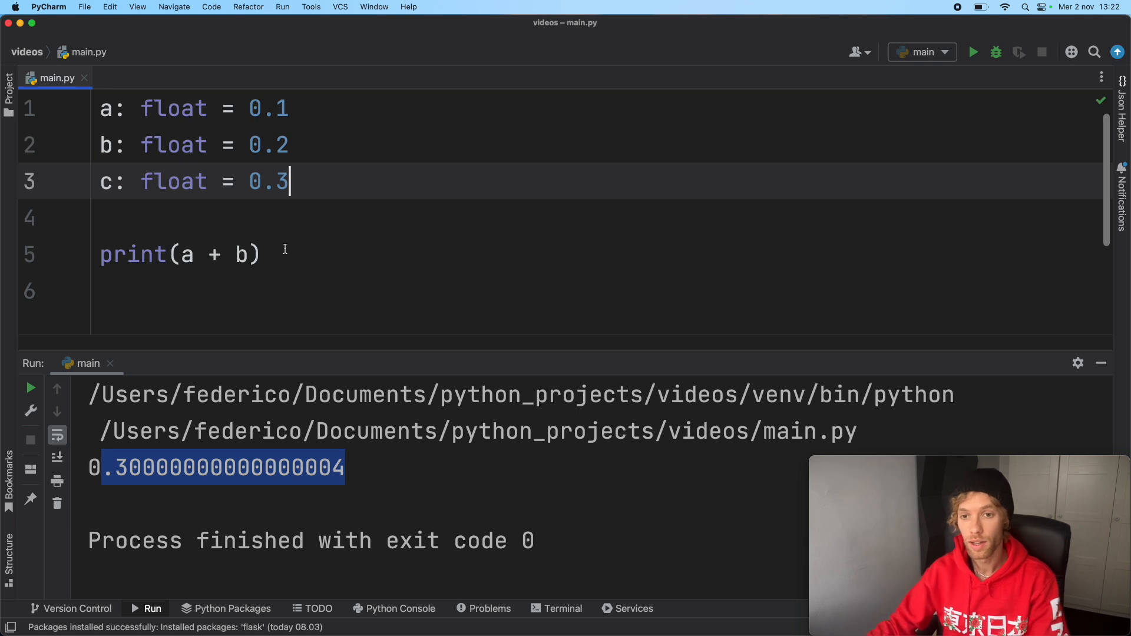
- Change the print to (a + b) == c and run it, outputting False
{"action": "left_click", "coordinate": [253, 254]}
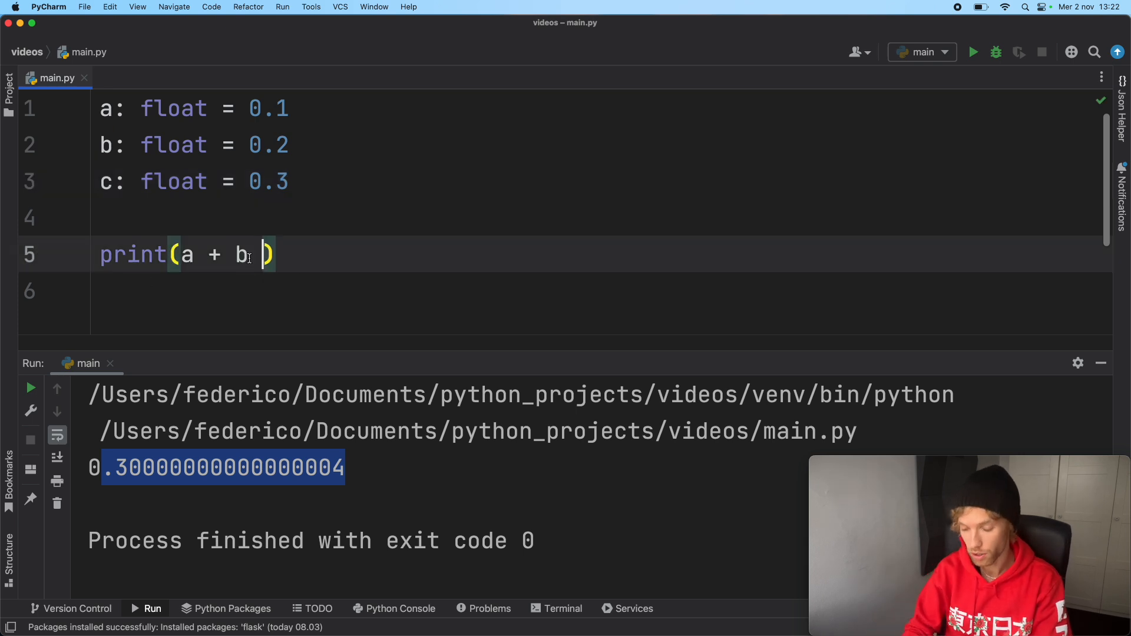
{"action": "type", "text": "=="}
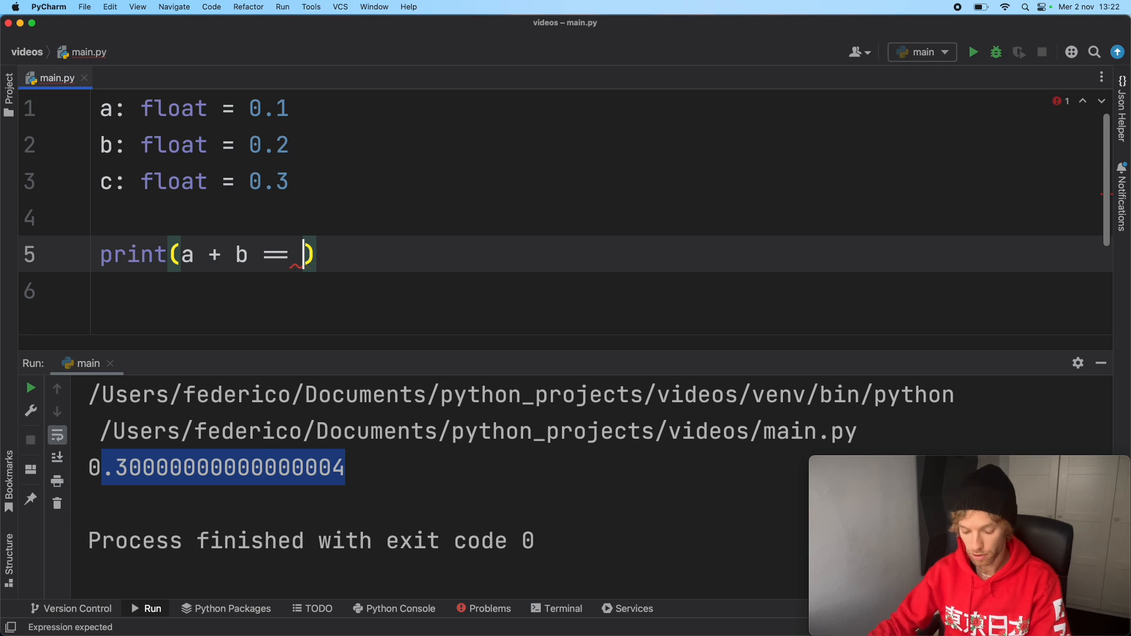
{"action": "type", "text": "c"}
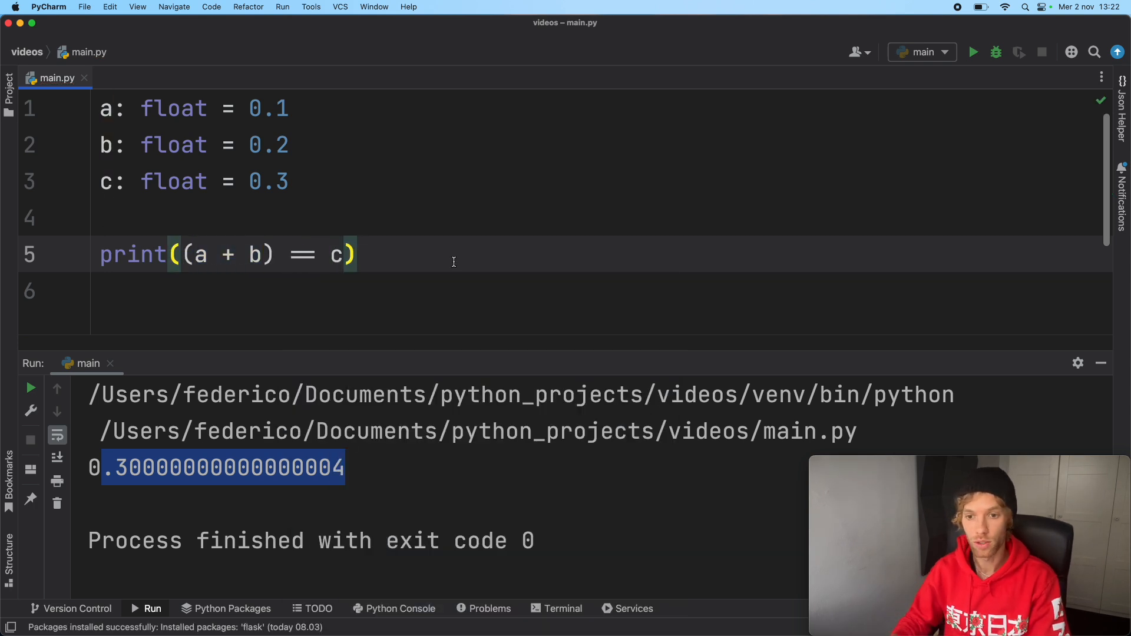
{"action": "left_click", "coordinate": [973, 51]}
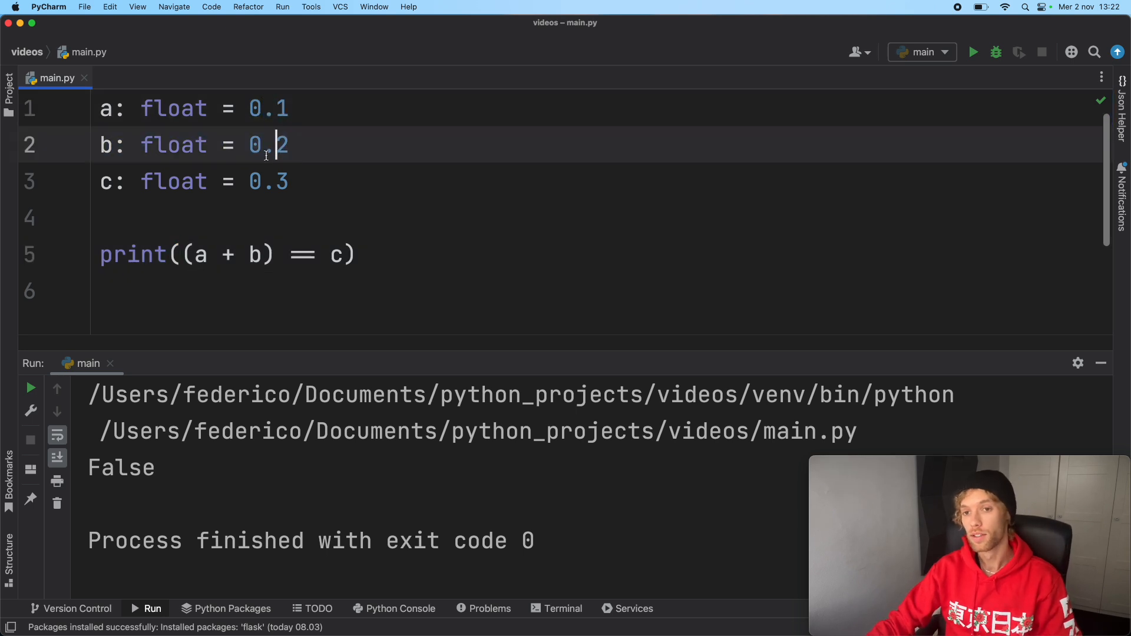
- Print a + b next to c and inspect 0.30000000000000004 versus 0.3 in the output
{"action": "double_click", "coordinate": [268, 180]}
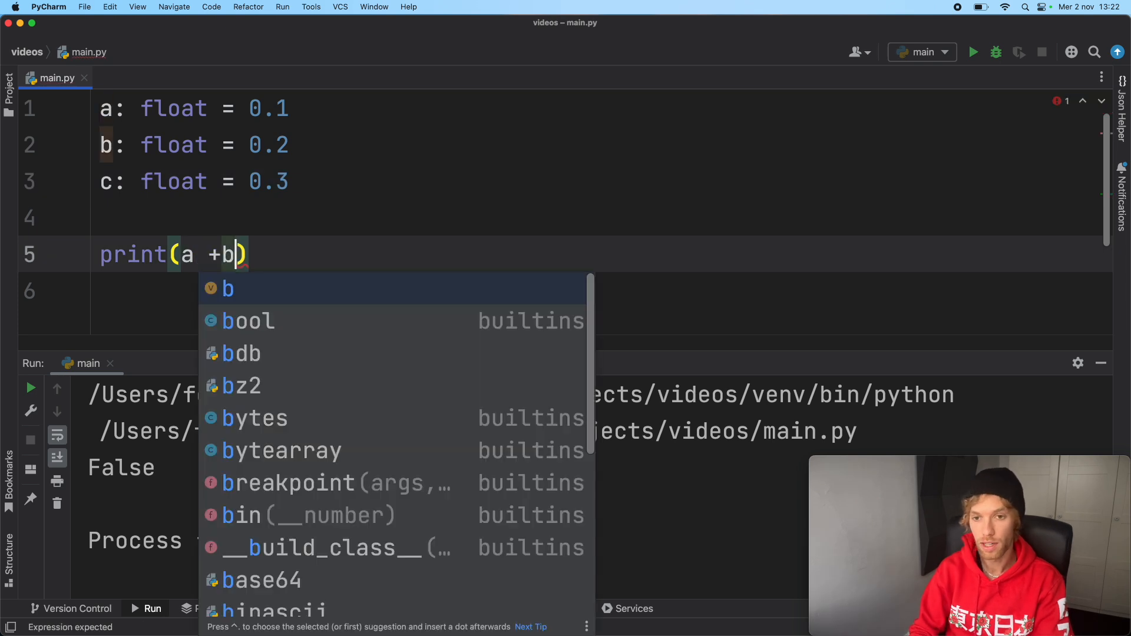
{"action": "type", "text": ", c"}
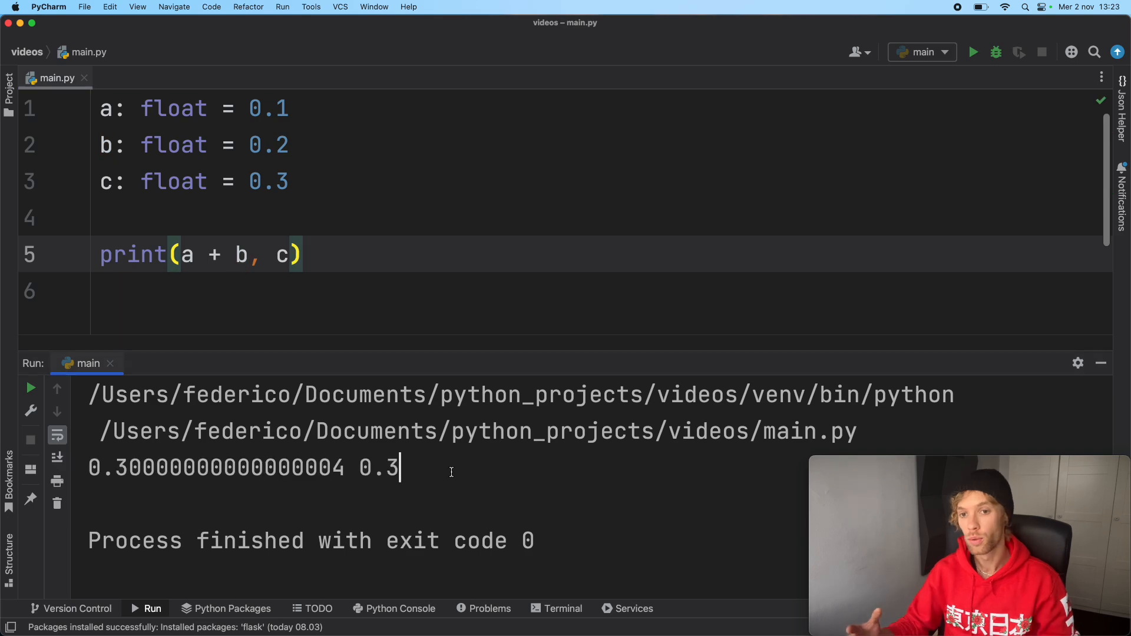
{"action": "double_click", "coordinate": [374, 467]}
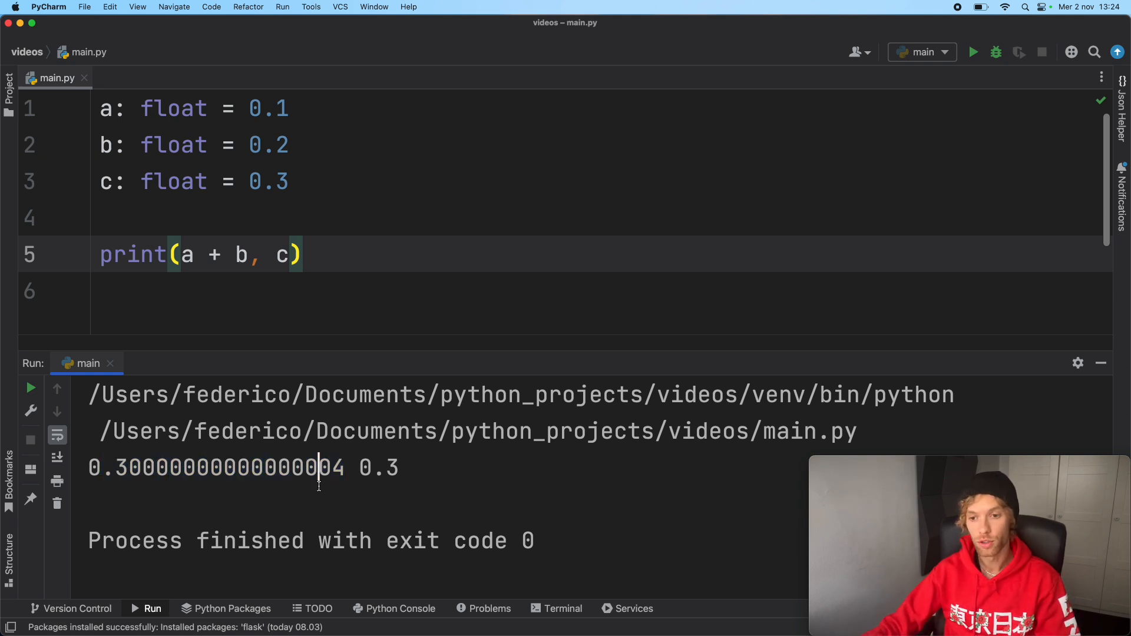
{"action": "double_click", "coordinate": [216, 467]}
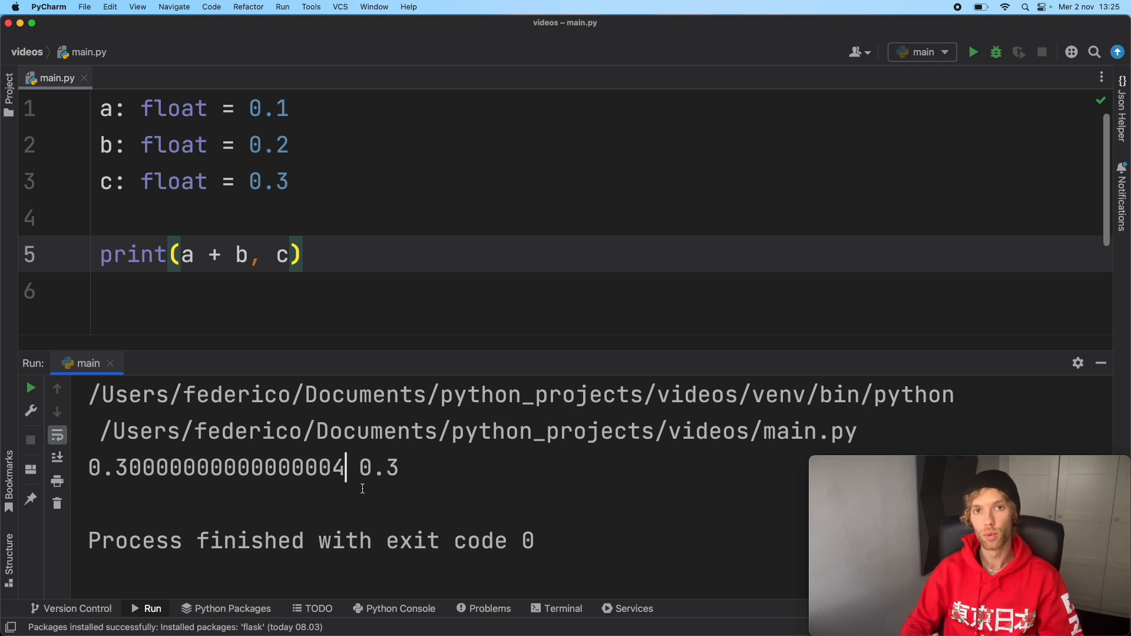
{"action": "mouse_move", "coordinate": [511, 388]}
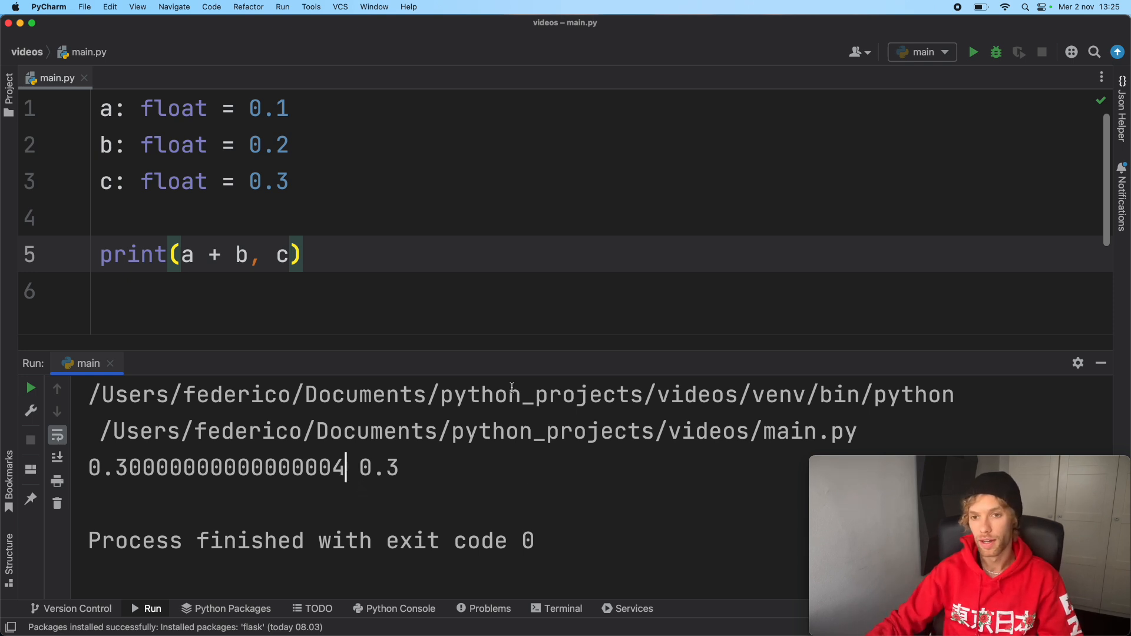
- Replace the print line with a compare_floats header taking a: float and b: float
{"action": "left_click", "coordinate": [1099, 362]}
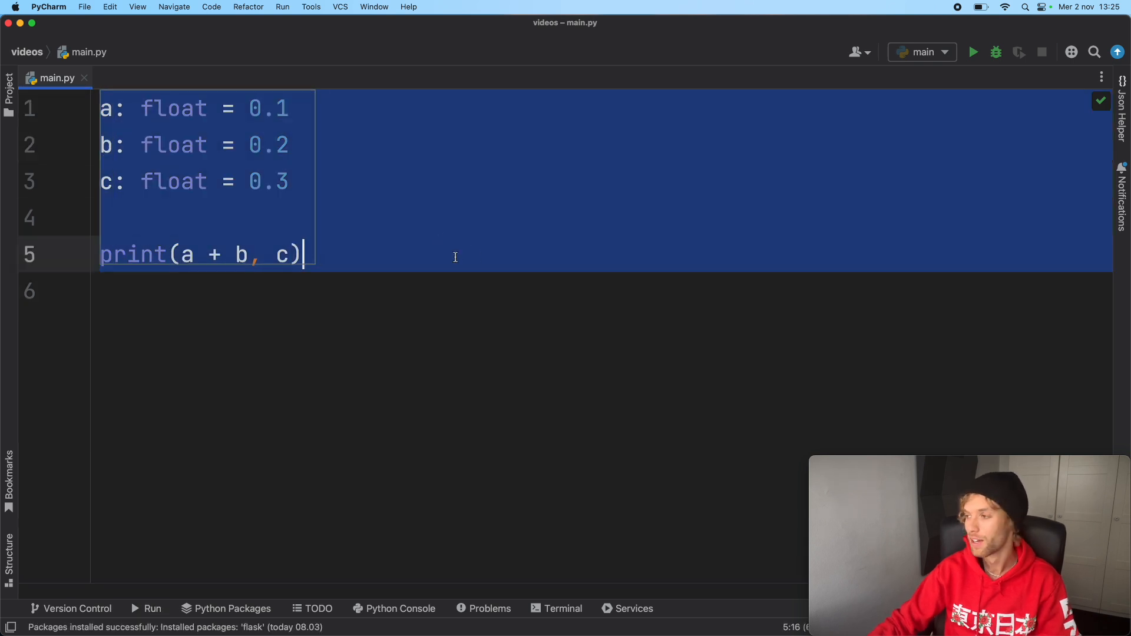
{"action": "left_click", "coordinate": [240, 254]}
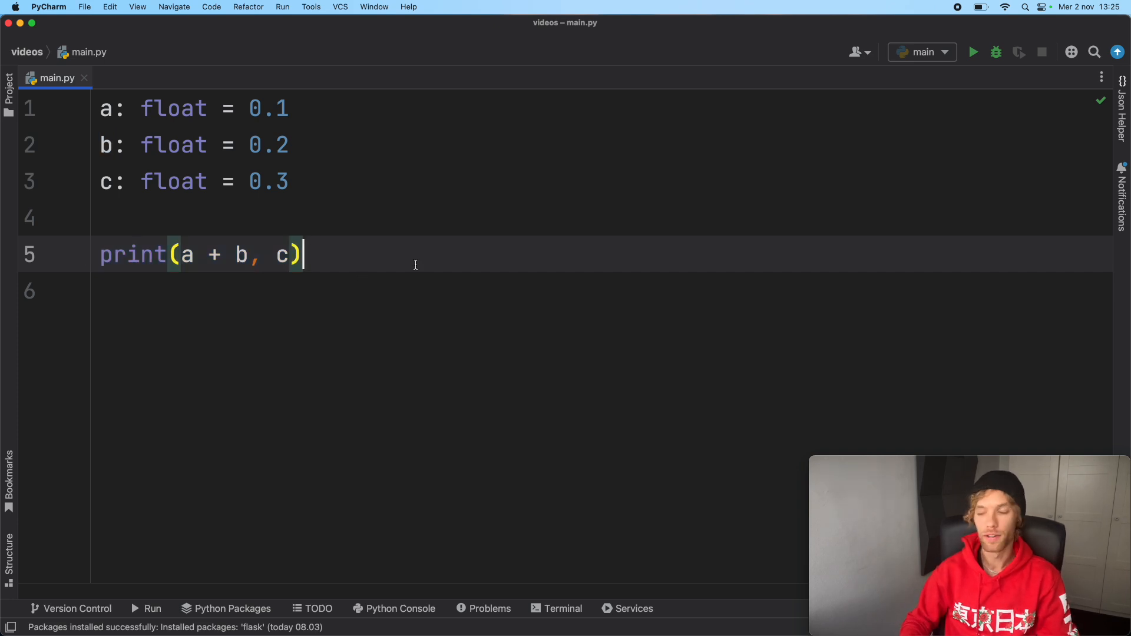
{"action": "triple_click", "coordinate": [200, 254]}
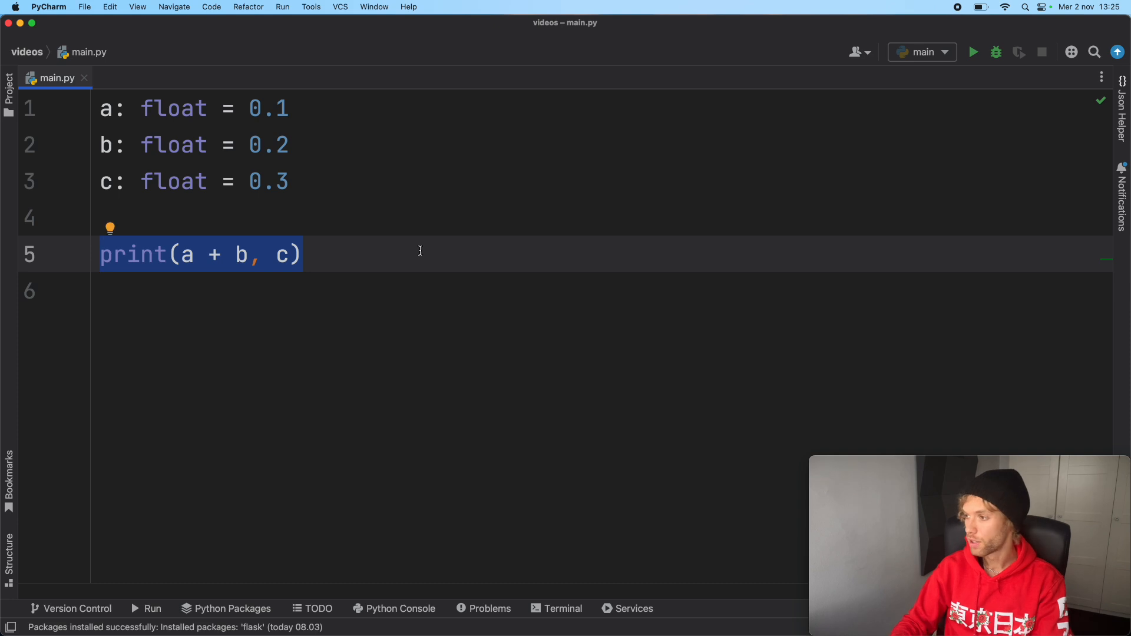
{"action": "type", "text": "def c"}
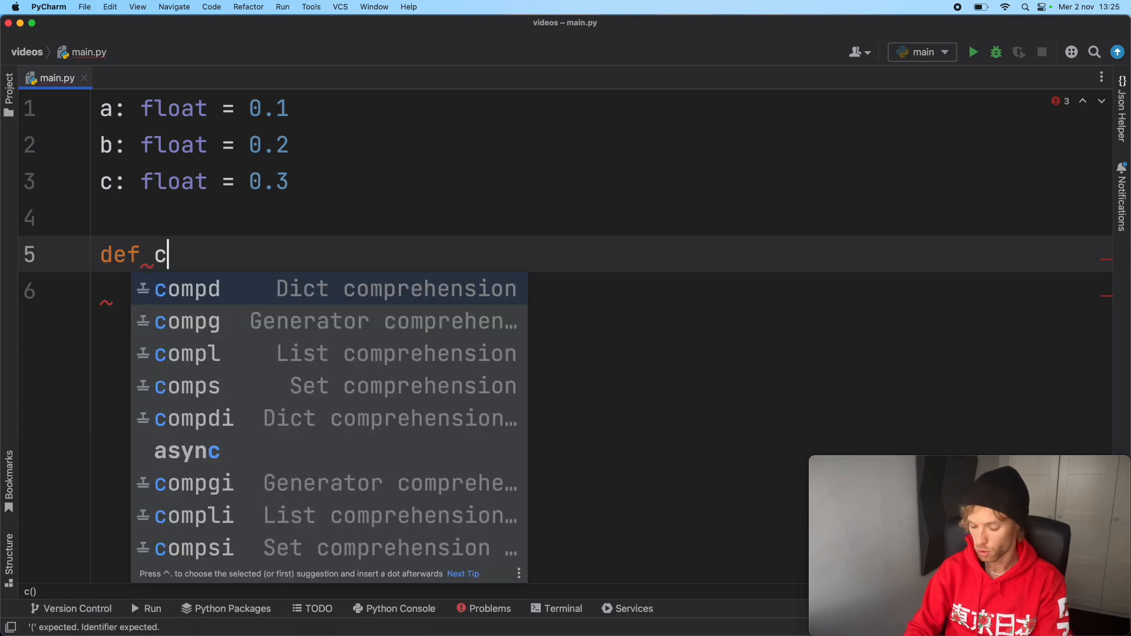
{"action": "type", "text": "ompare_fl"}
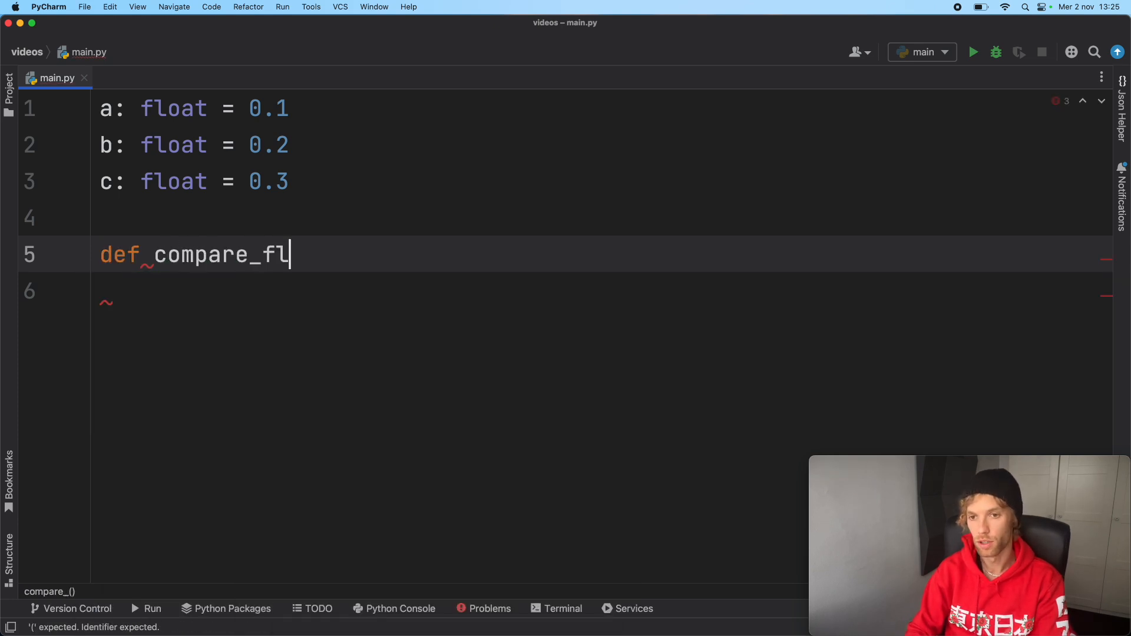
{"action": "type", "text": "oats"}
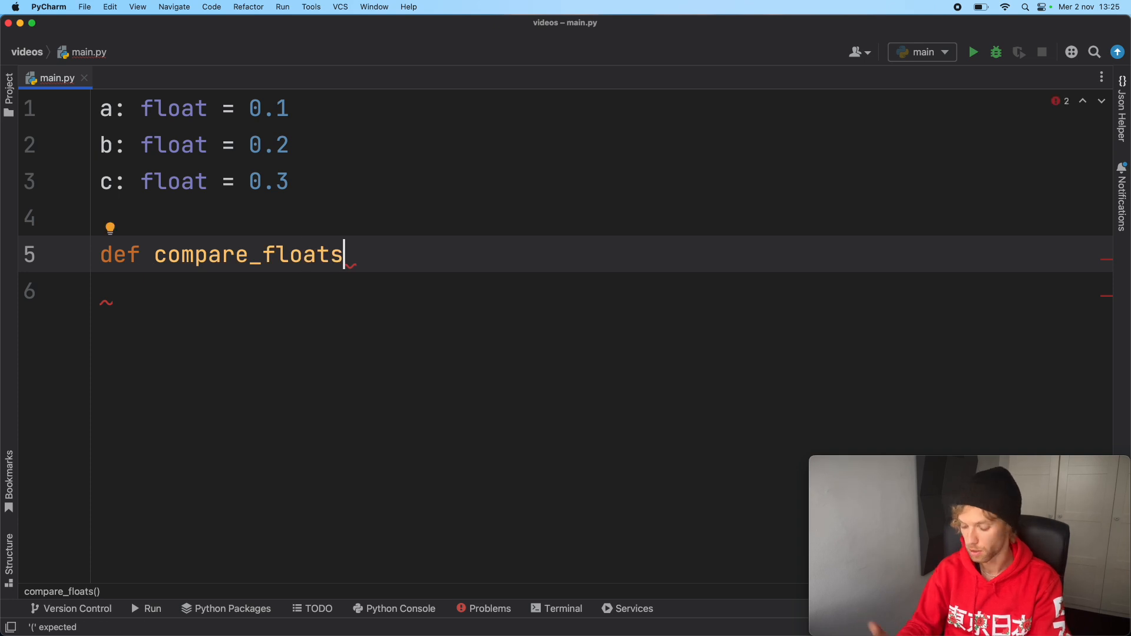
{"action": "type", "text": "(a: float,"}
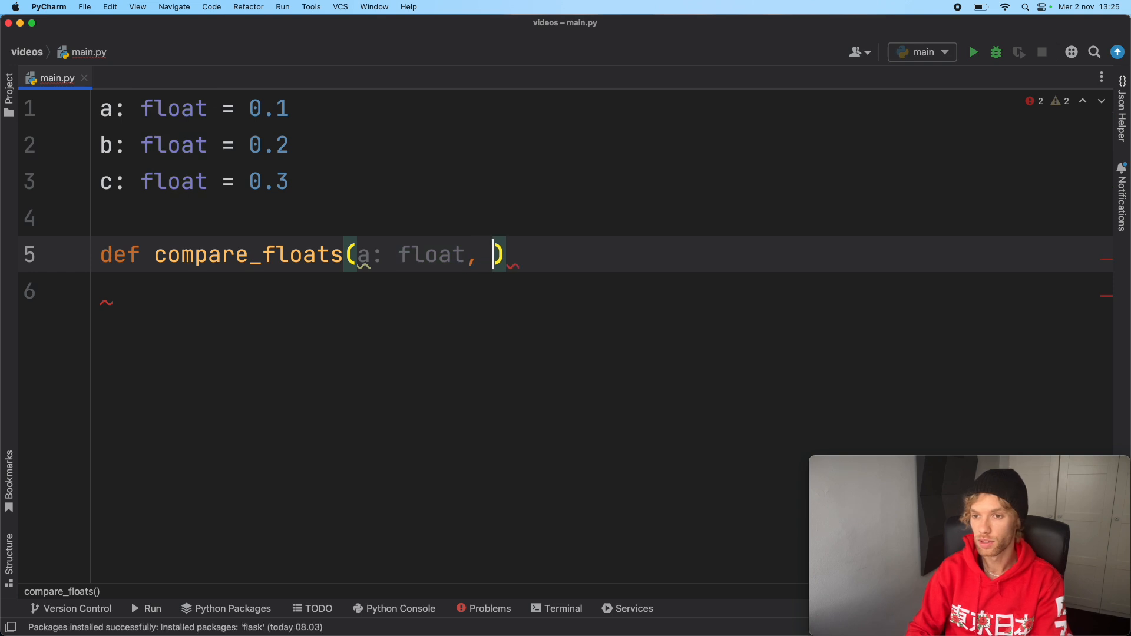
{"action": "type", "text": "b:float"}
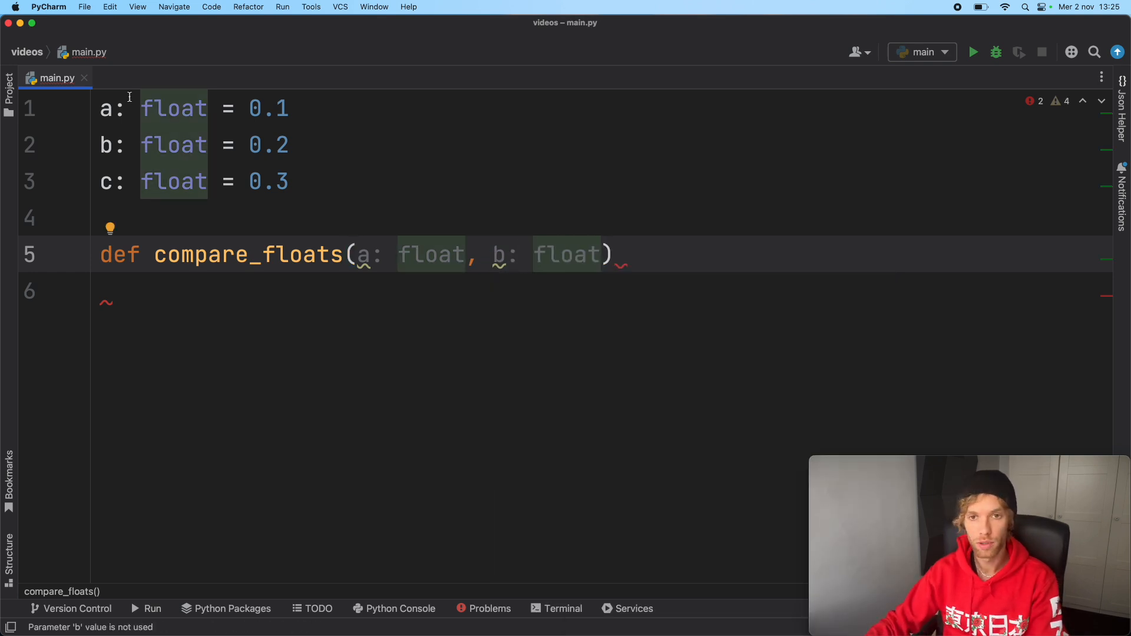
- Rename the top-level variables a, b, c to first, second, third
{"action": "type", "text": "first"}
{"action": "left_click", "coordinate": [197, 145]}
{"action": "type", "text": "seco"}
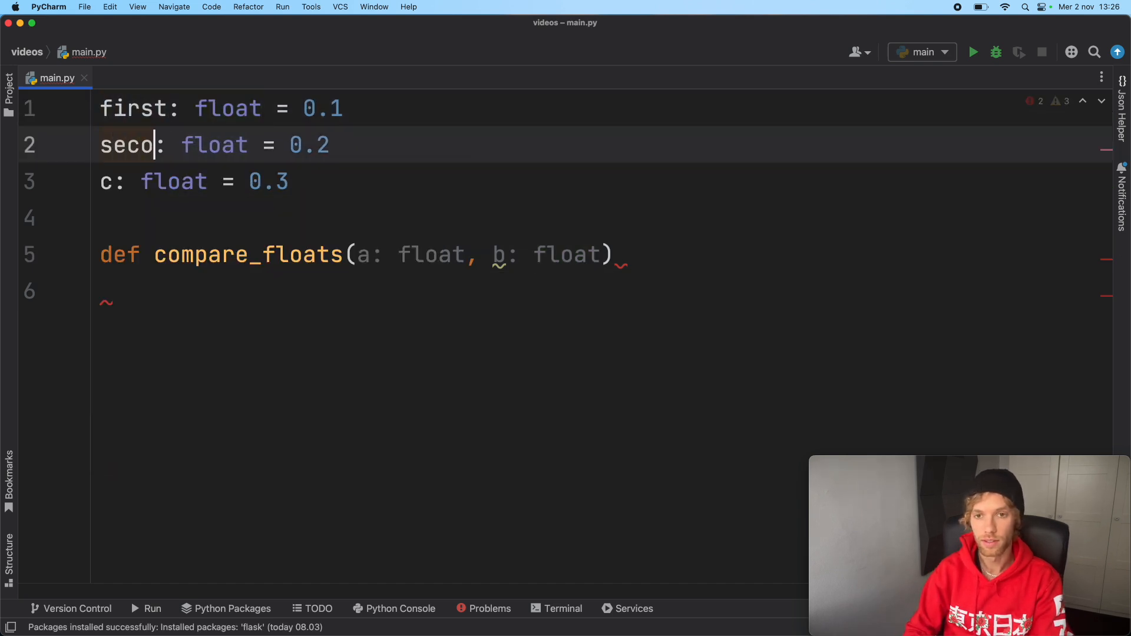
{"action": "type", "text": "nd"}
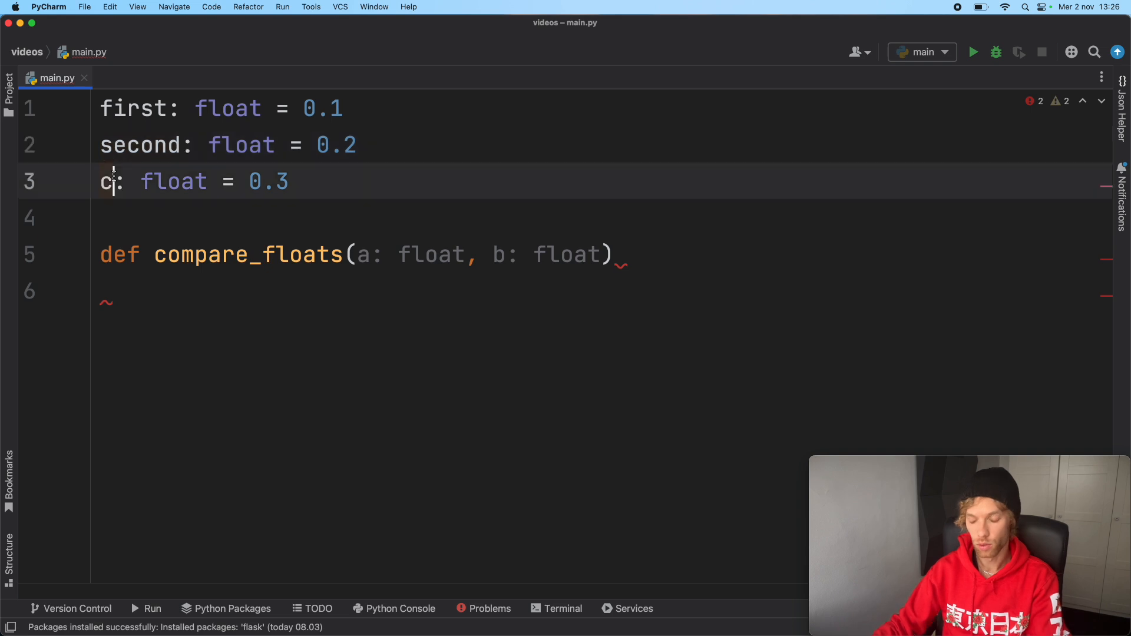
{"action": "type", "text": "hird"}
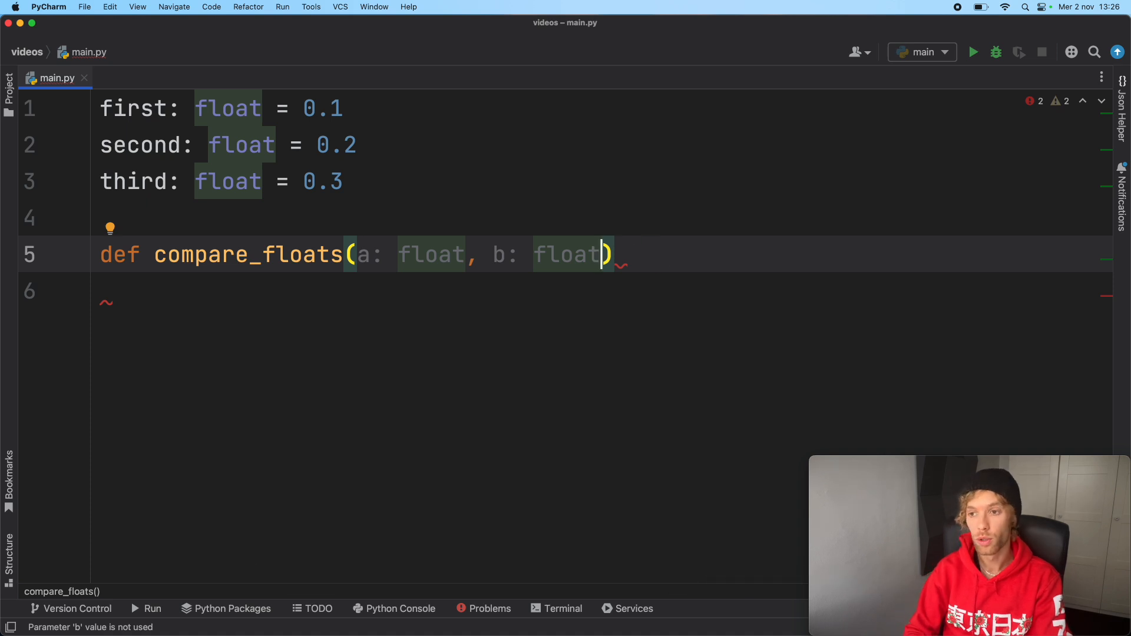
- Add a tol: float parameter and -> bool return type to compare_floats
{"action": "type", "text": ", tol=f"}
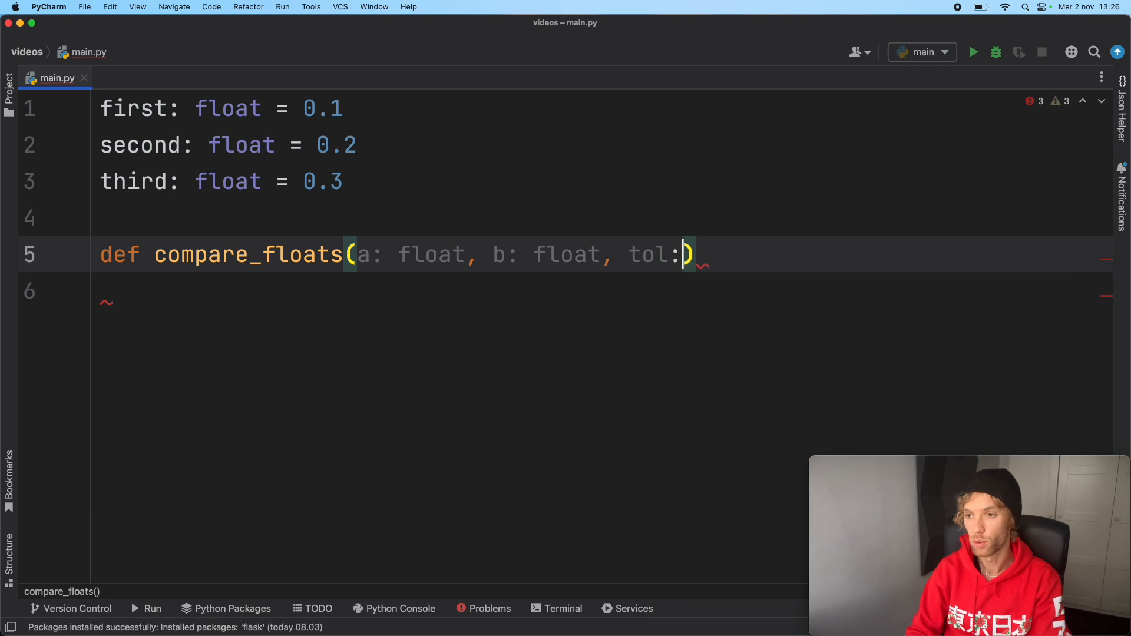
{"action": "type", "text": "float) -"}
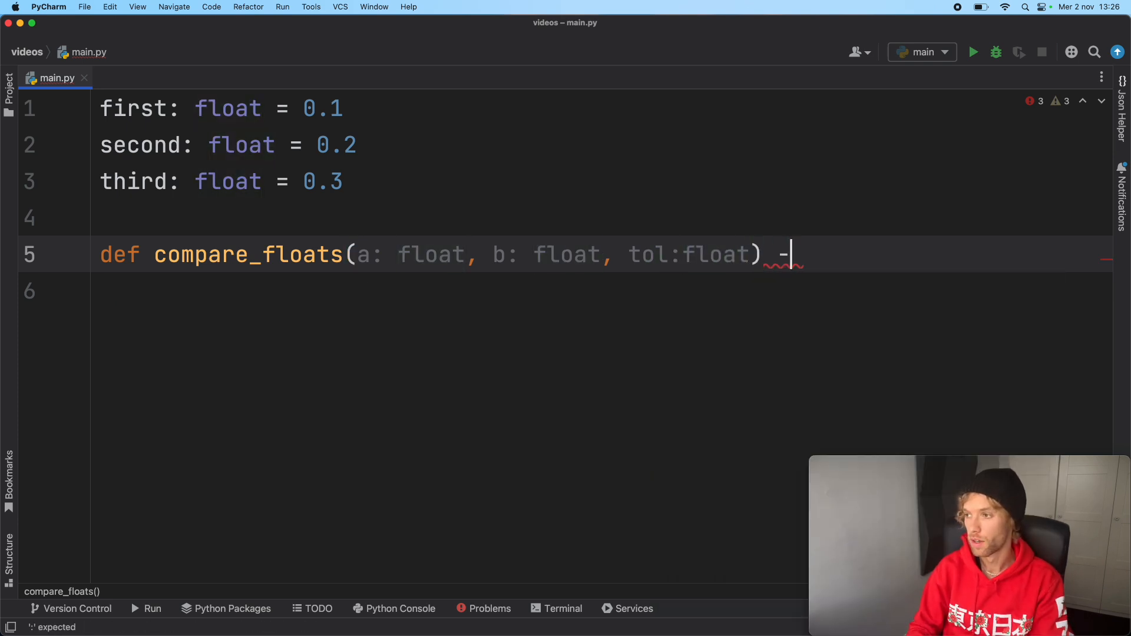
{"action": "type", "text": "> v"}
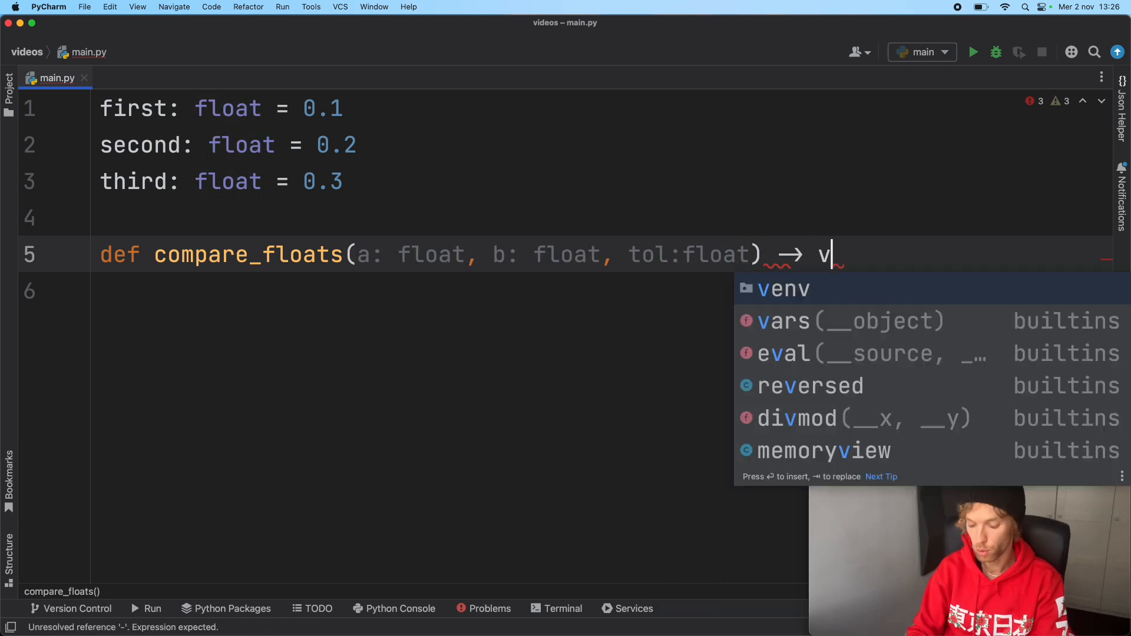
{"action": "type", "text": "bool:"}
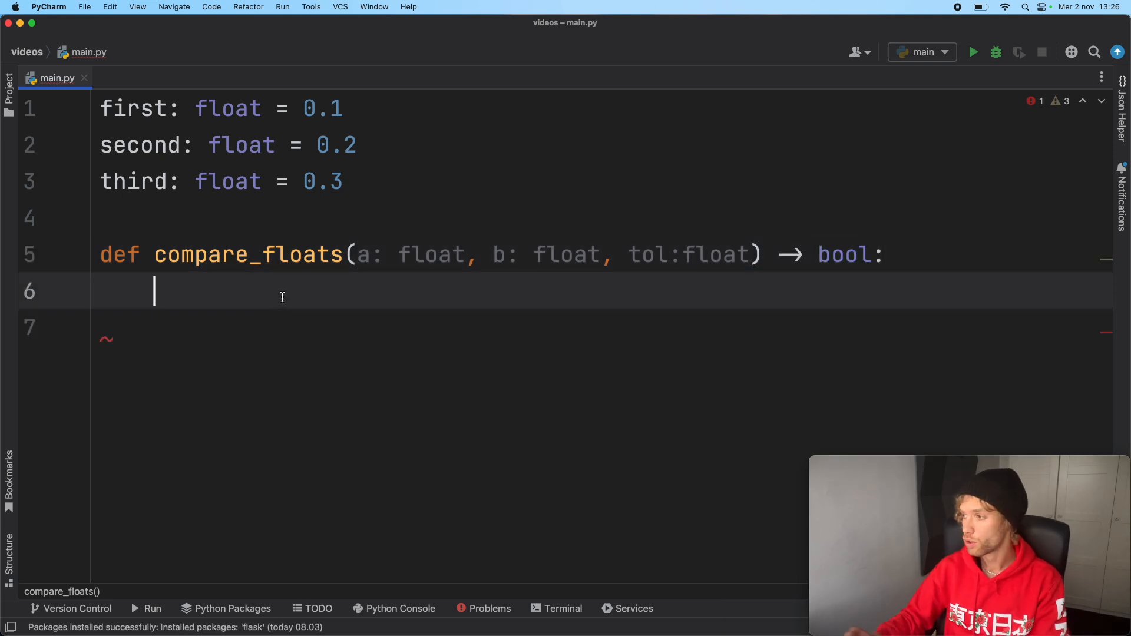
- Compute absolute: float = abs(a - b) in the function body
{"action": "type", "text": "absolu"}
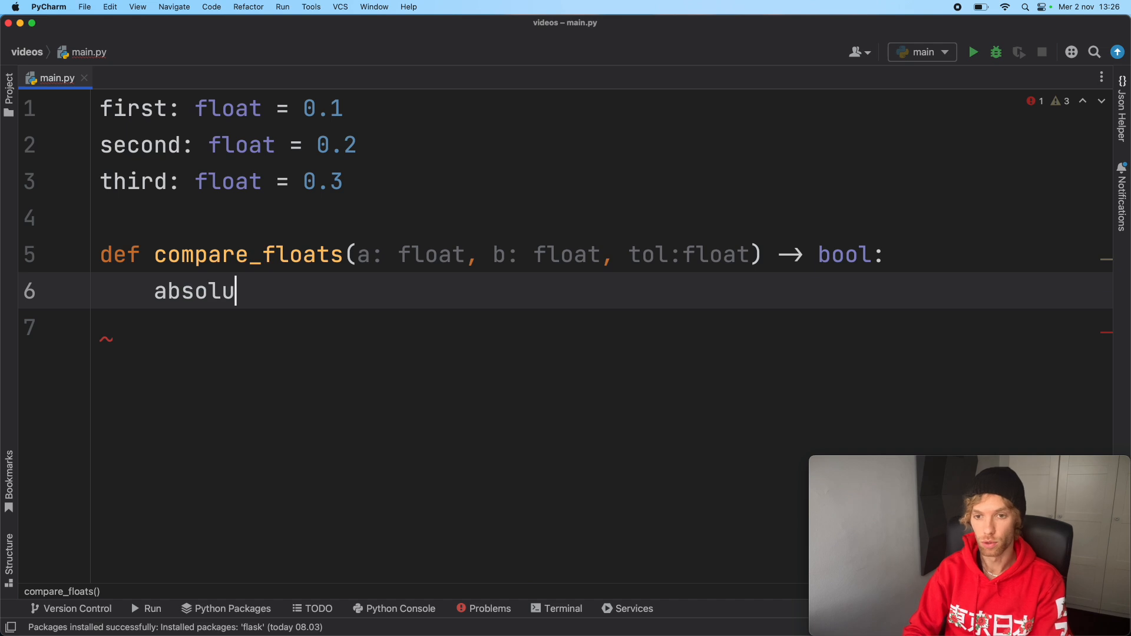
{"action": "type", "text": "te: f"}
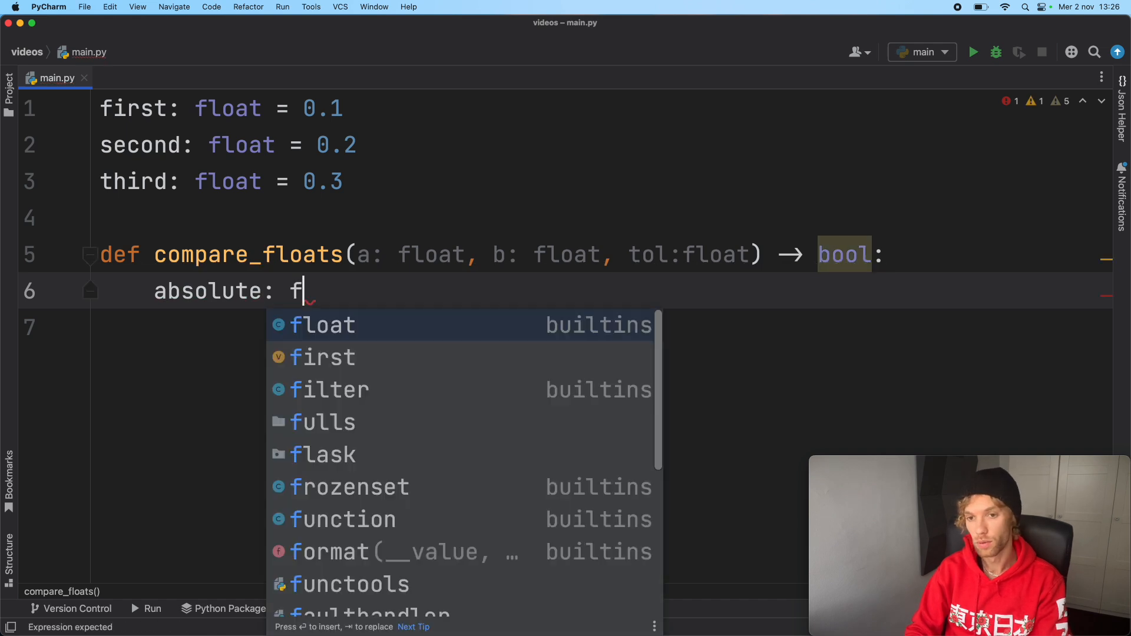
{"action": "left_click", "coordinate": [321, 324]}
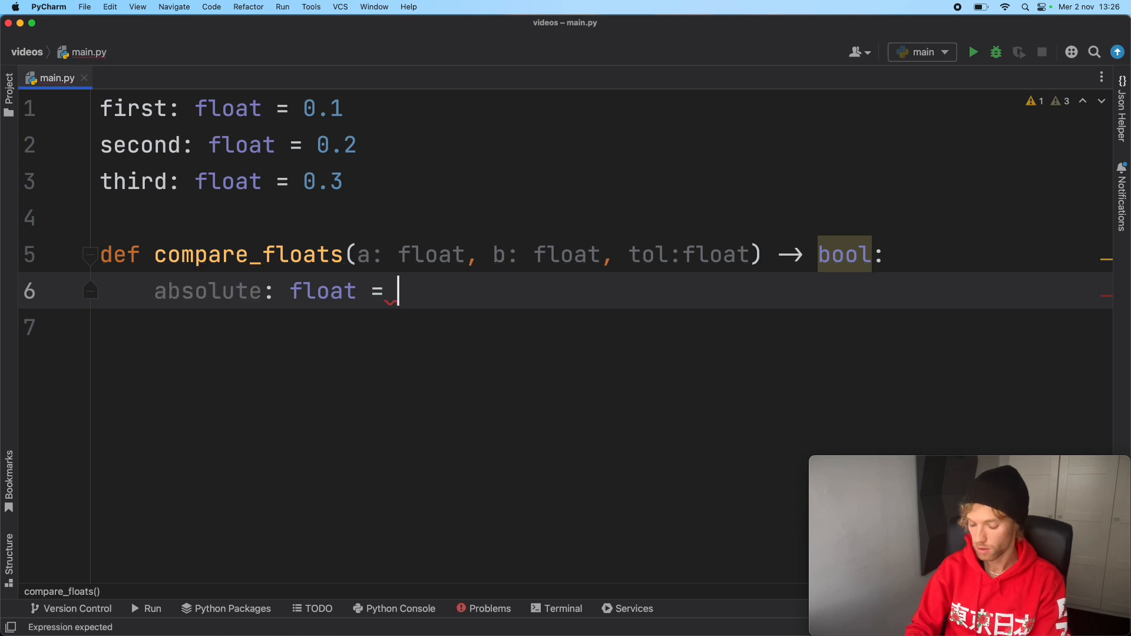
{"action": "type", "text": "abs(a -"}
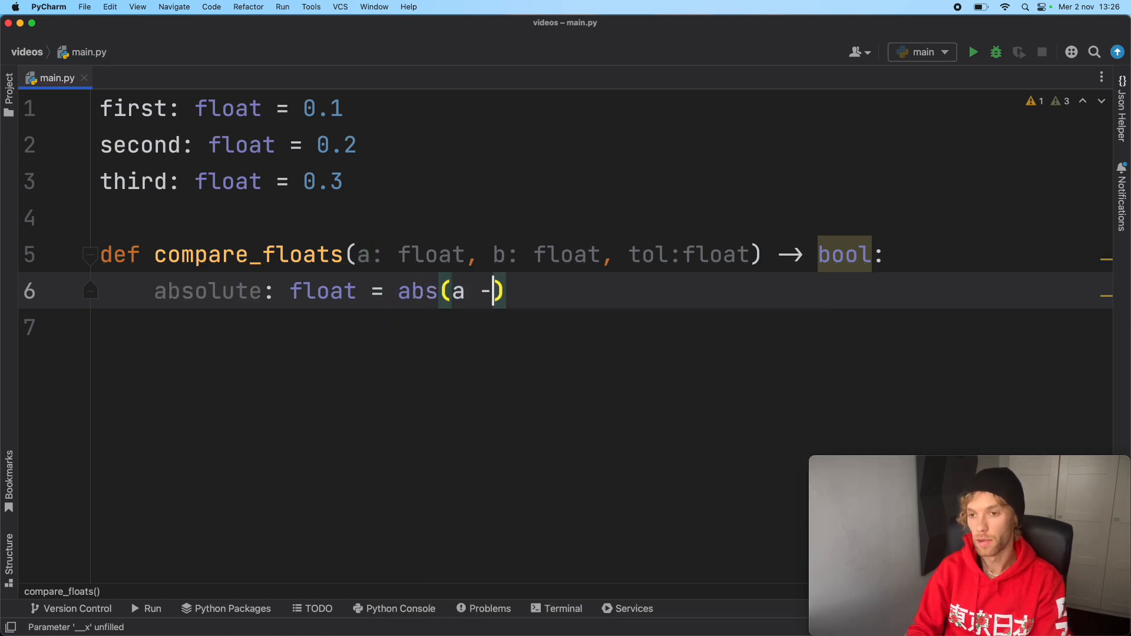
{"action": "type", "text": "b)"}
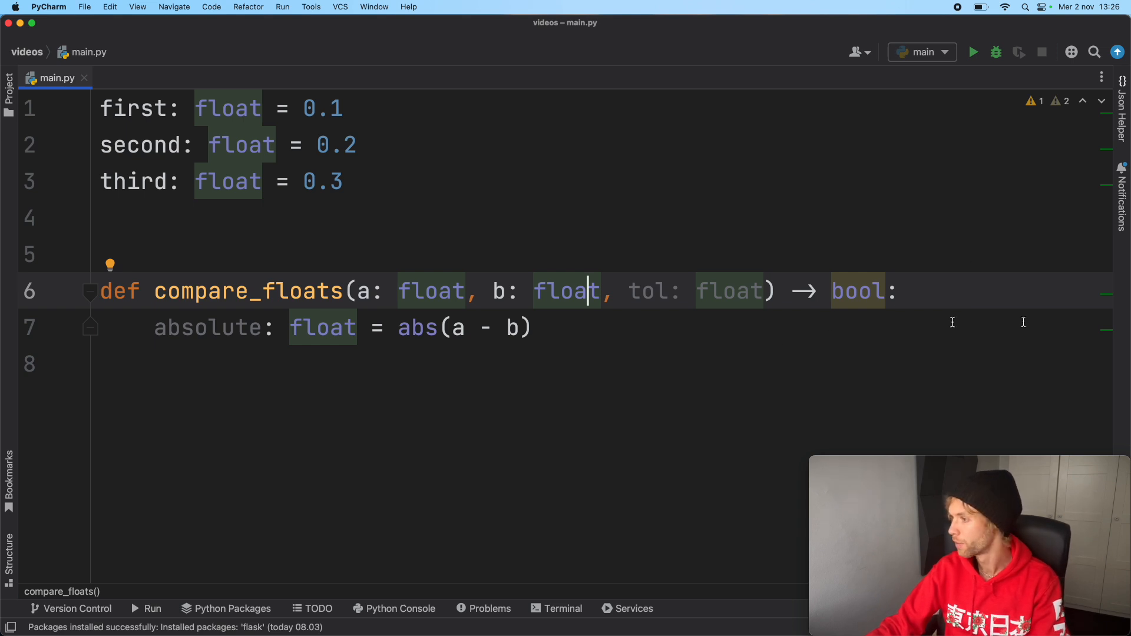
- Add print(f'{a} - {b} = {a - b}') inside the function
{"action": "type", "text": "print("}
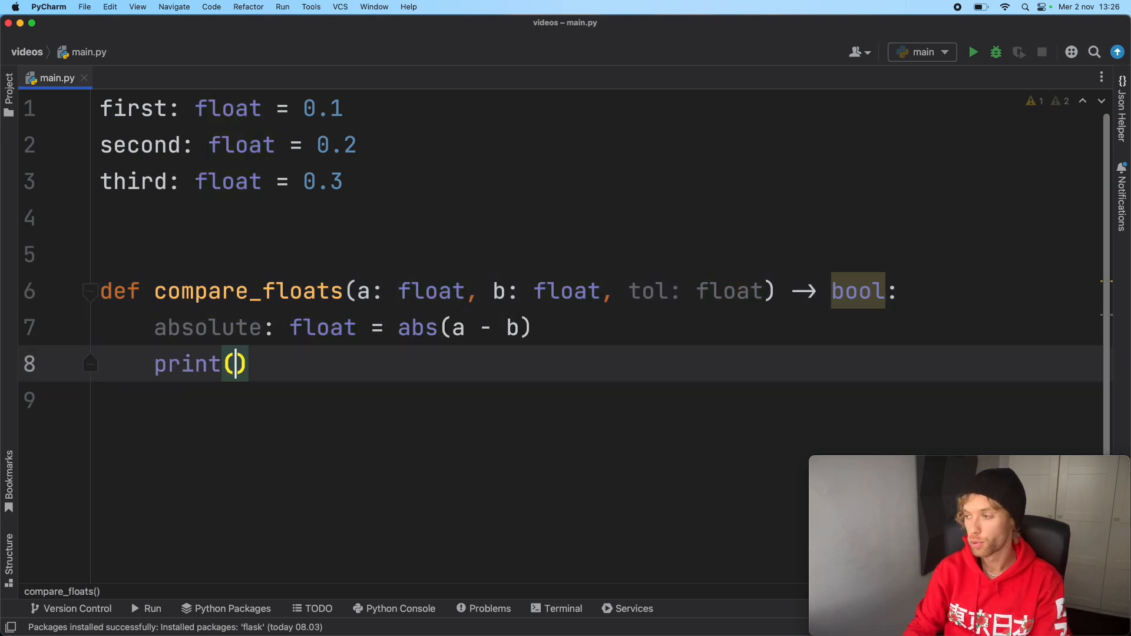
{"action": "type", "text": "f'"}
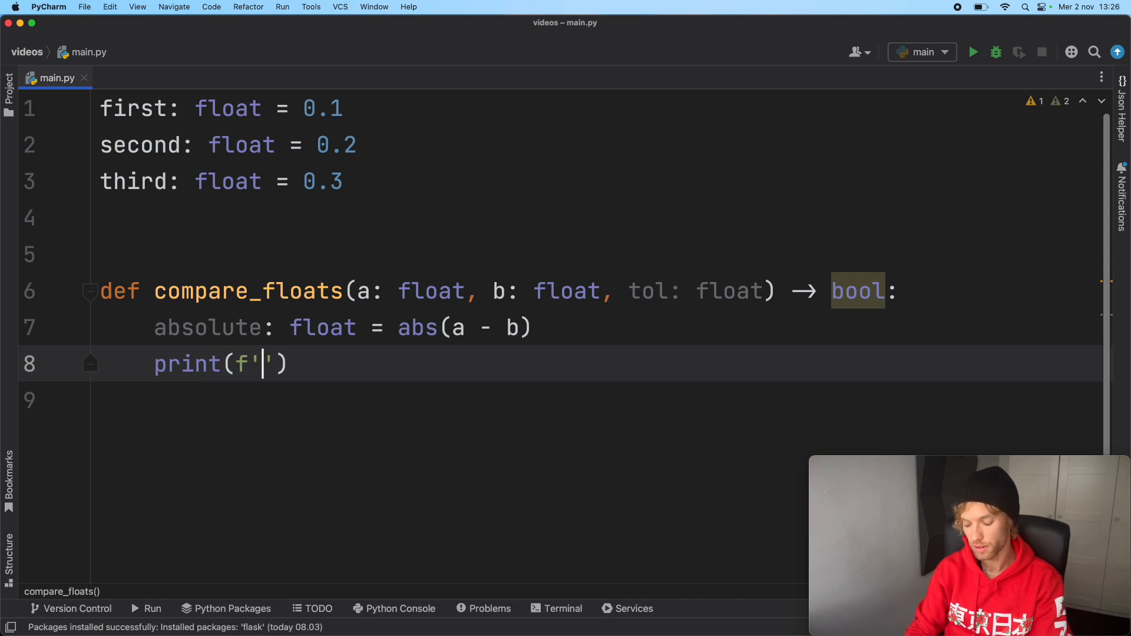
{"action": "type", "text": "{a}"}
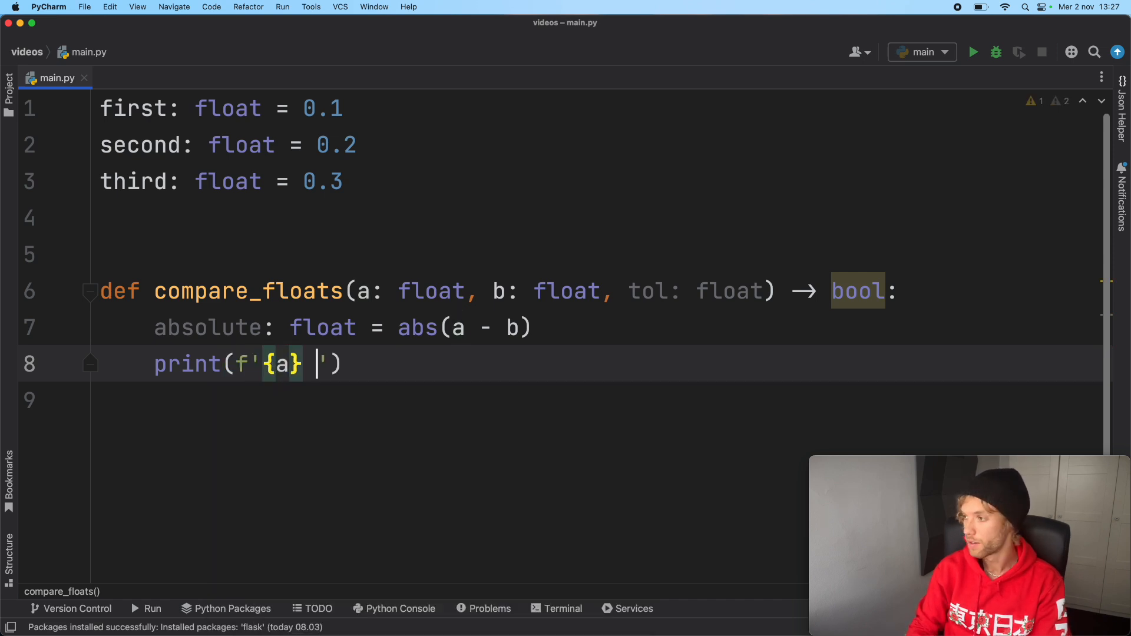
{"action": "type", "text": "- {b"}
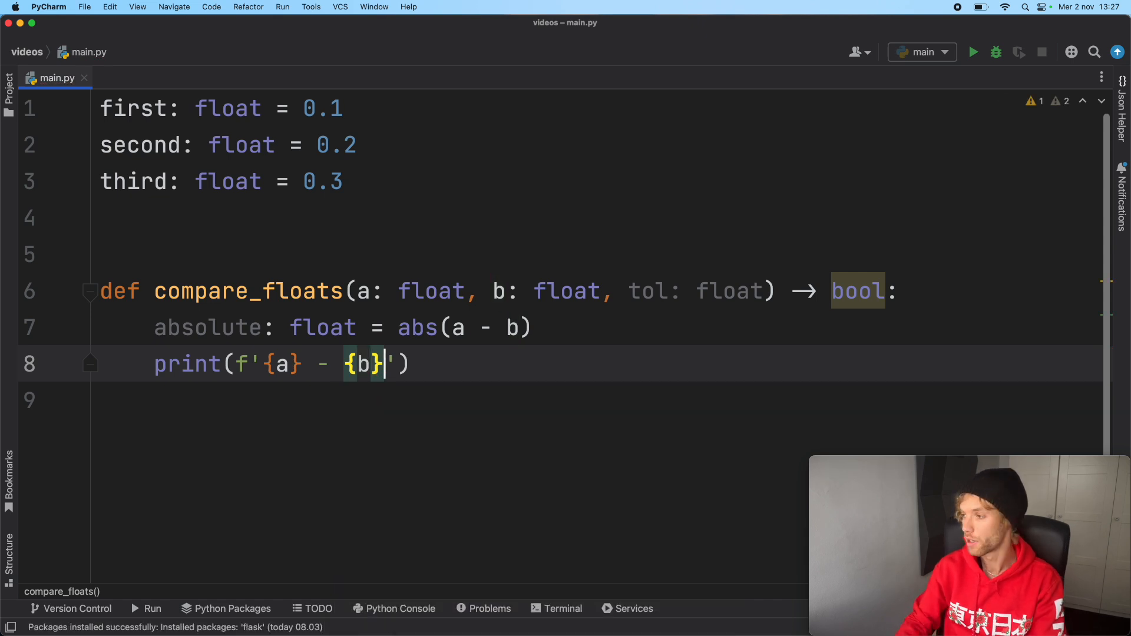
{"action": "type", "text": "= {}"}
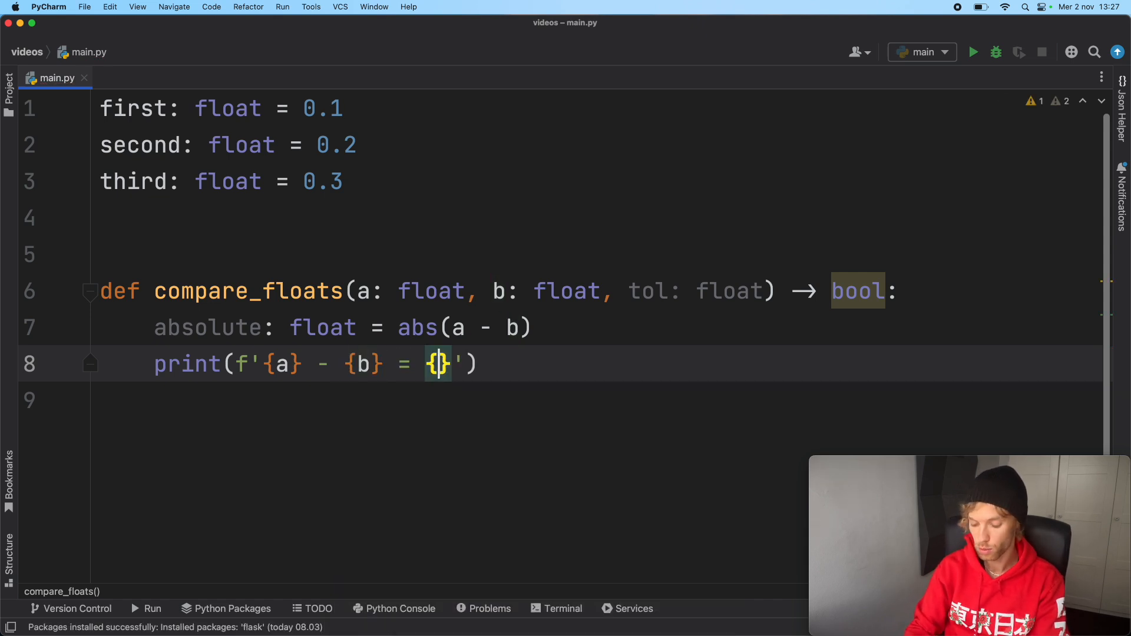
{"action": "type", "text": "a - b"}
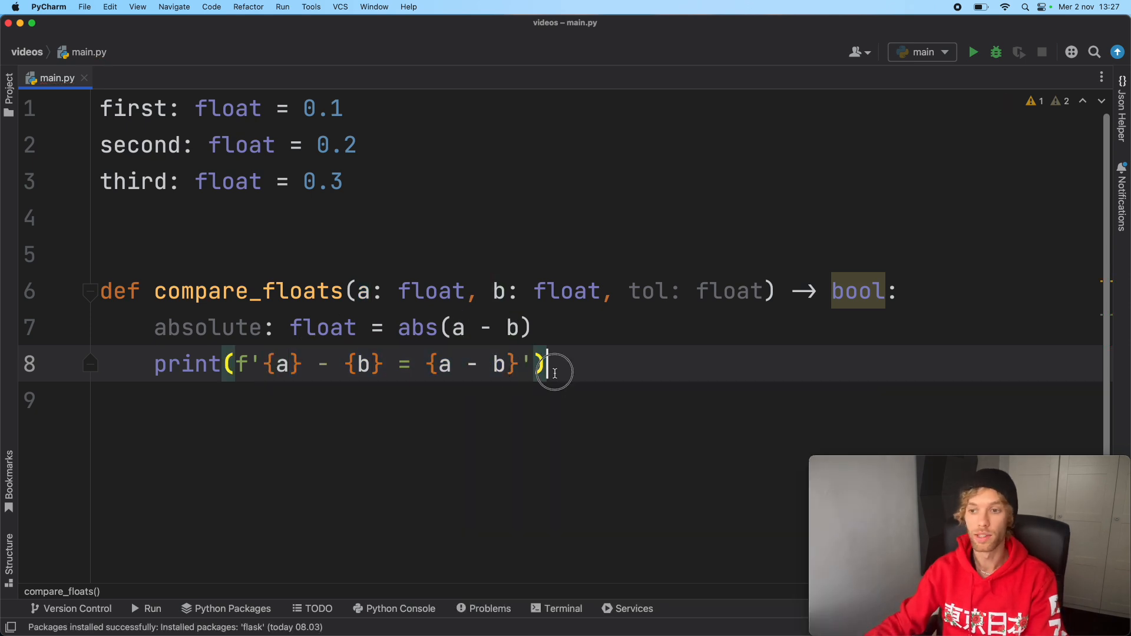
- Return absolute < tol from compare_floats
{"action": "type", "text": "ret"}
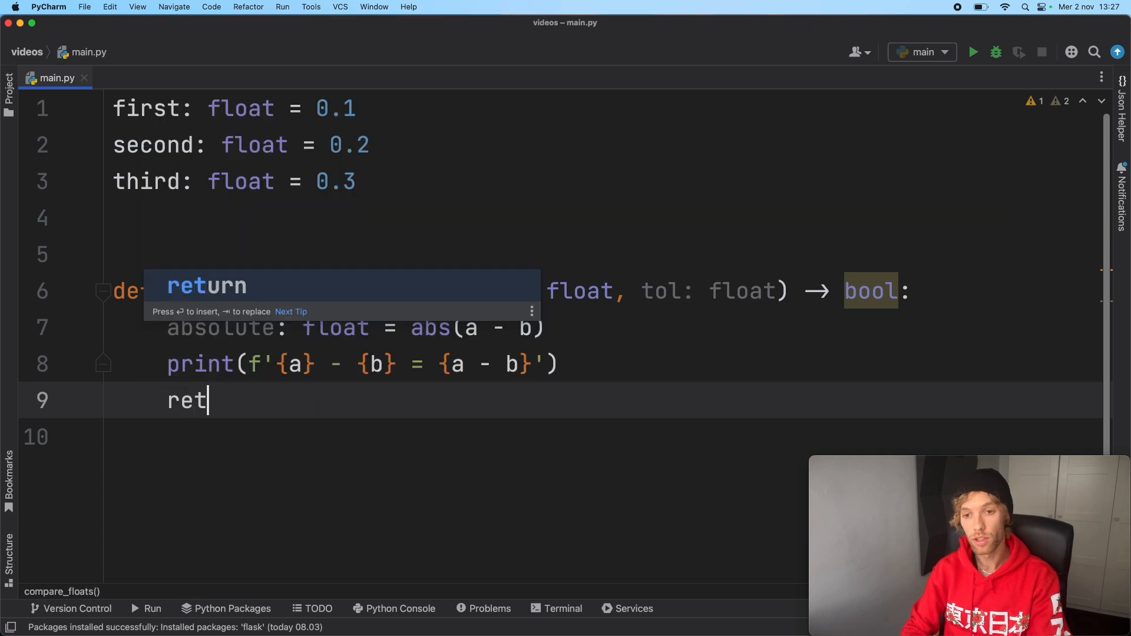
{"action": "type", "text": "urn absolute"}
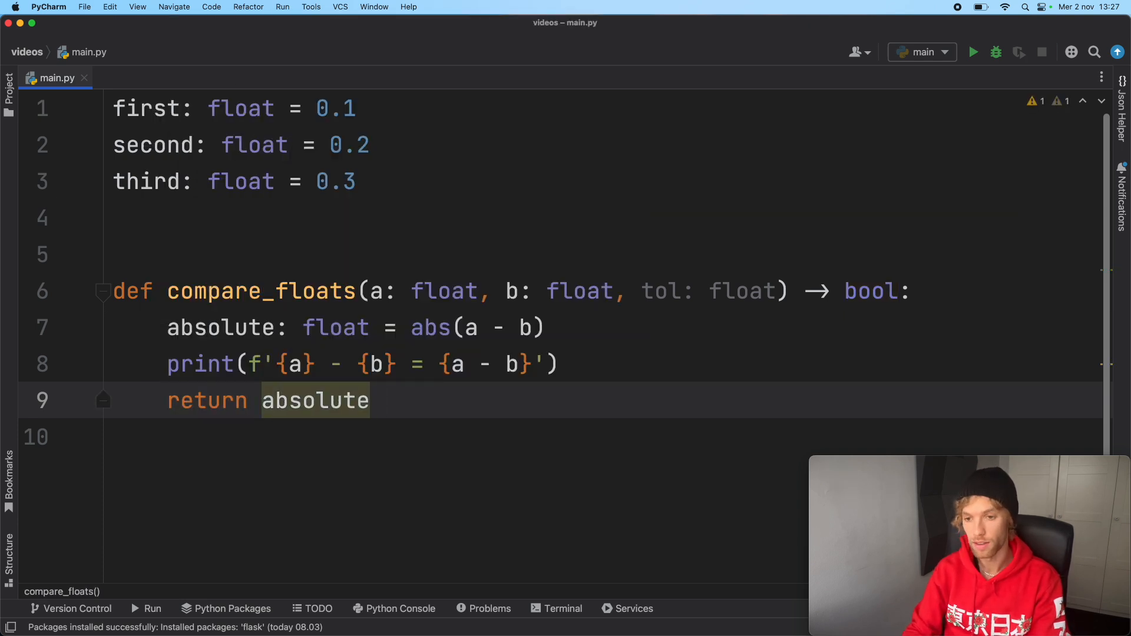
{"action": "type", "text": "< tol"}
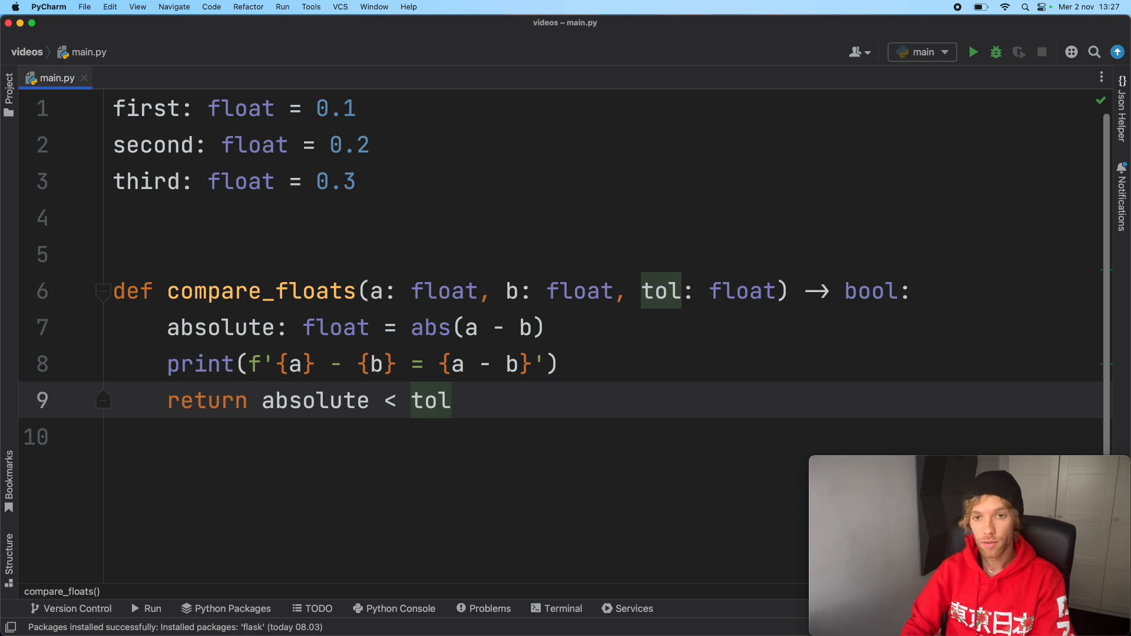
- Print compare_floats(first + second, third, ) below the function, tolerance still empty
{"action": "left_click_drag", "start_coordinate": [115, 109], "coordinate": [354, 180]}
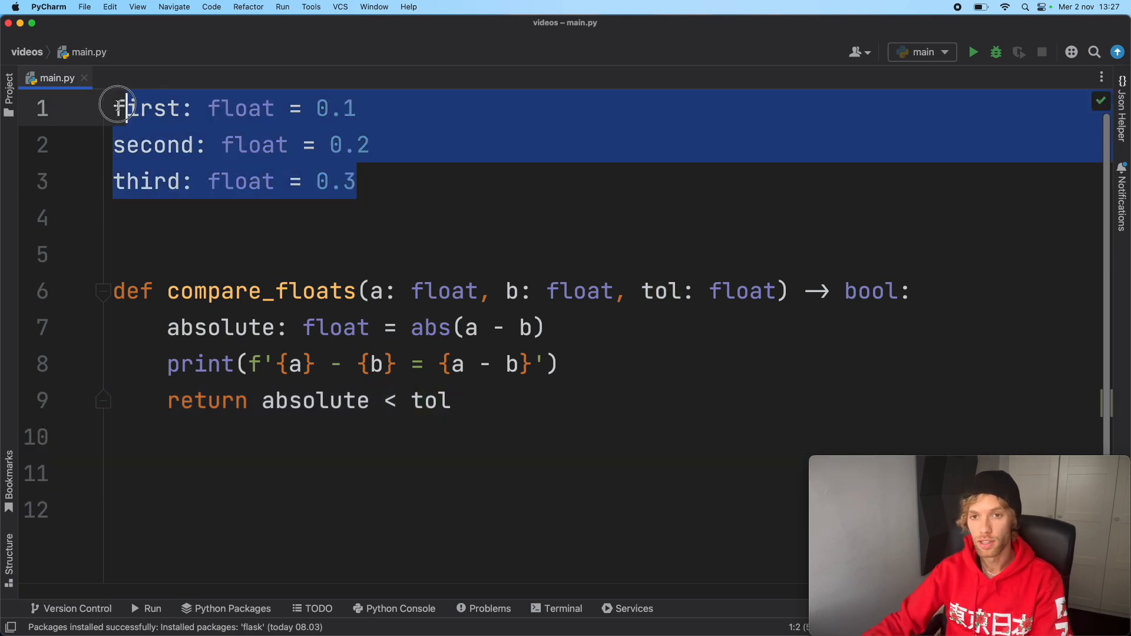
{"action": "left_click", "coordinate": [402, 473]}
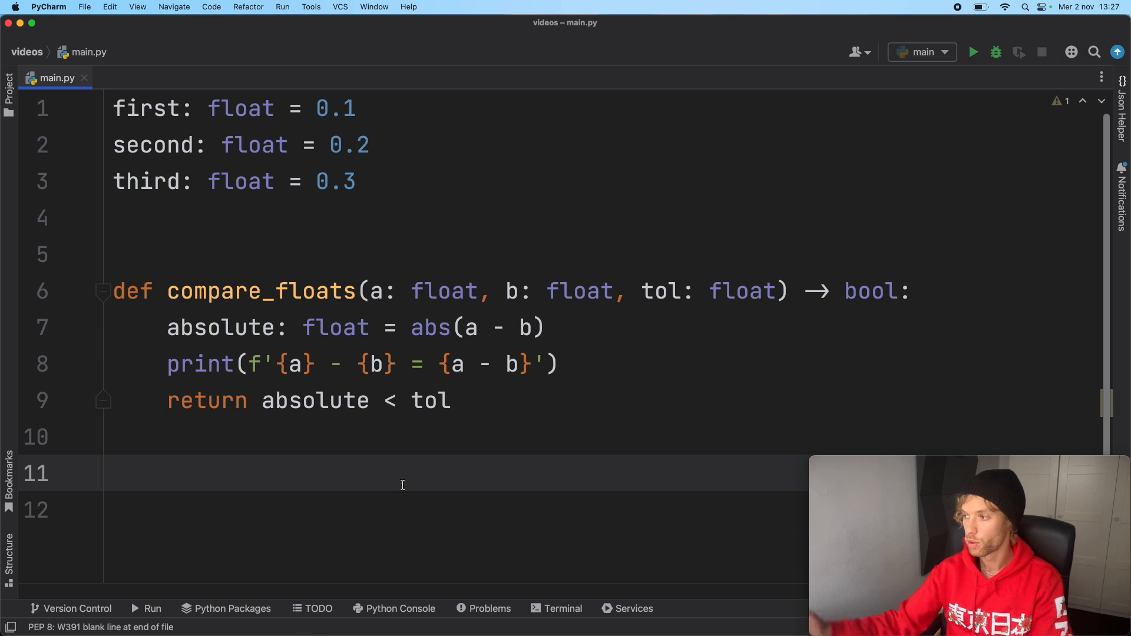
{"action": "type", "text": "print("}
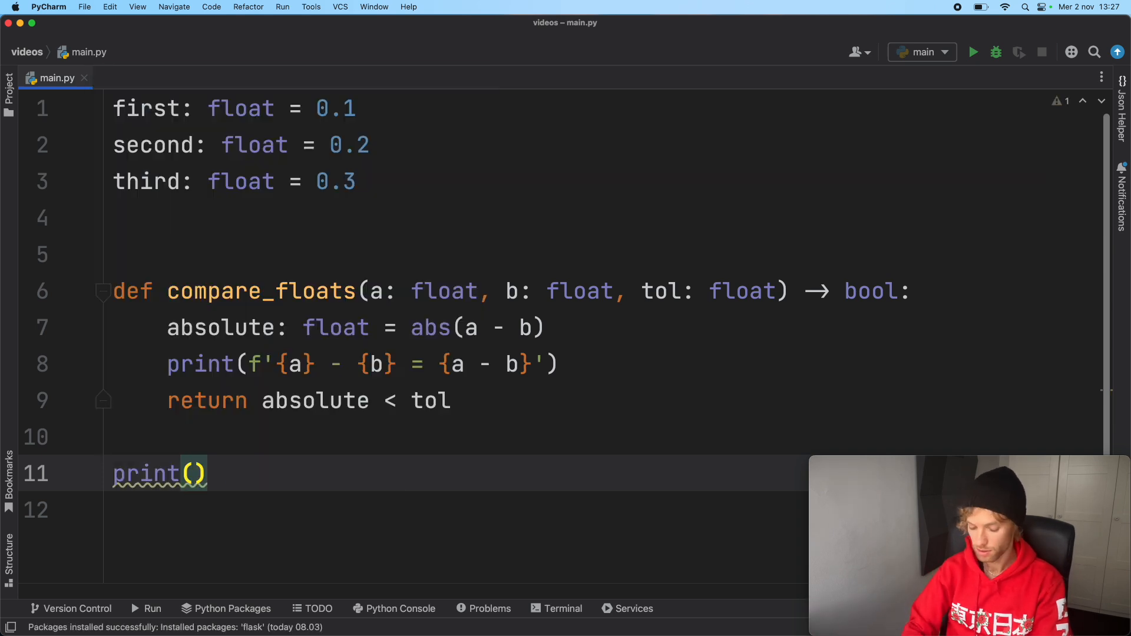
{"action": "type", "text": "compare_floats("}
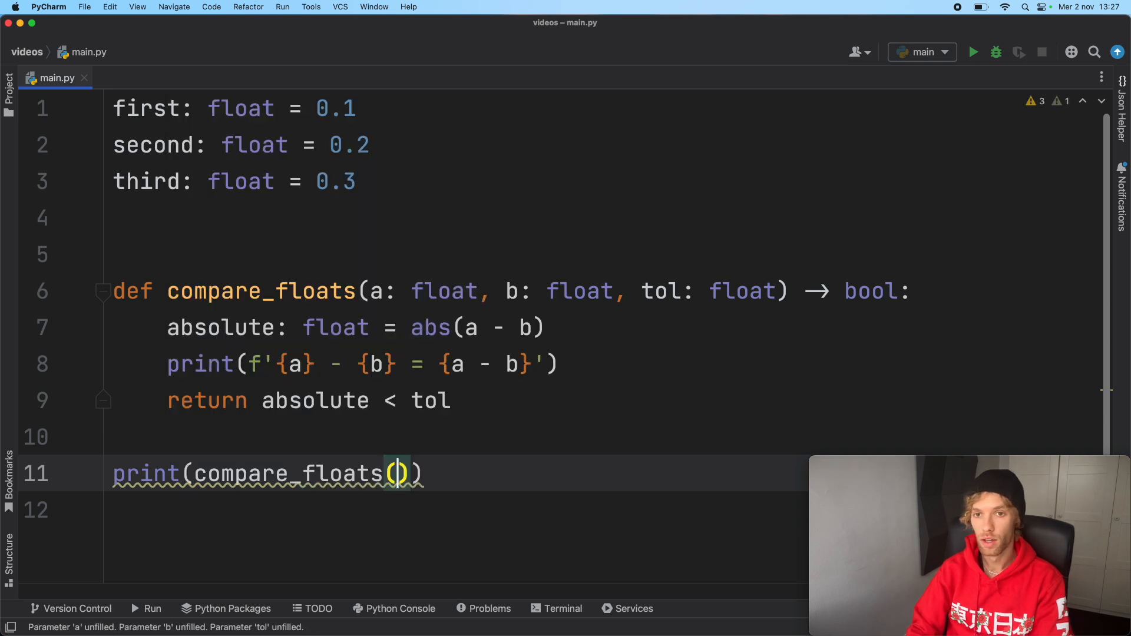
{"action": "type", "text": "a + b"}
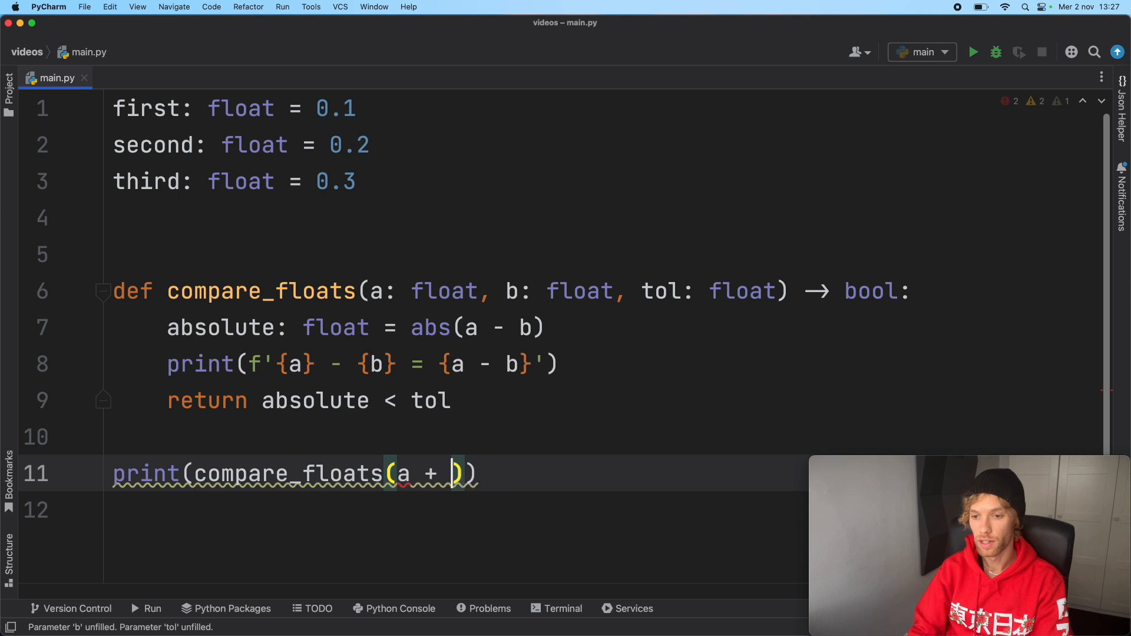
{"action": "type", "text": "first"}
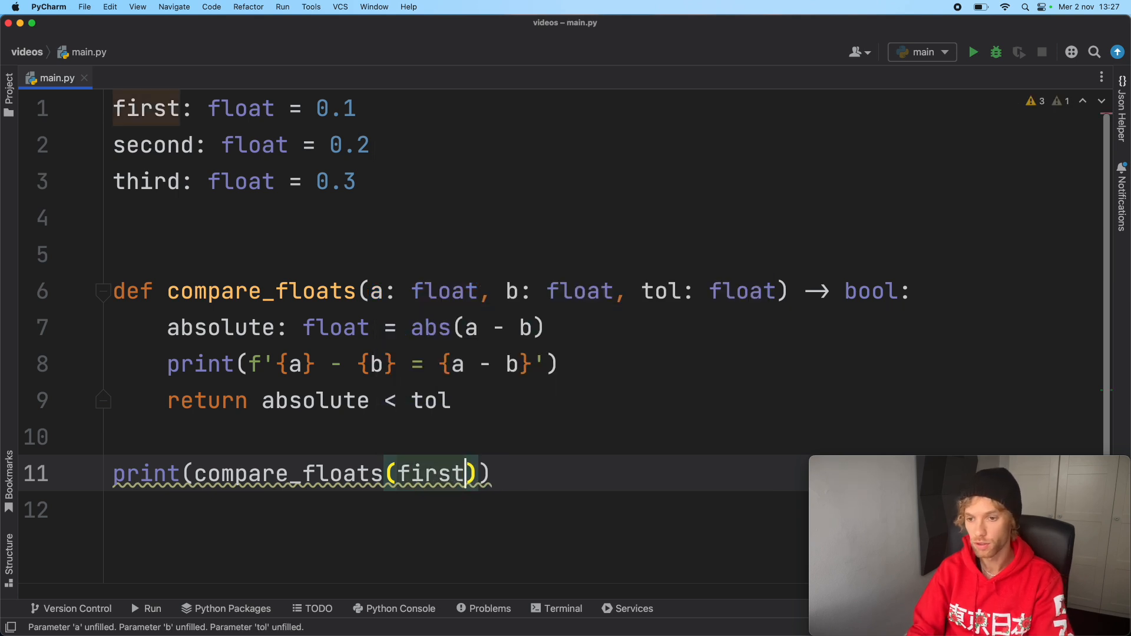
{"action": "type", "text": "+ second, third,"}
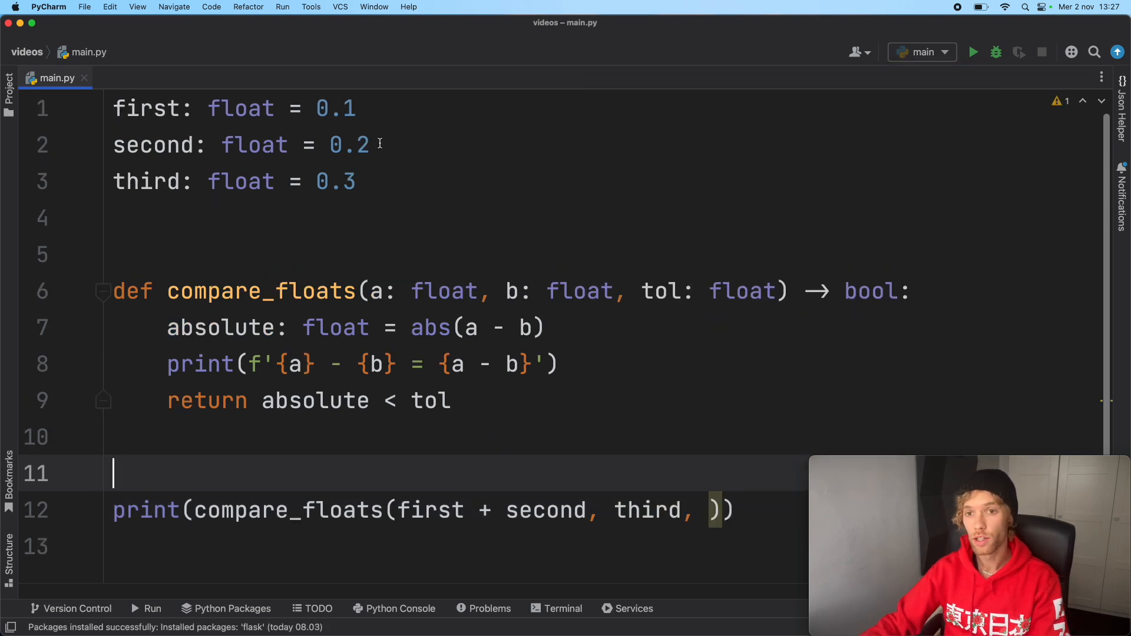
{"action": "left_click", "coordinate": [370, 144]}
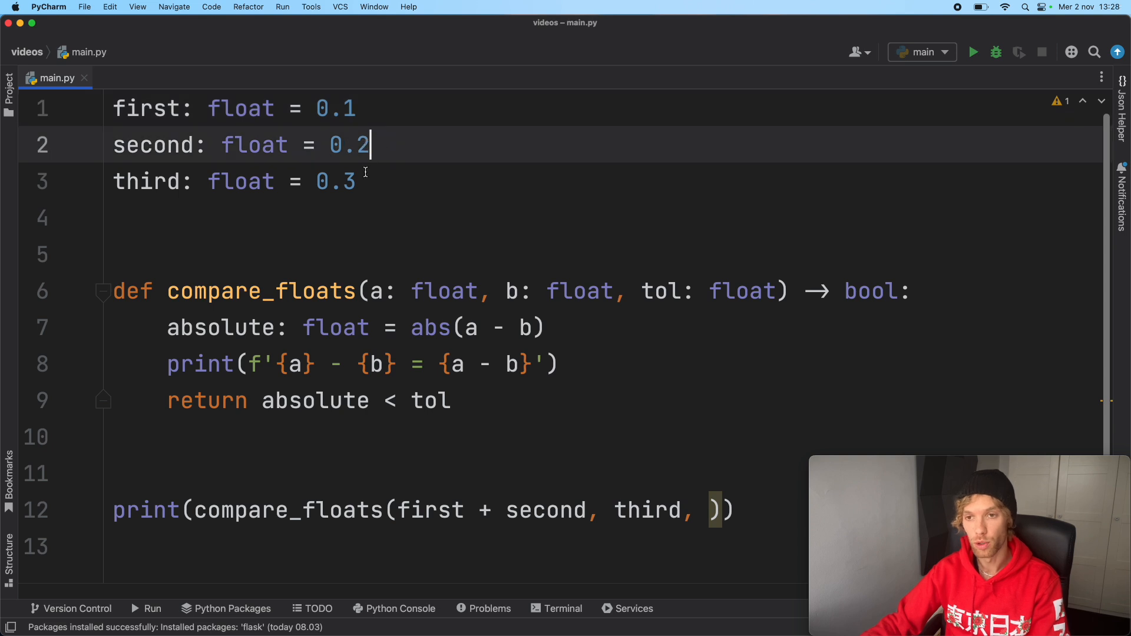
{"action": "scroll", "scroll_direction": "down", "scroll_amount": 3}
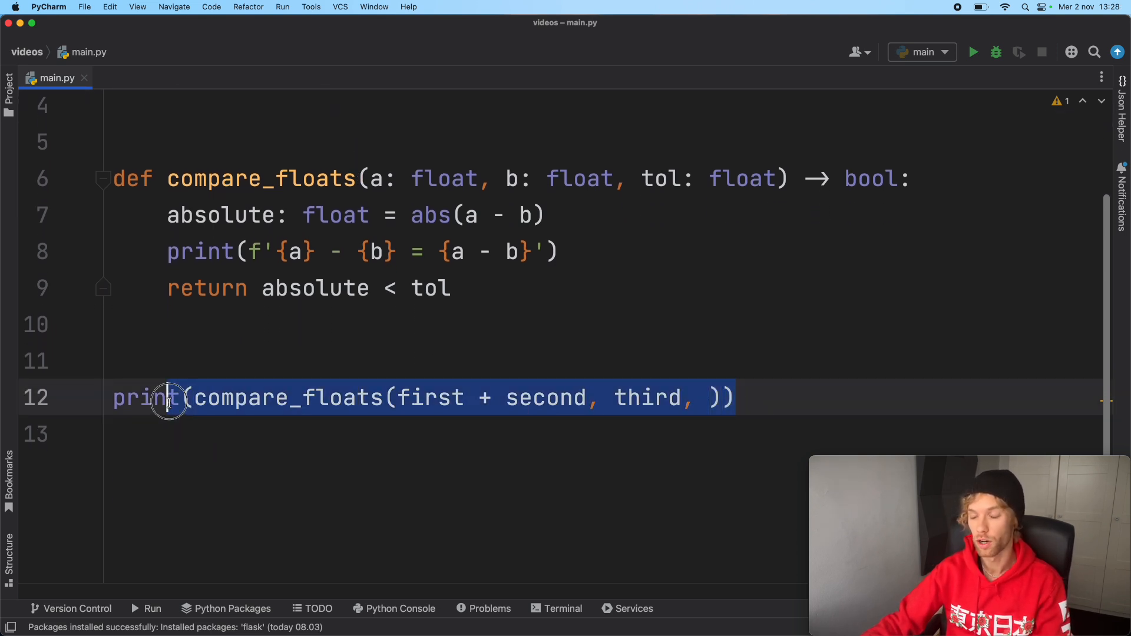
- Pass tol=1e-10 as the third argument with a trailing comment 0.0000000001
{"action": "left_click", "coordinate": [708, 397]}
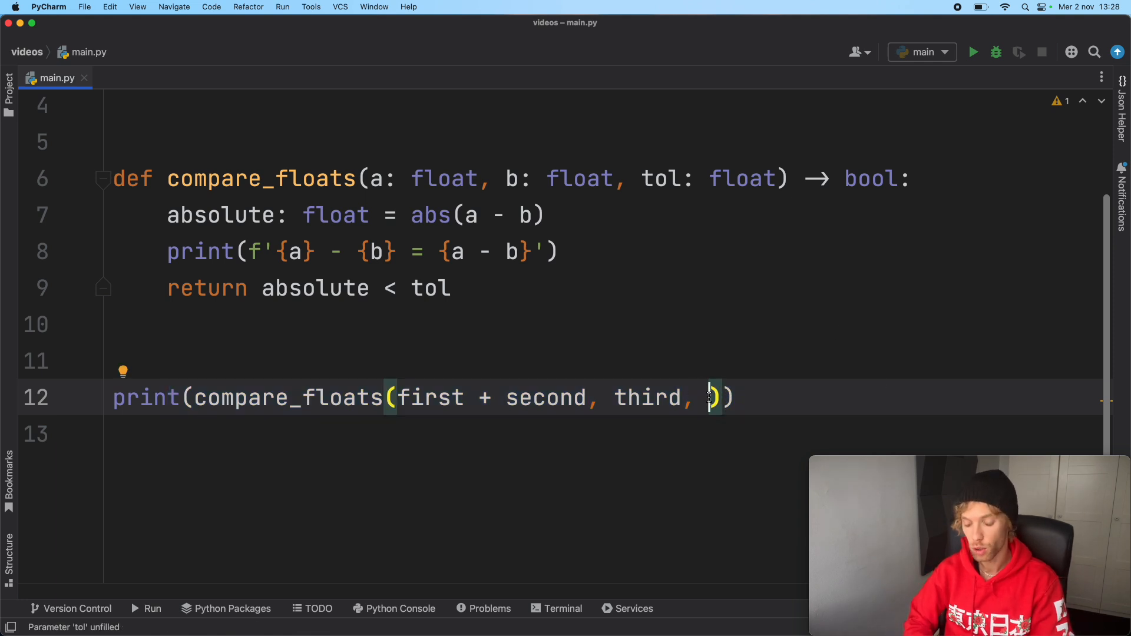
{"action": "type", "text": "tol="}
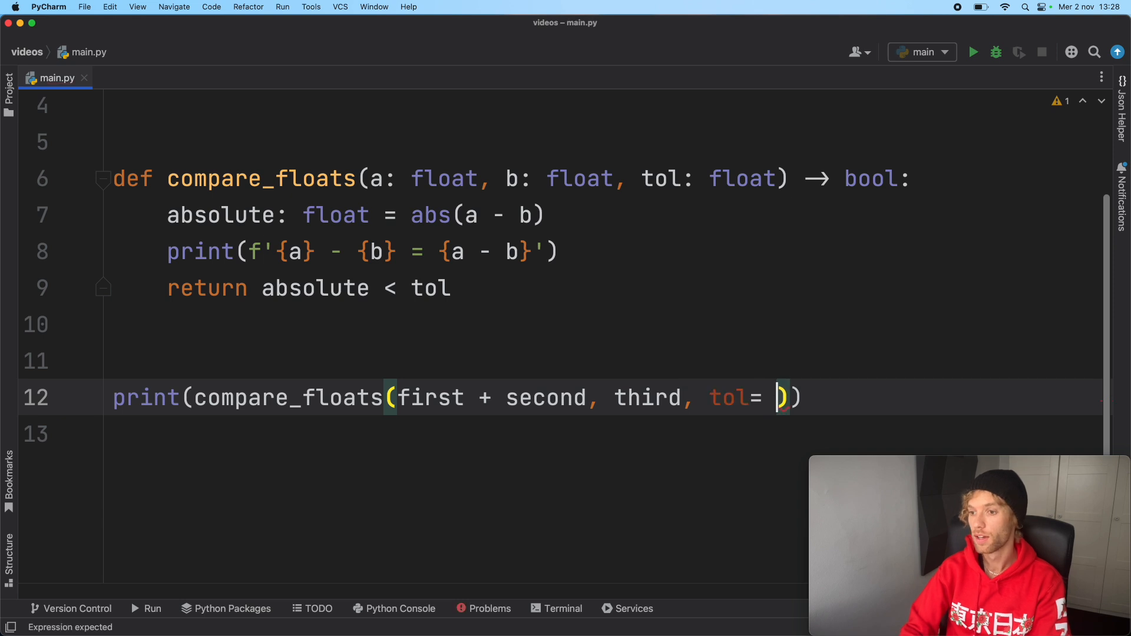
{"action": "type", "text": "1"}
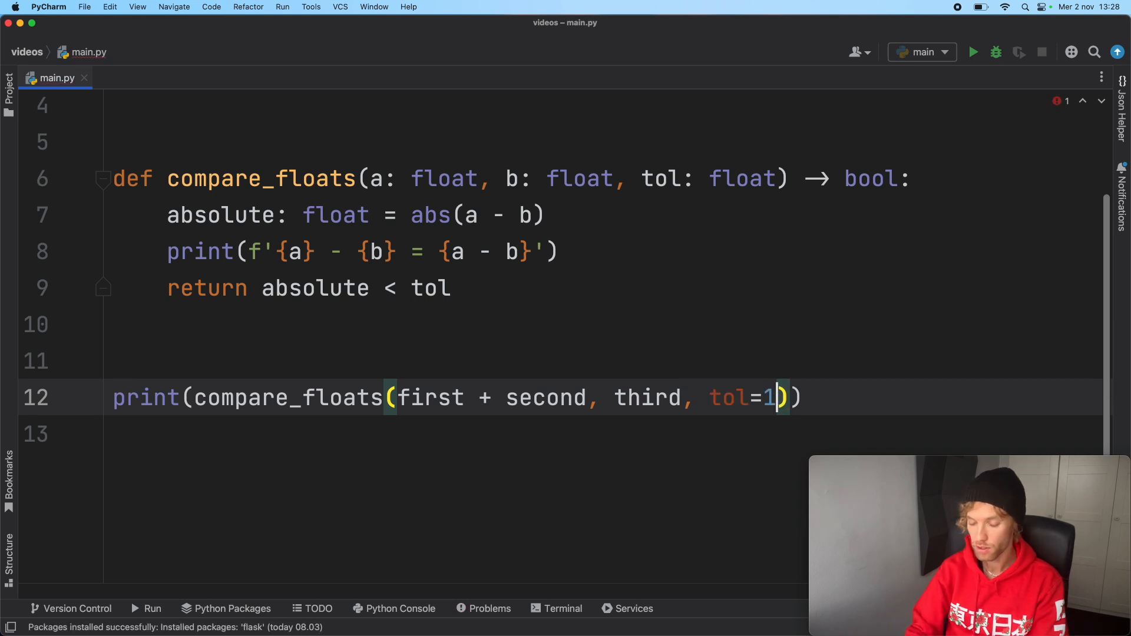
{"action": "type", "text": "e-10"}
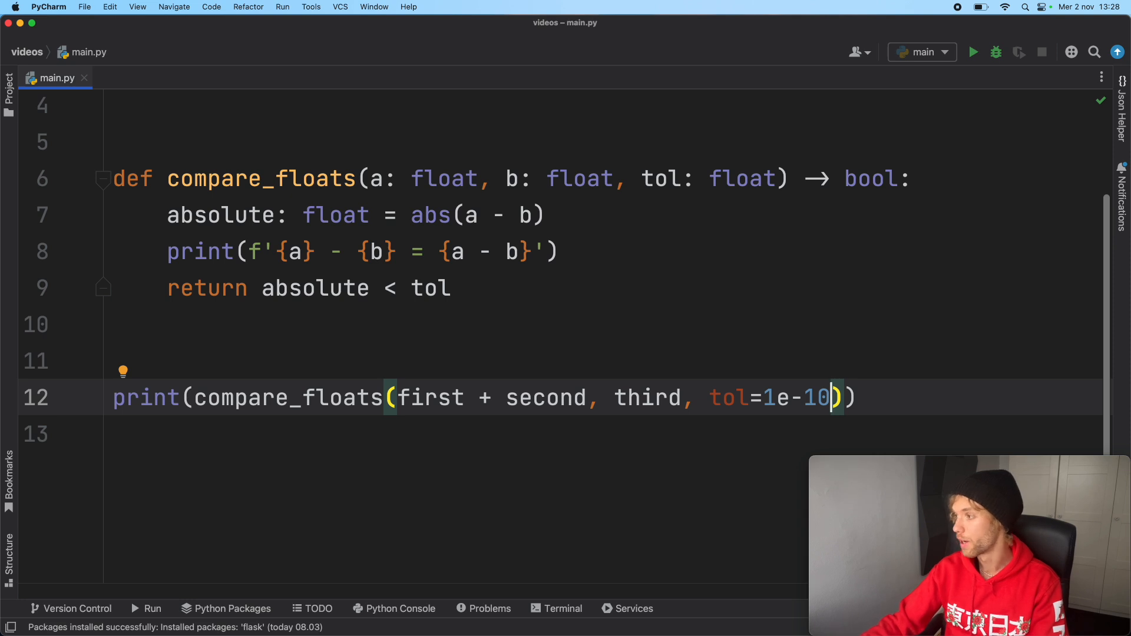
{"action": "mouse_move", "coordinate": [906, 396]}
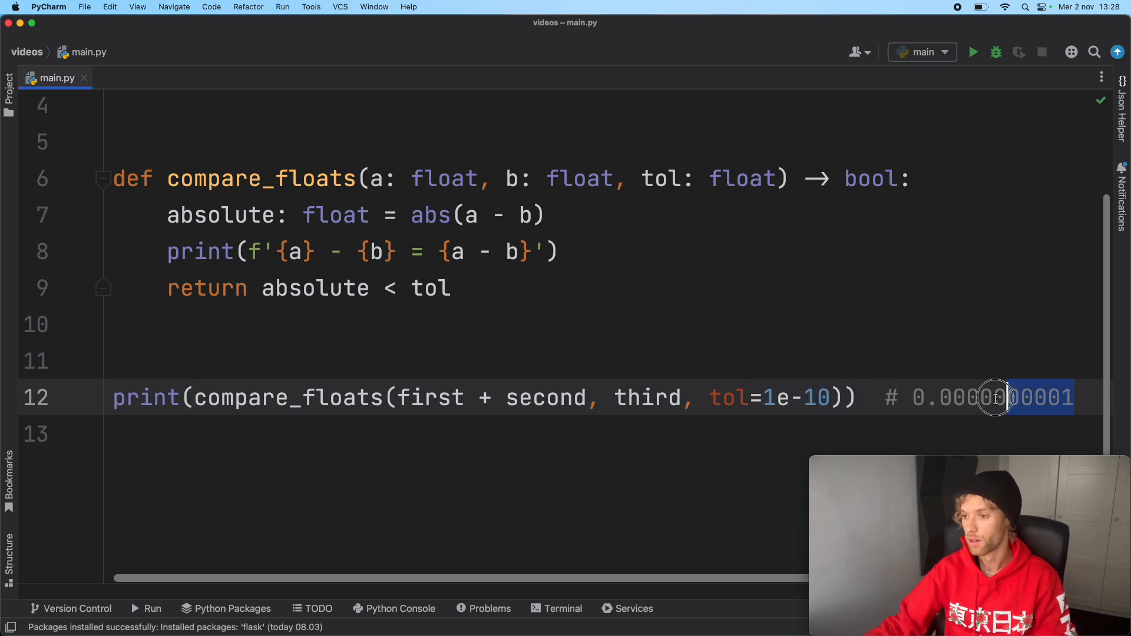
{"action": "left_click", "coordinate": [981, 398]}
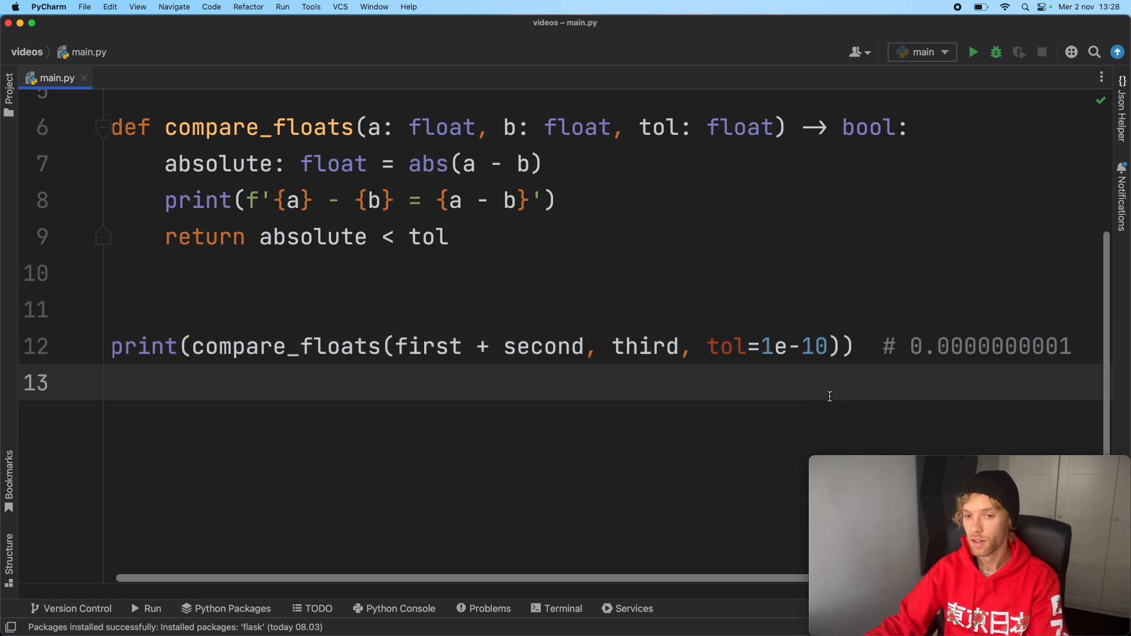
- Move the comment to its own line and run, printing 5.551115123125783e-17 and True
{"action": "left_click", "coordinate": [973, 51]}
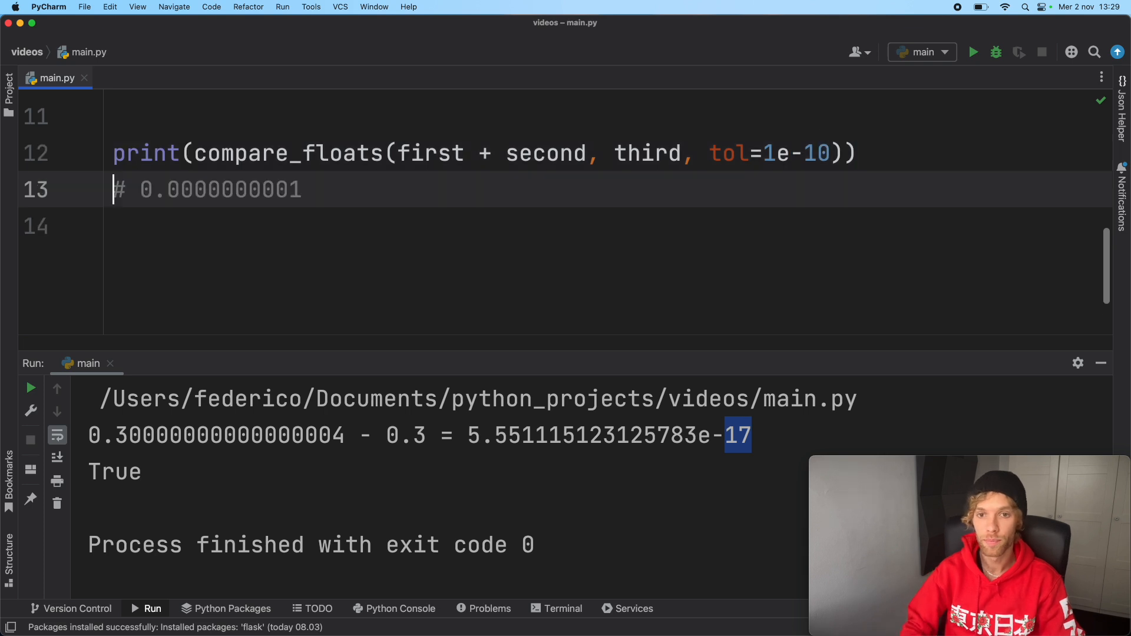
{"action": "type", "text": "#"}
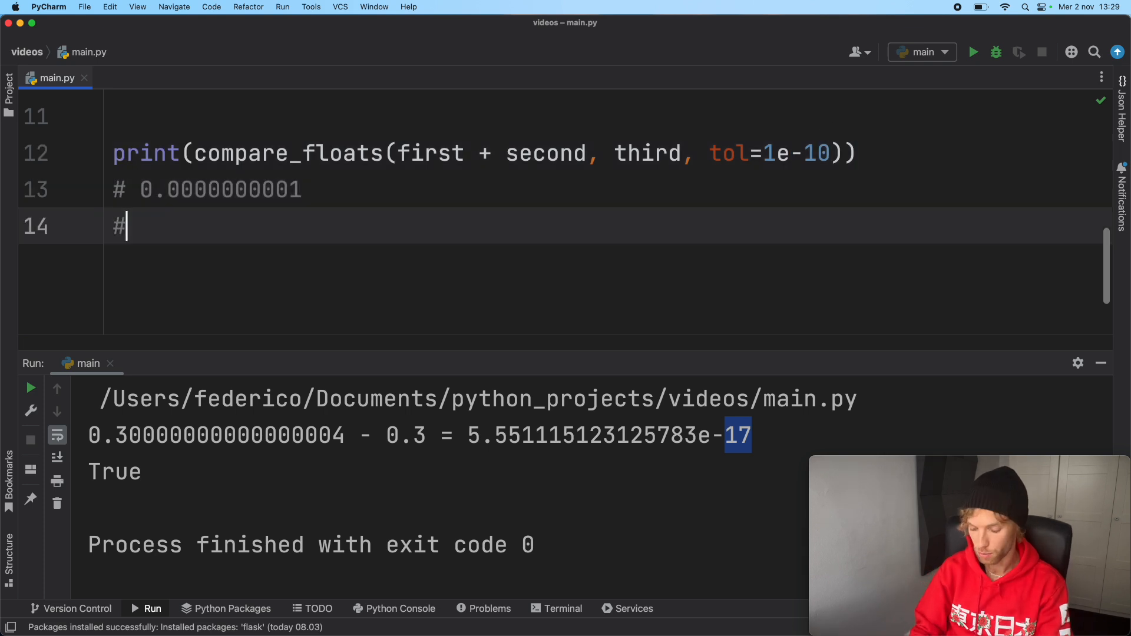
{"action": "left_click", "coordinate": [302, 189]}
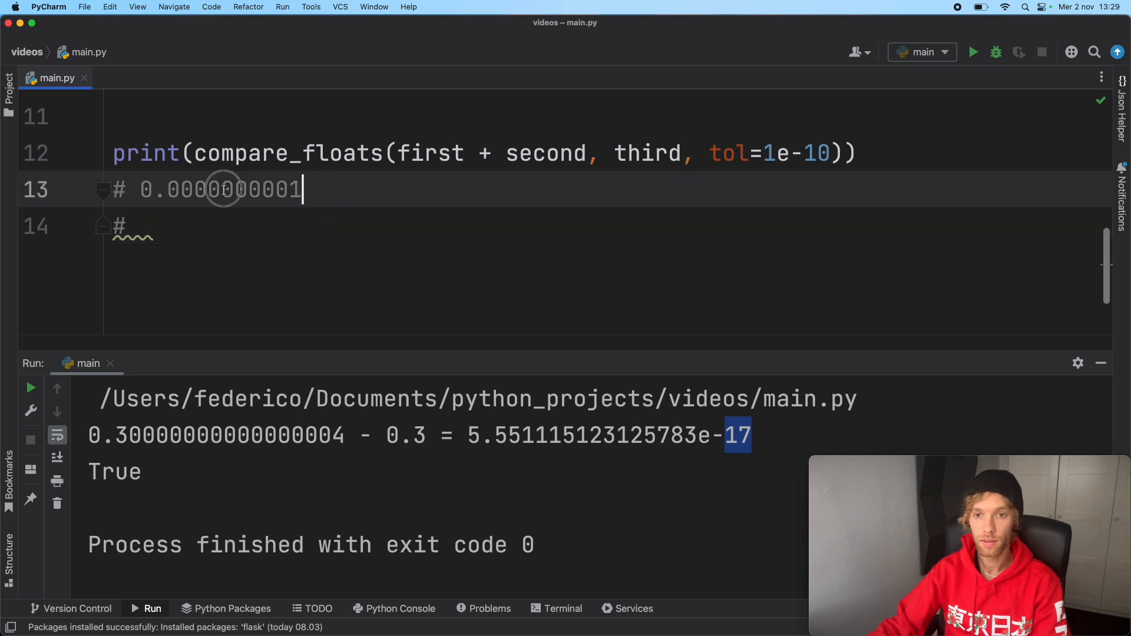
{"action": "type", "text": "0.0000000001"}
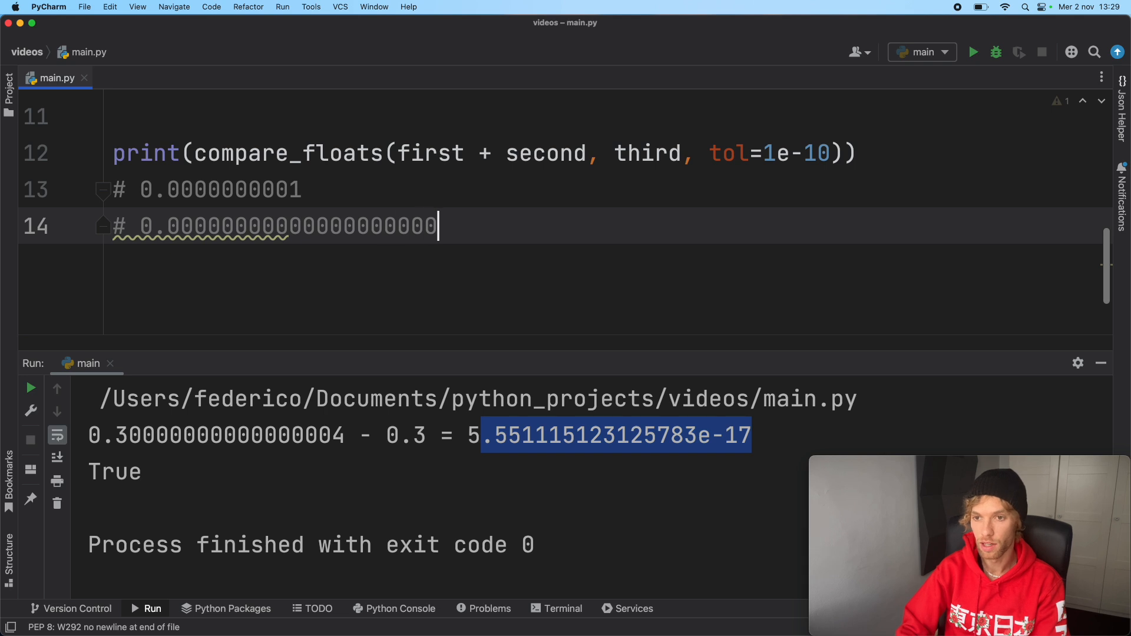
{"action": "type", "text": "555"}
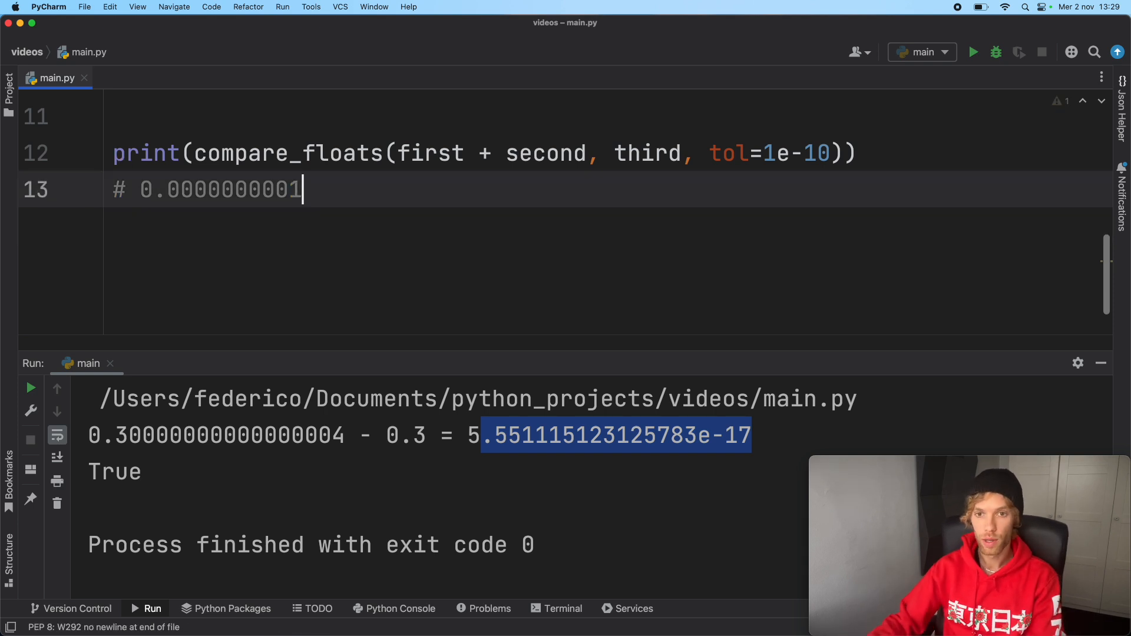
- Rejoin the comment to the print line and select the 1e-10 tolerance to replace it with 0.1
{"action": "key", "text": "backspace"}
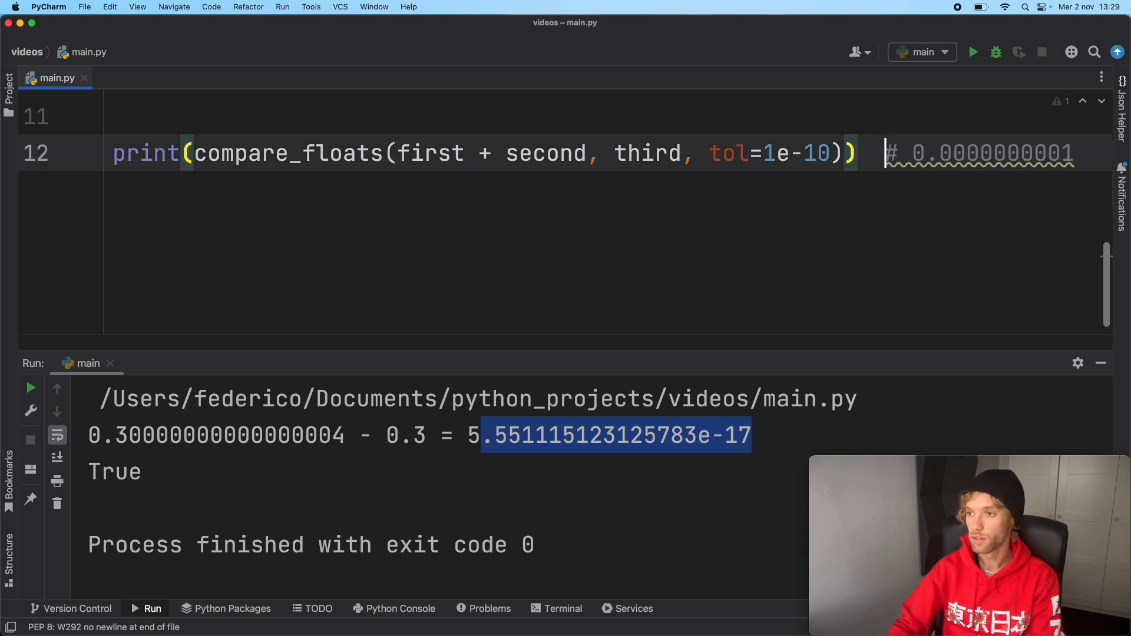
{"action": "left_click", "coordinate": [862, 153]}
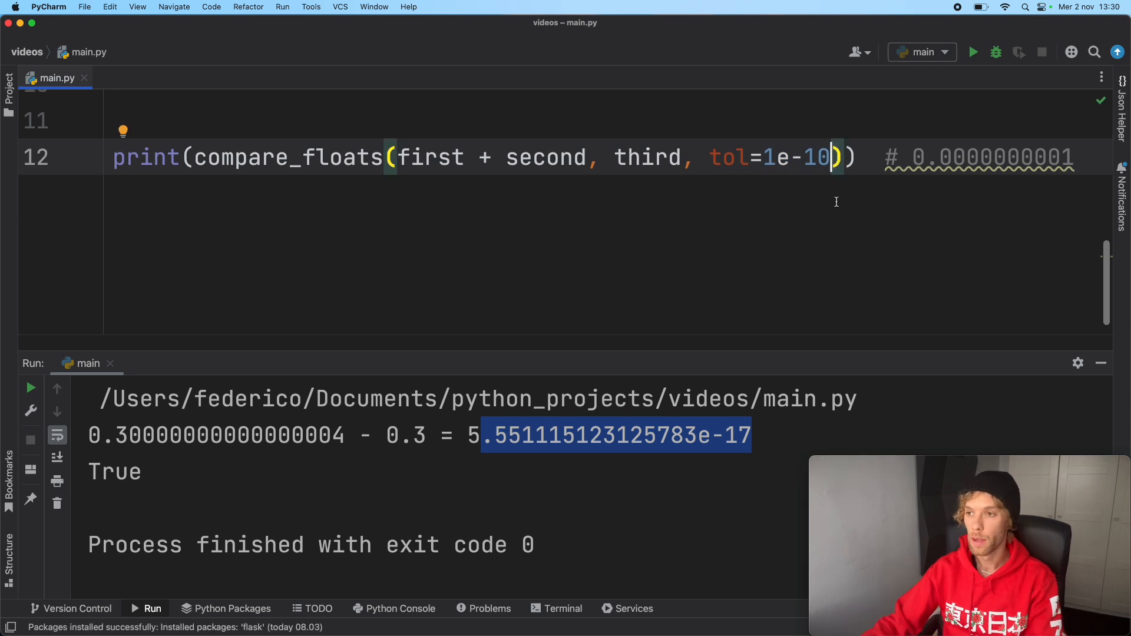
{"action": "double_click", "coordinate": [815, 157]}
{"action": "type", "text": "0."}
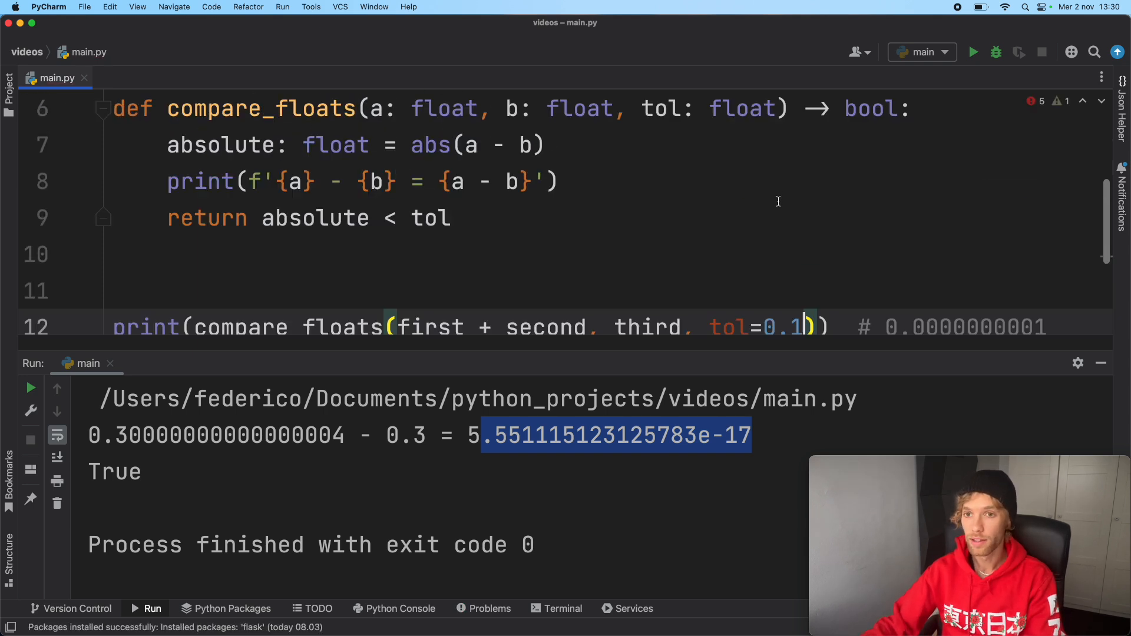
{"action": "scroll", "scroll_direction": "up", "scroll_amount": 3}
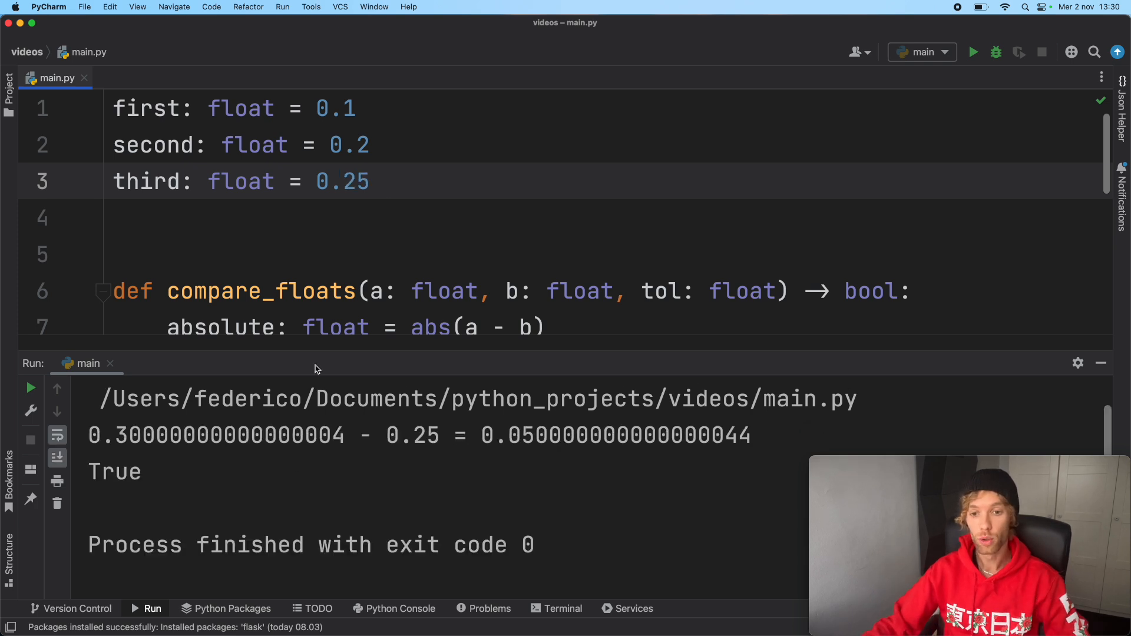
{"action": "double_click", "coordinate": [113, 472]}
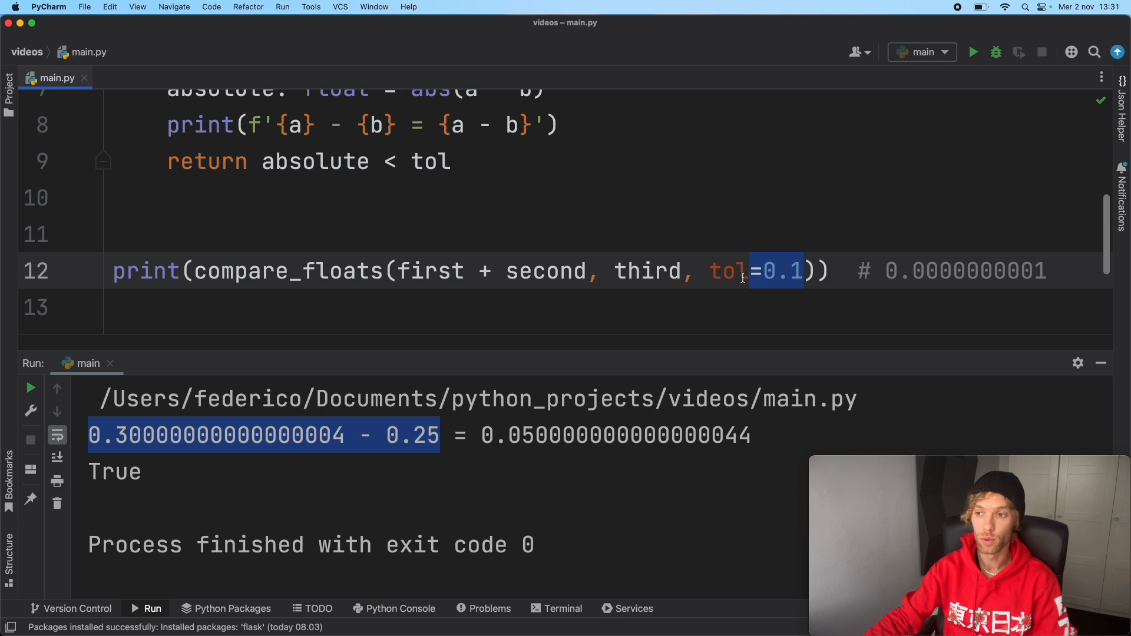
{"action": "mouse_move", "coordinate": [730, 271]}
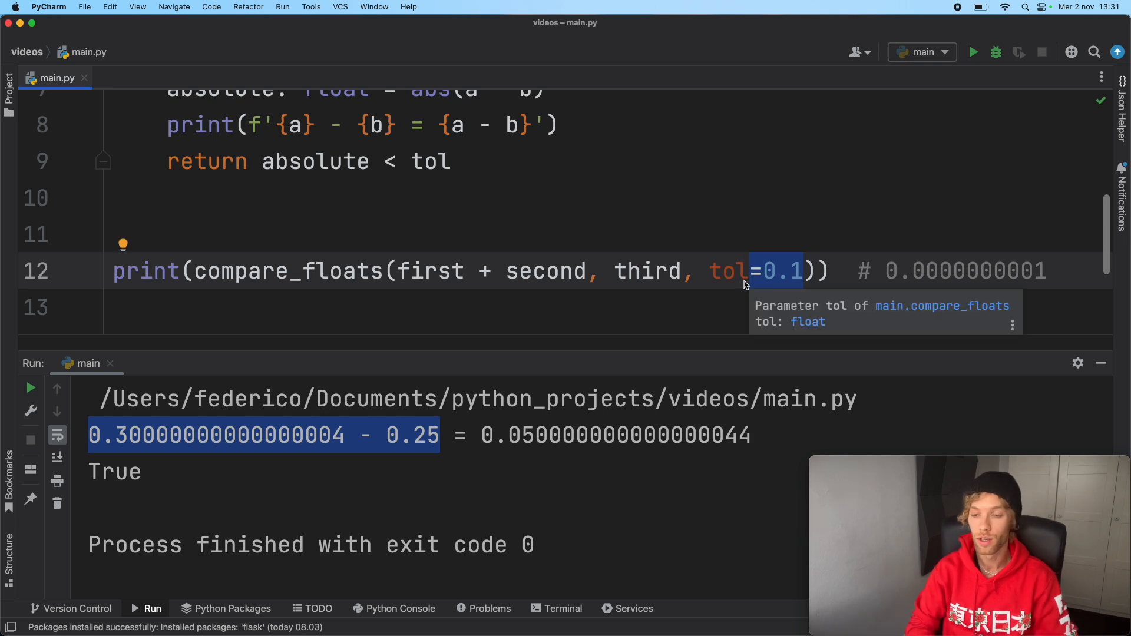
{"action": "mouse_move", "coordinate": [714, 442]}
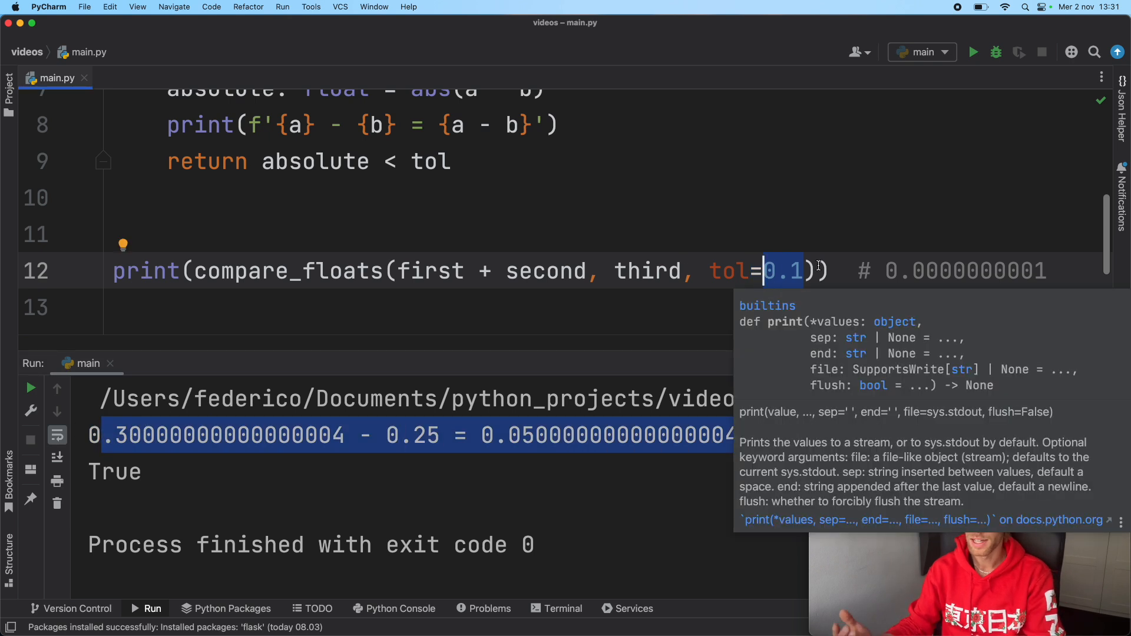
- Restore the tol argument of the compare_floats call to 1e-10
{"action": "type", "text": "10"}
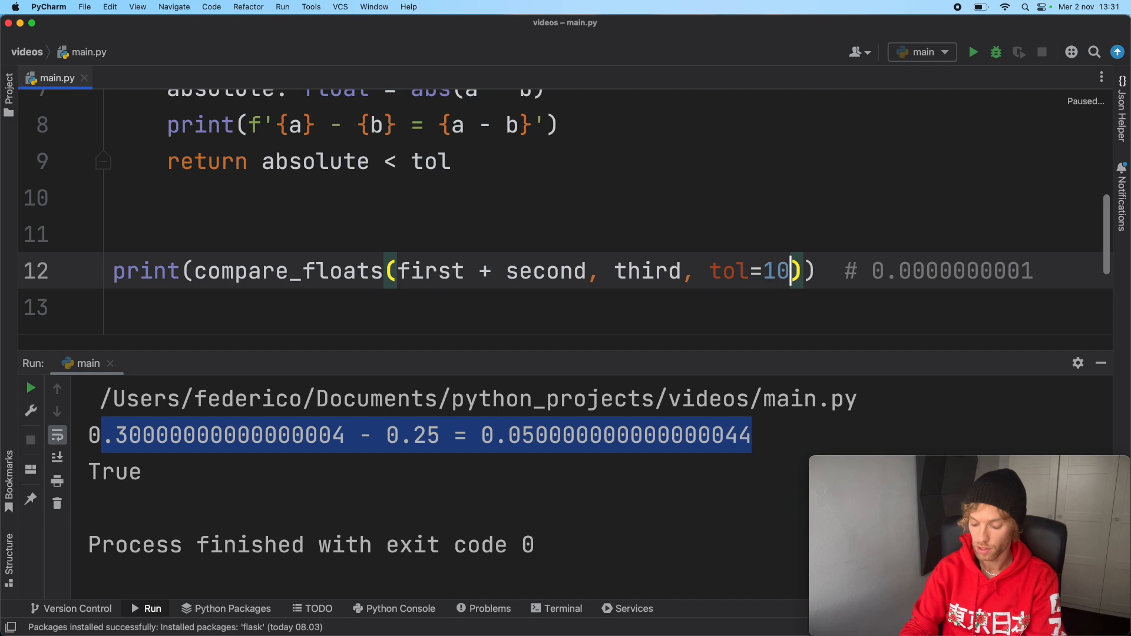
{"action": "type", "text": "e-1"}
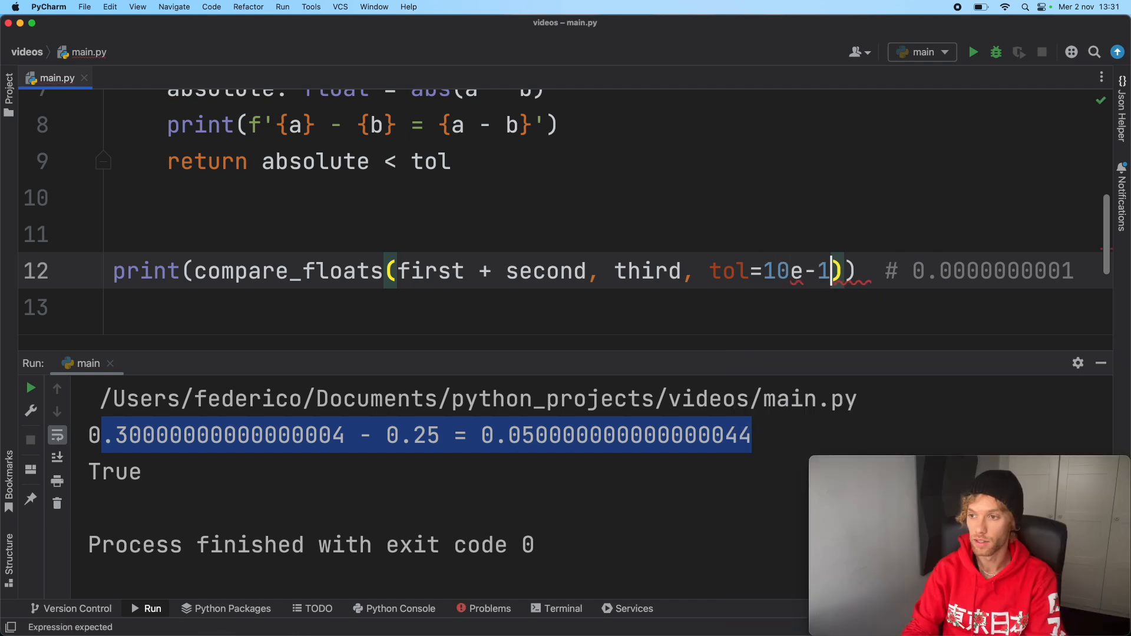
{"action": "type", "text": "0"}
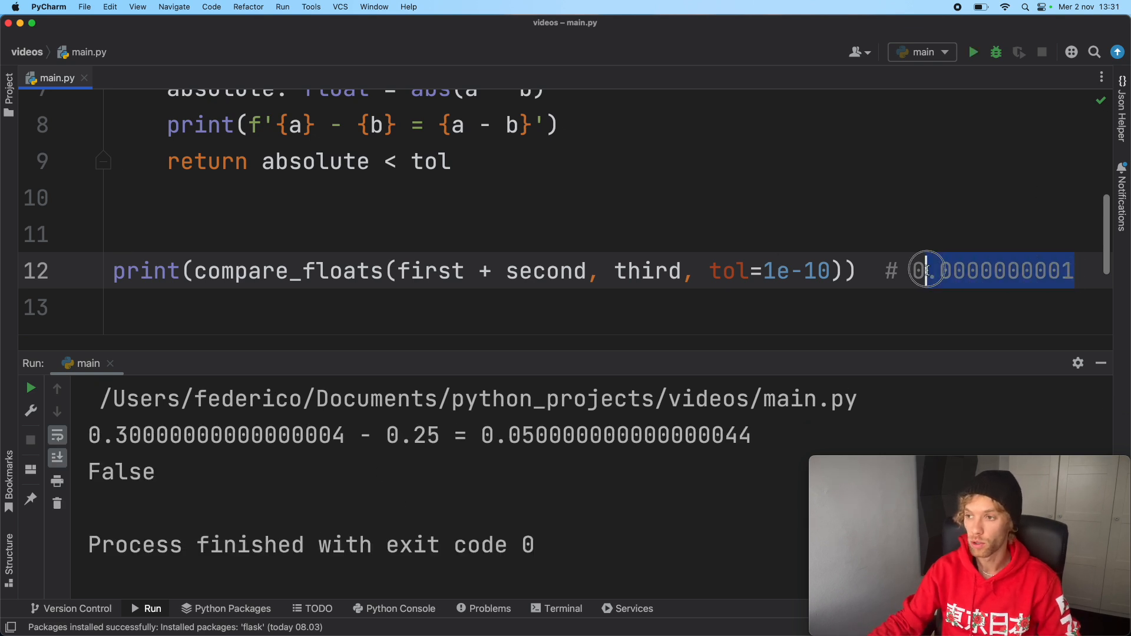
{"action": "scroll", "scroll_direction": "up", "scroll_amount": 3}
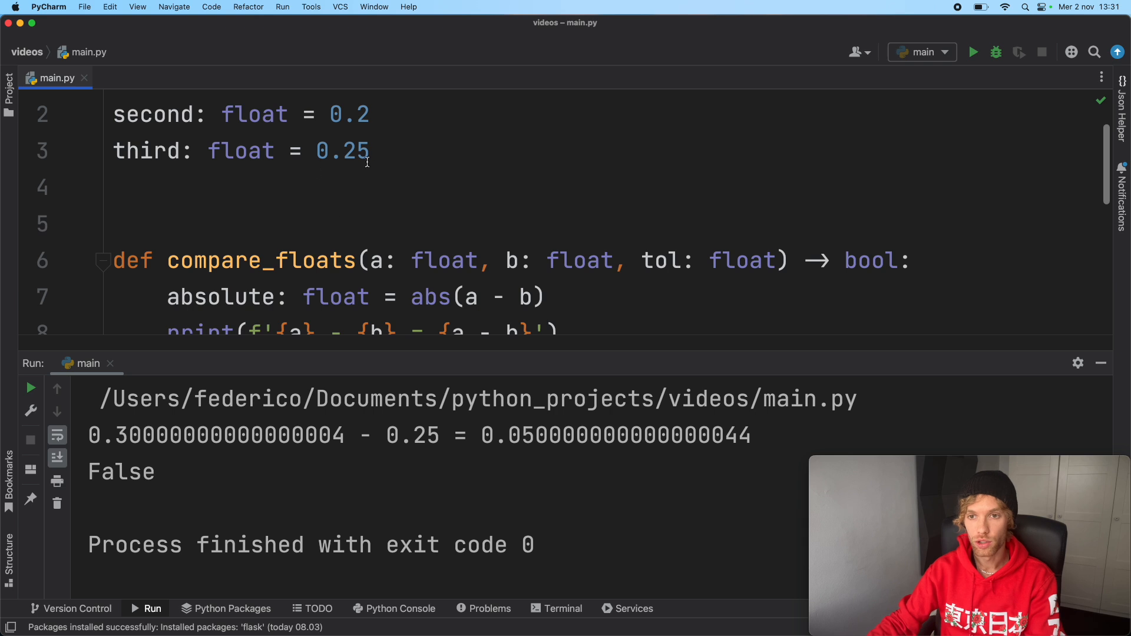
{"action": "scroll", "scroll_direction": "down", "scroll_amount": 3}
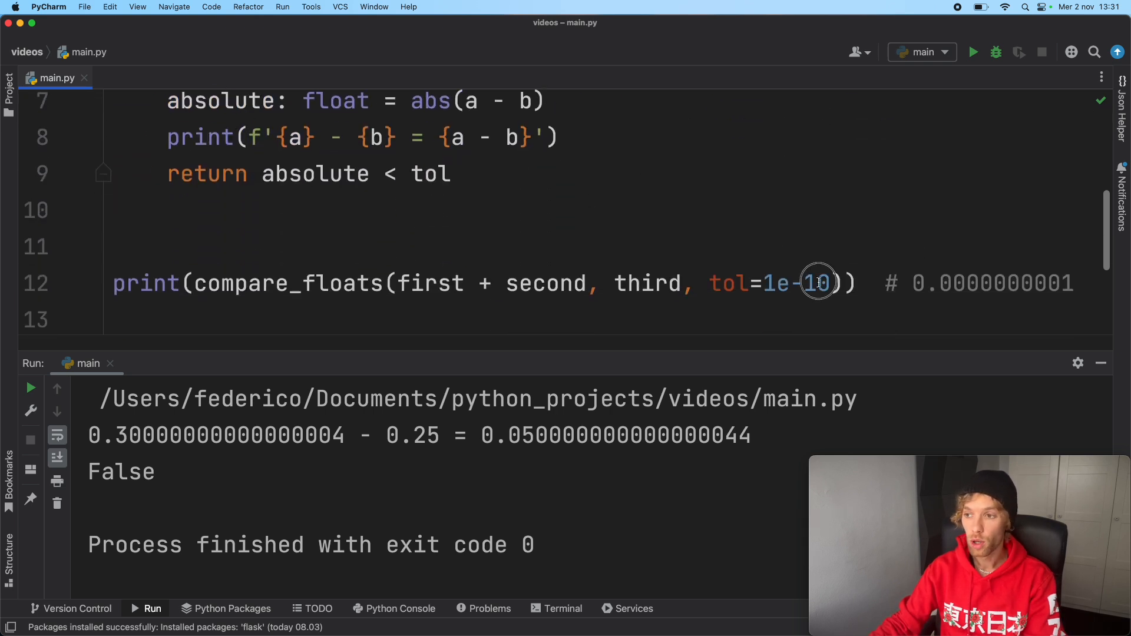
- Try tolerances 1e-20 and 1e-6, then set the exponent back to 1e-10
{"action": "type", "text": "0"}
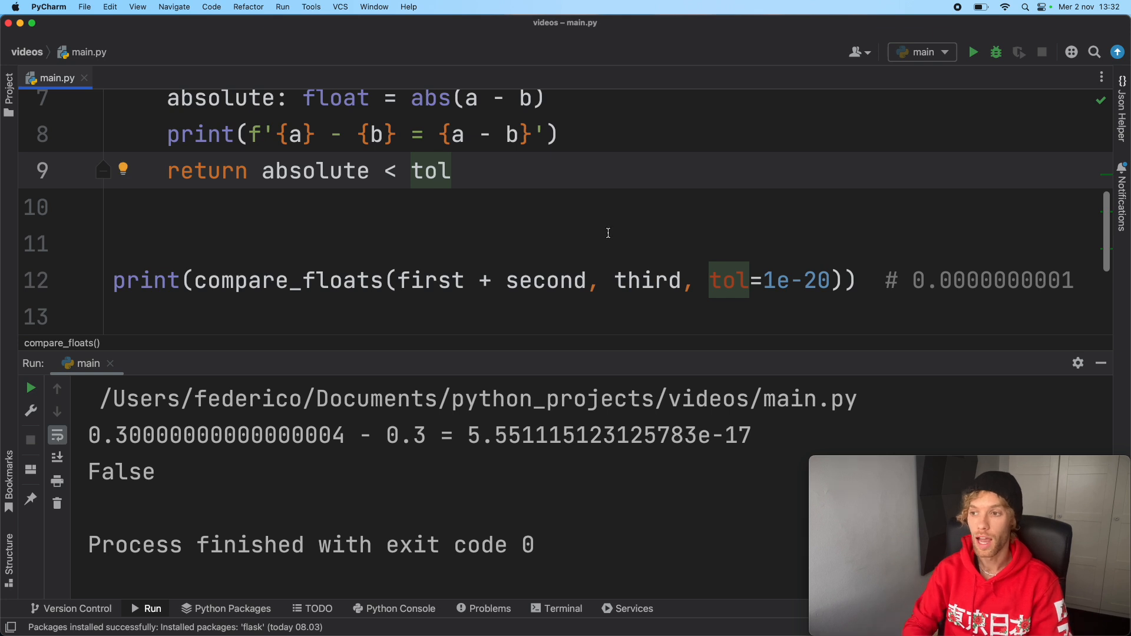
{"action": "left_click", "coordinate": [814, 280]}
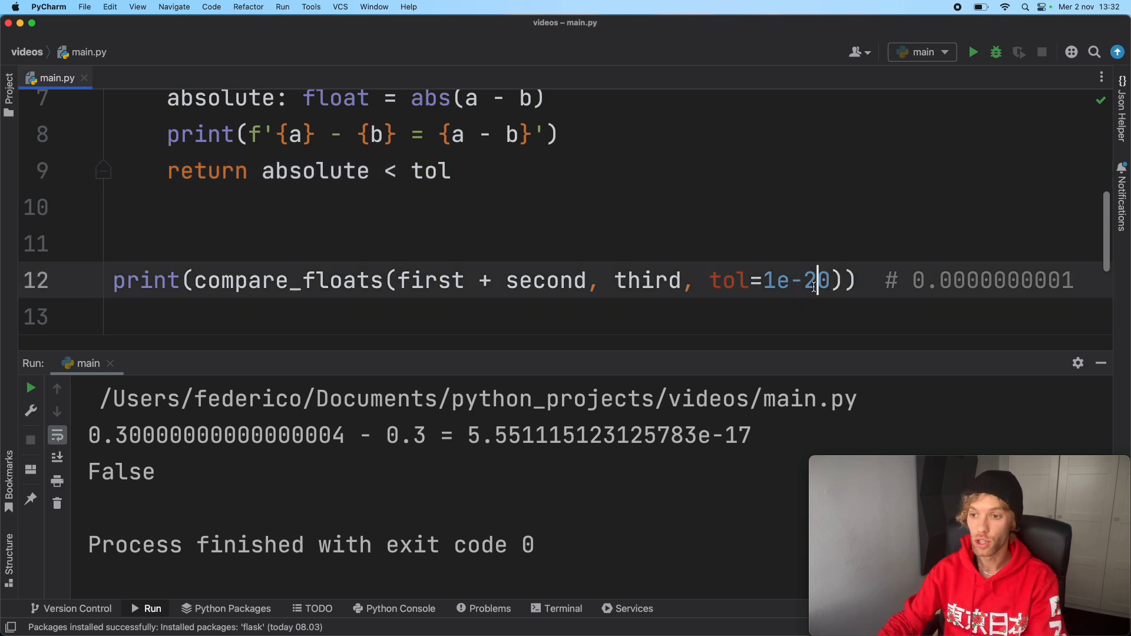
{"action": "key", "text": "backspace"}
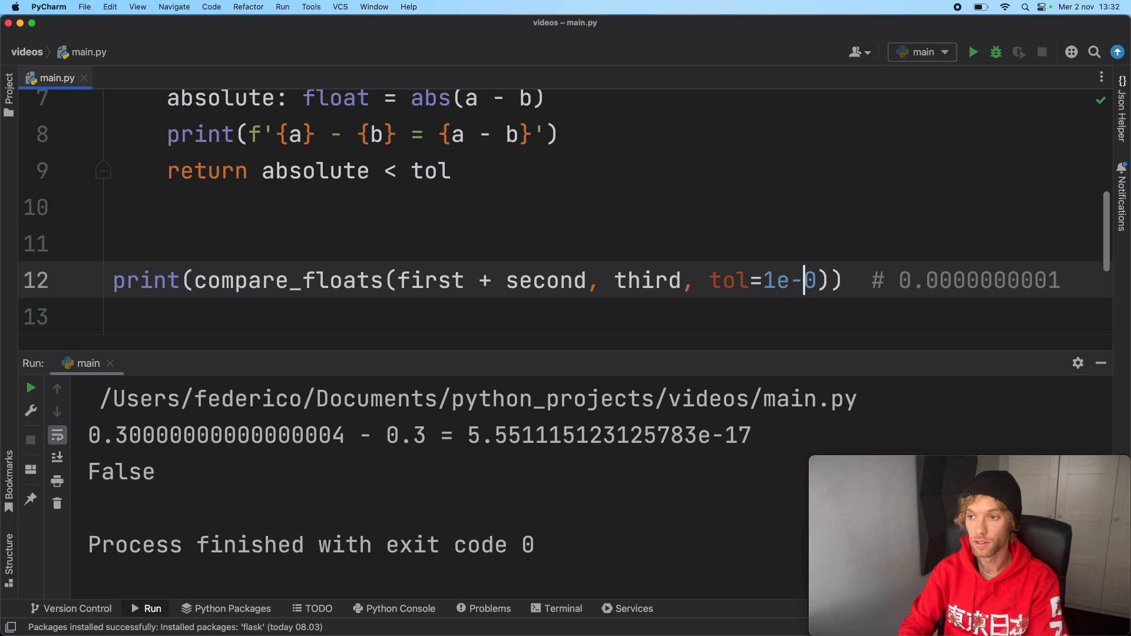
{"action": "type", "text": "6"}
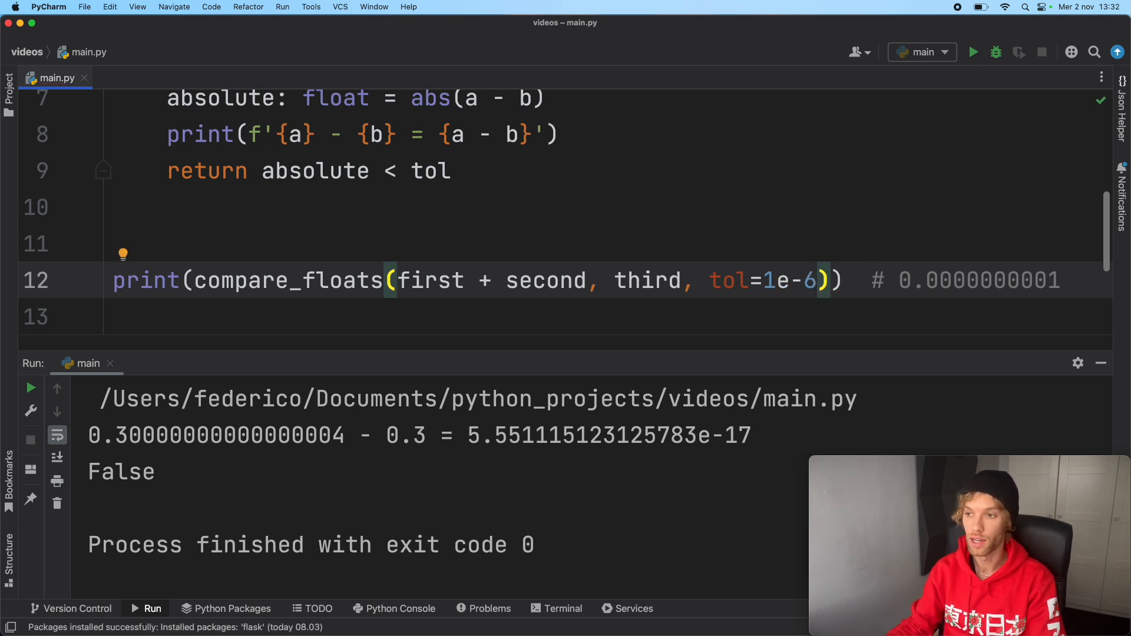
{"action": "type", "text": "10"}
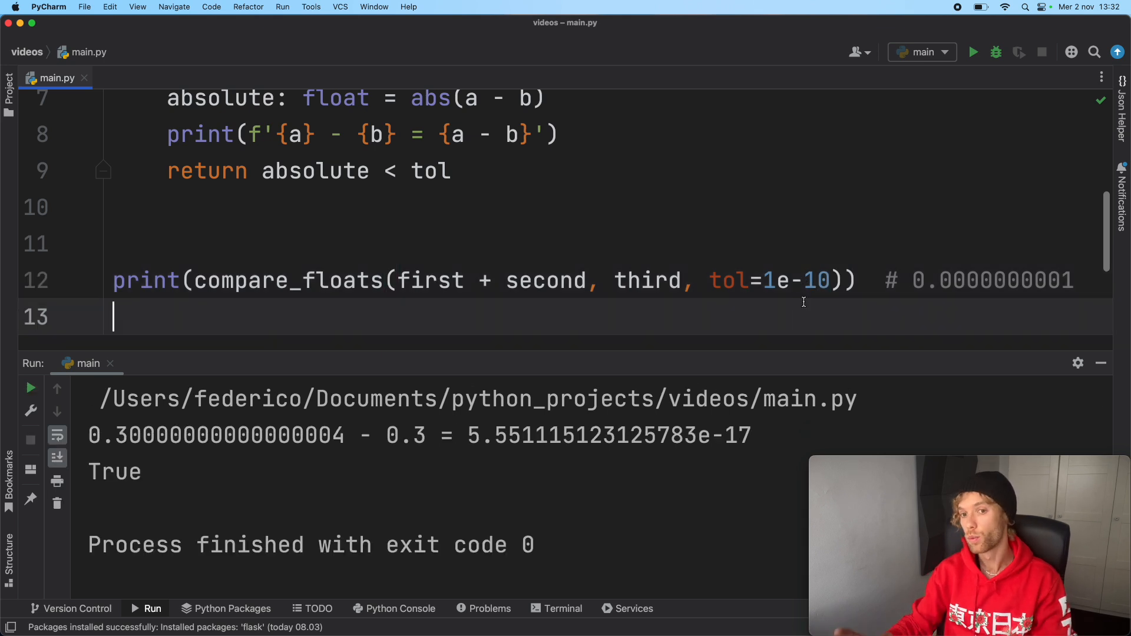
{"action": "mouse_move", "coordinate": [1078, 363]}
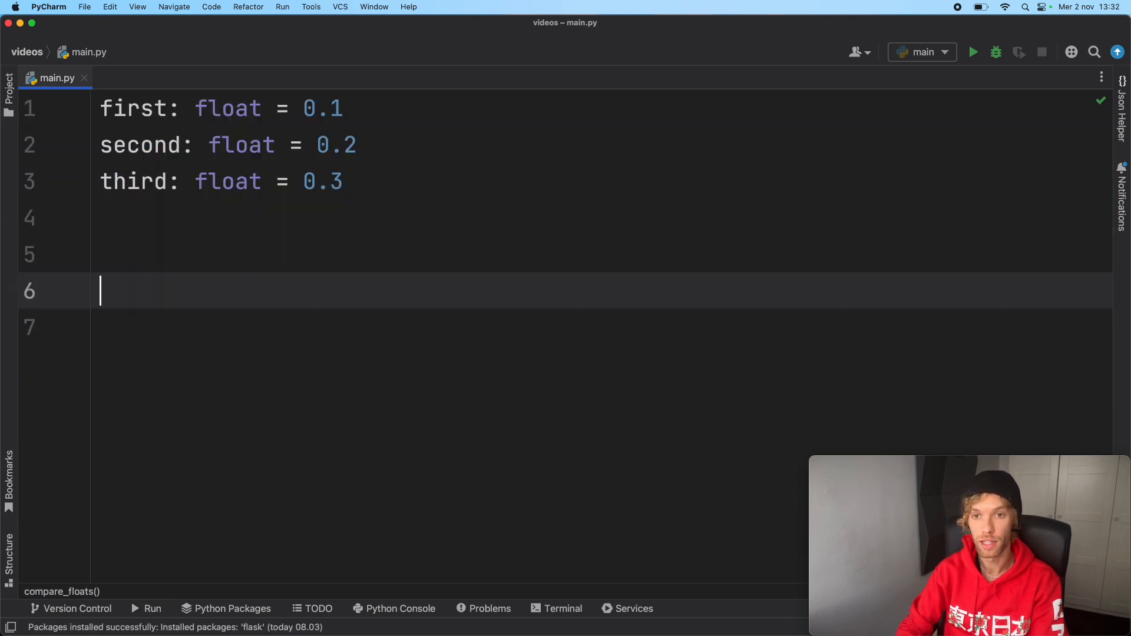
{"action": "mouse_move", "coordinate": [305, 253]}
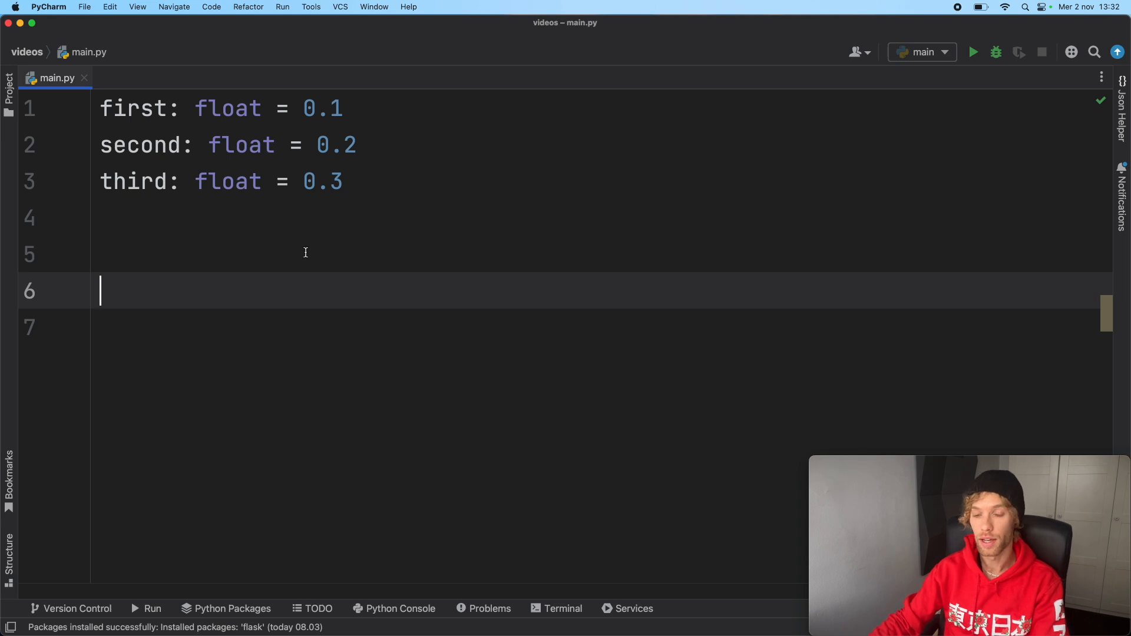
- Add import math at the top of main.py
{"action": "left_click", "coordinate": [102, 108]}
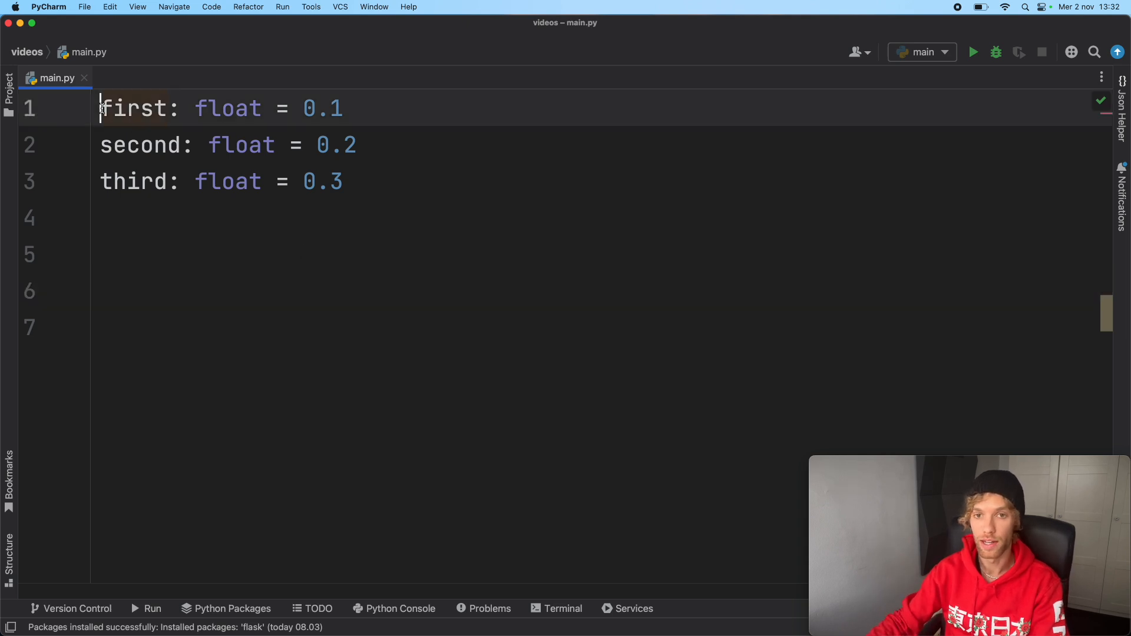
{"action": "type", "text": "i"}
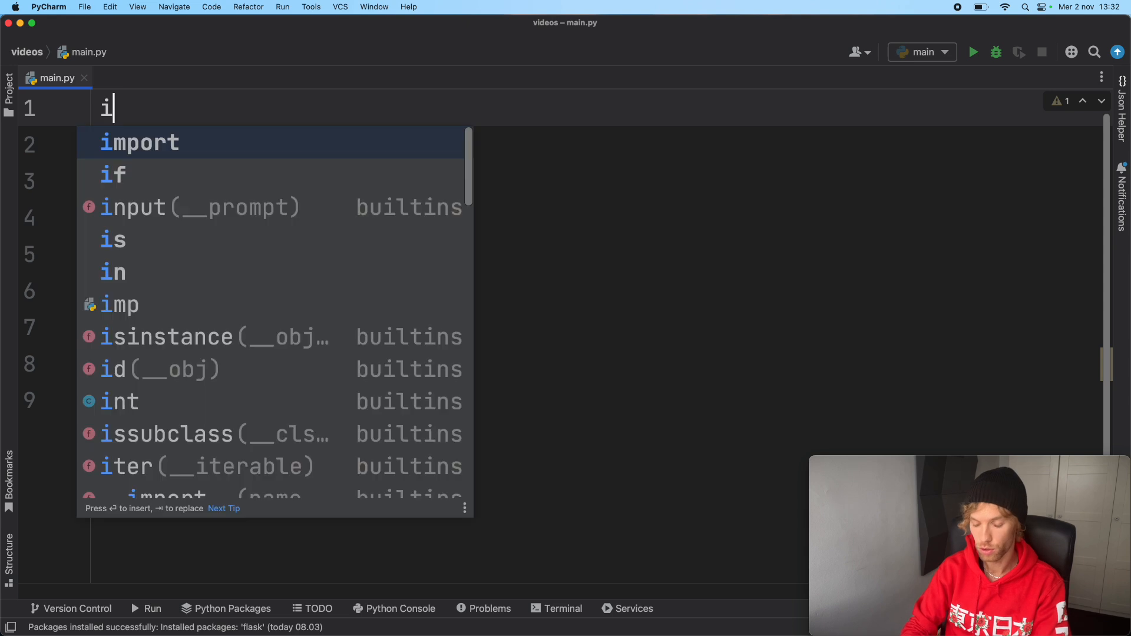
{"action": "type", "text": "mport math"}
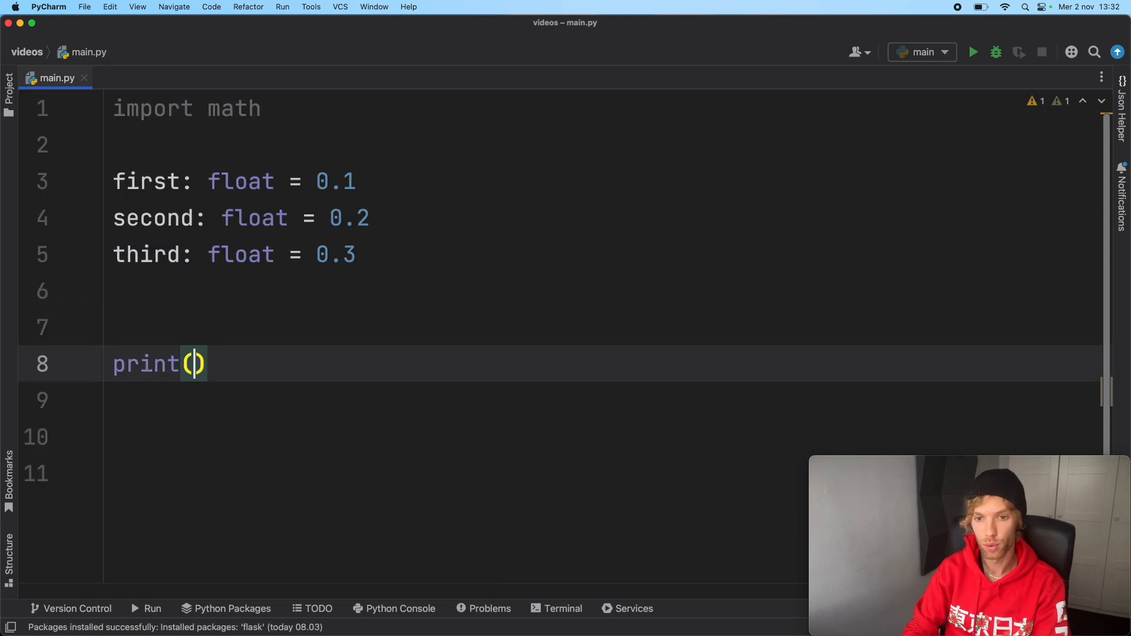
- Write print(math.isclose(first + second, third)) using autocompletion
{"action": "type", "text": "math.isclose(first"}
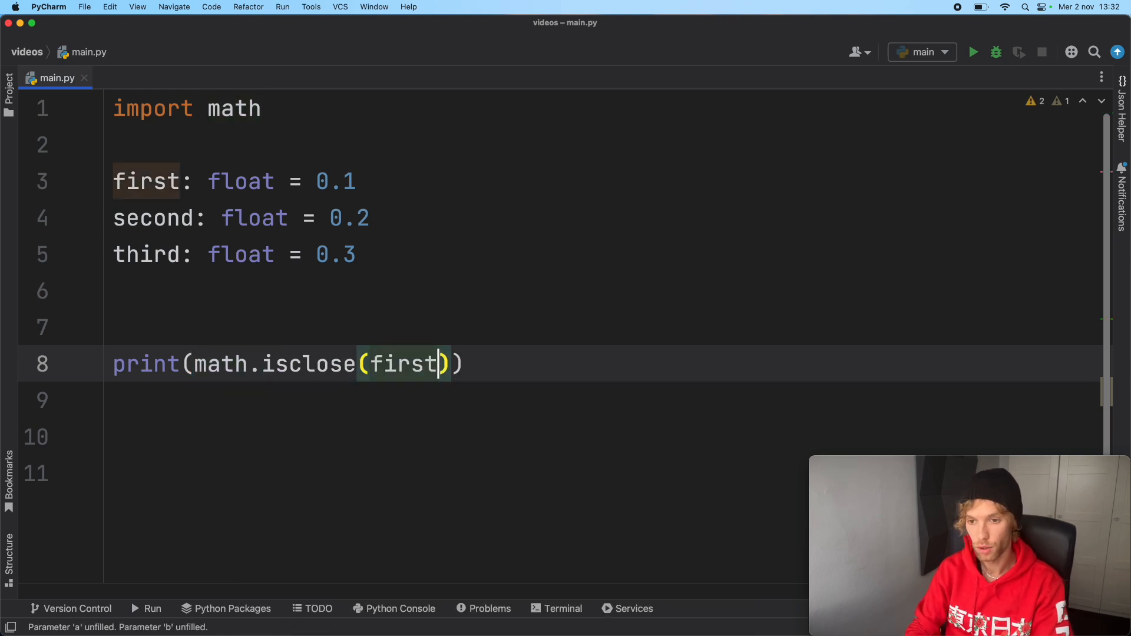
{"action": "type", "text": "+ sec"}
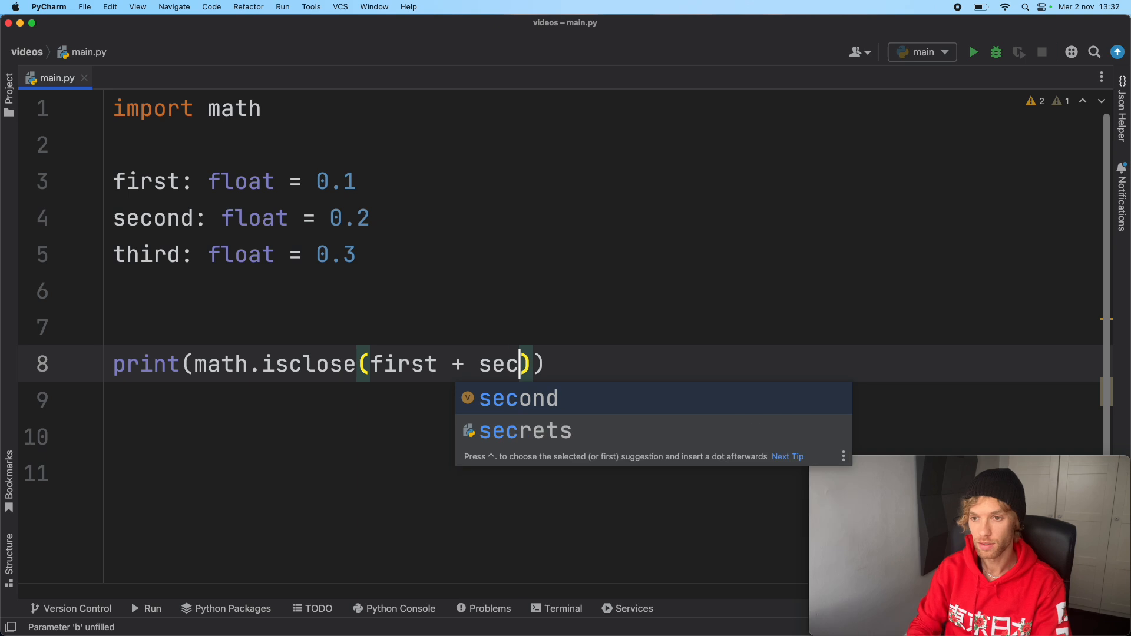
{"action": "type", "text": "ond, third"}
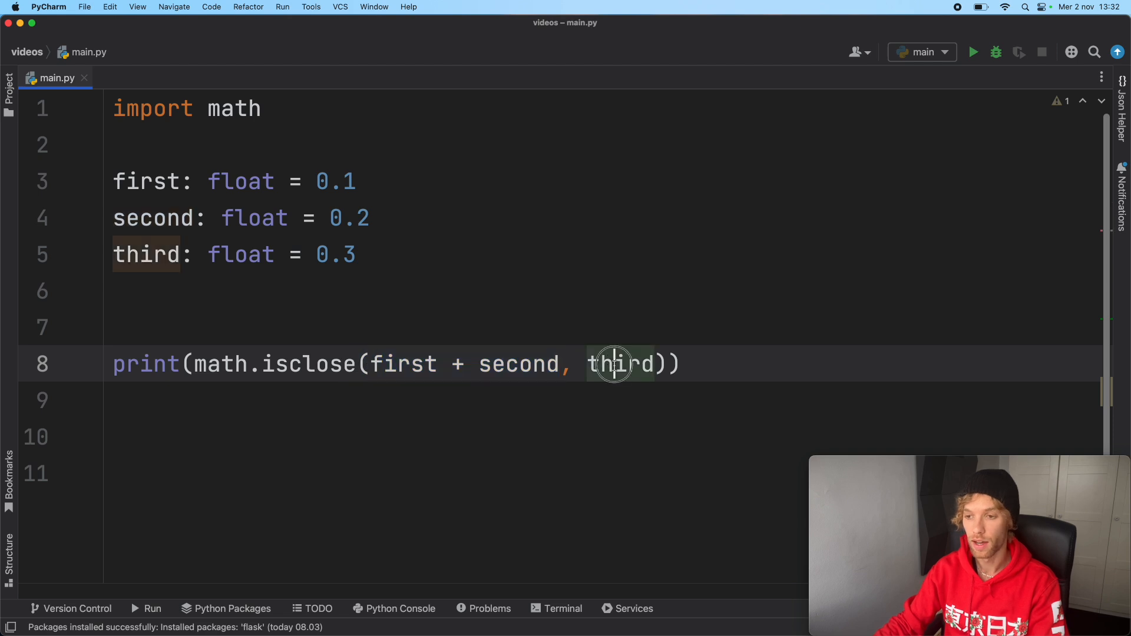
{"action": "mouse_move", "coordinate": [653, 364]}
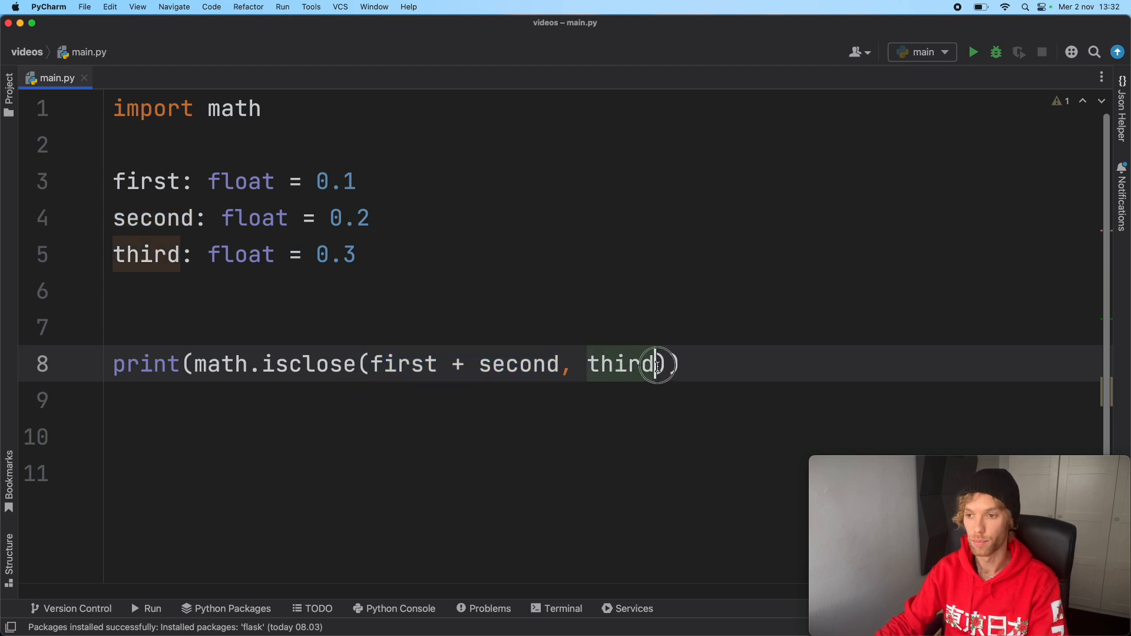
- Add the keyword argument rel_tol=0.1 to the math.isclose call
{"action": "type", "text": ", to"}
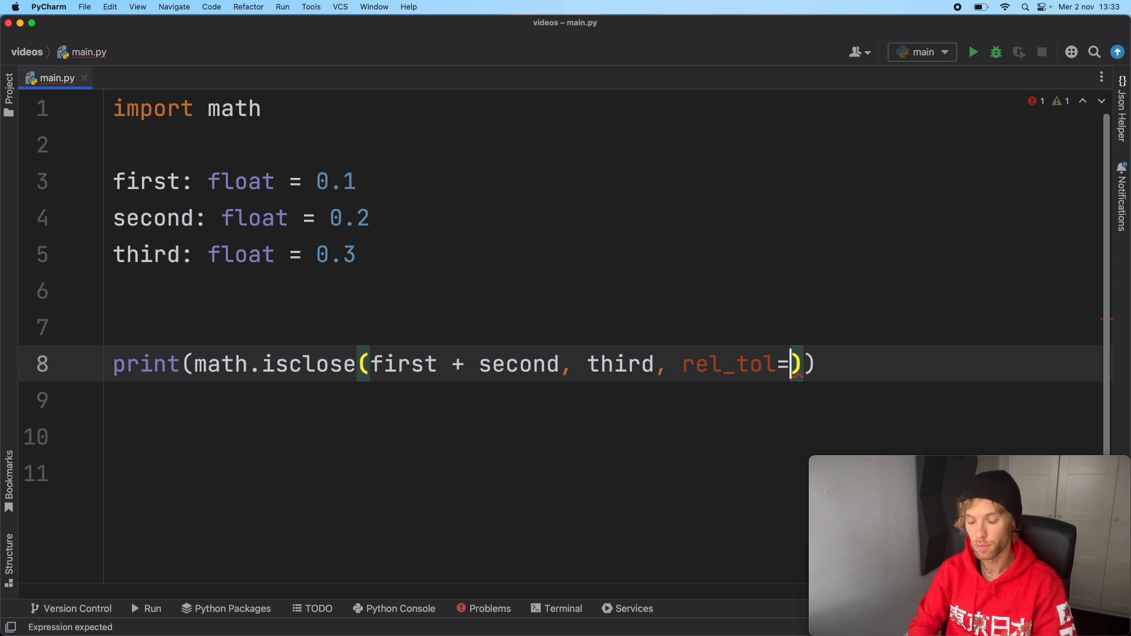
{"action": "type", "text": "0.1"}
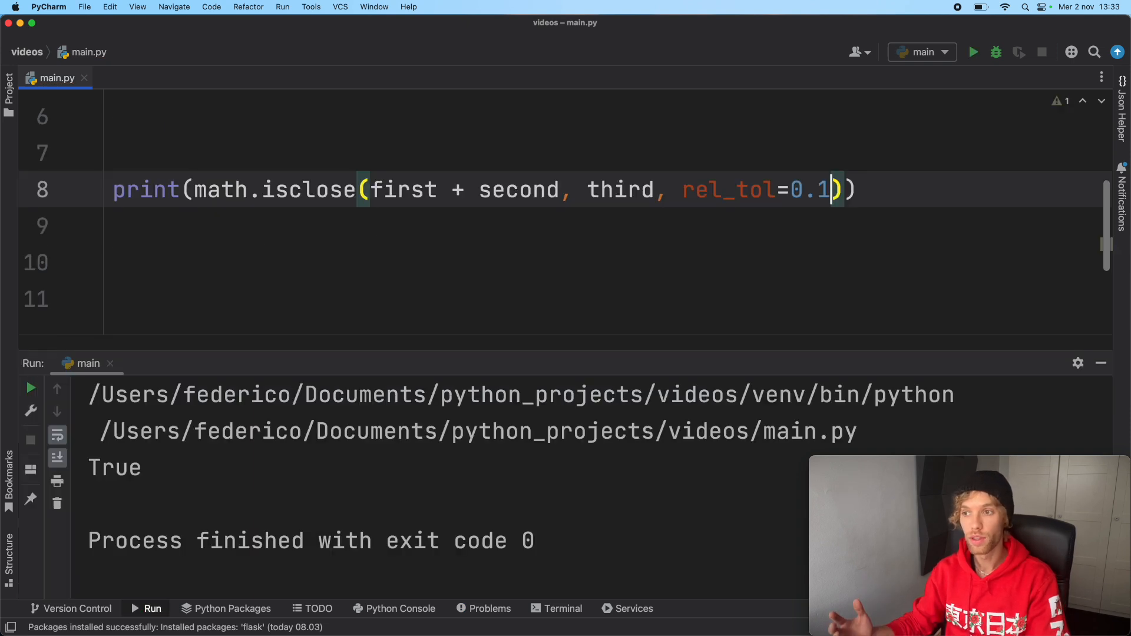
- Check the True output, then replace the 0.1 relative tolerance with 1e-20
{"action": "double_click", "coordinate": [114, 467]}
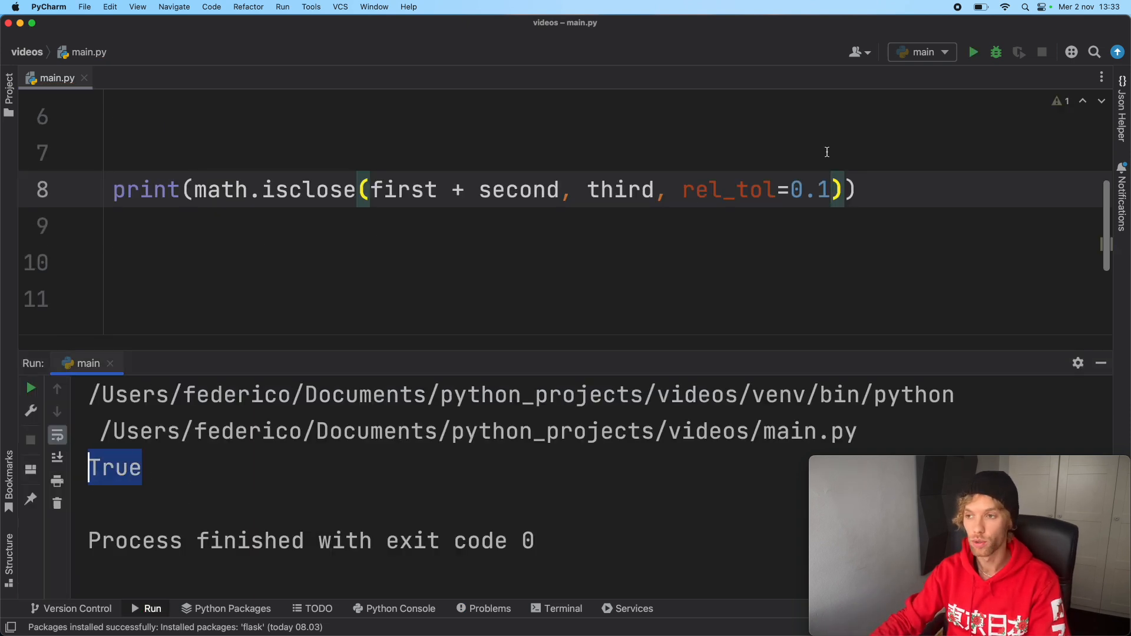
{"action": "key", "text": "backspace"}
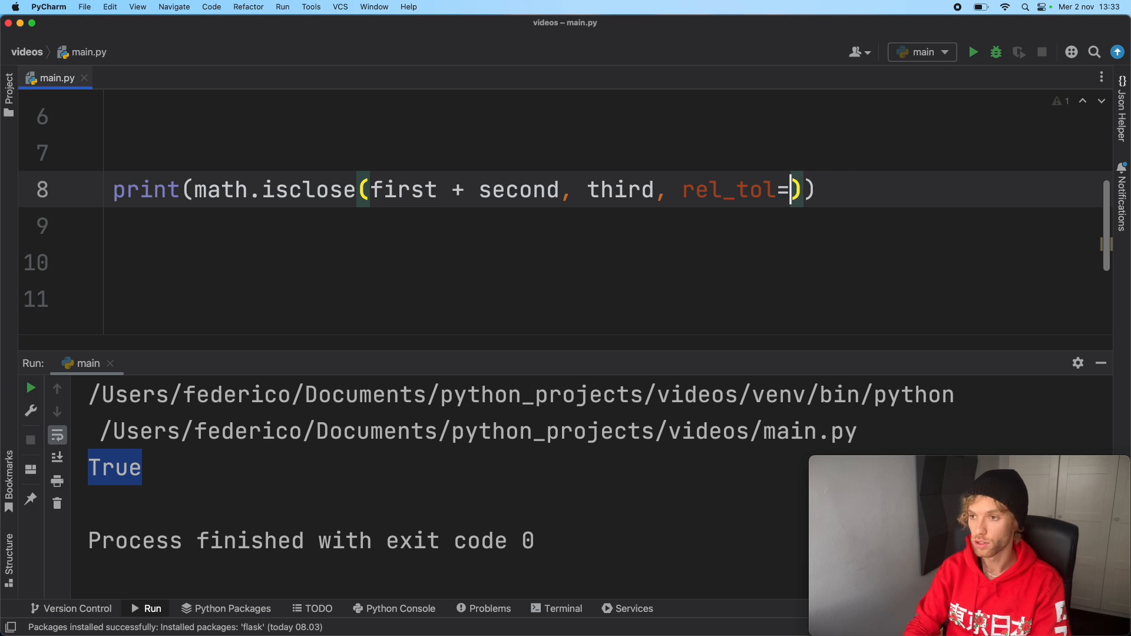
{"action": "type", "text": "1e-"}
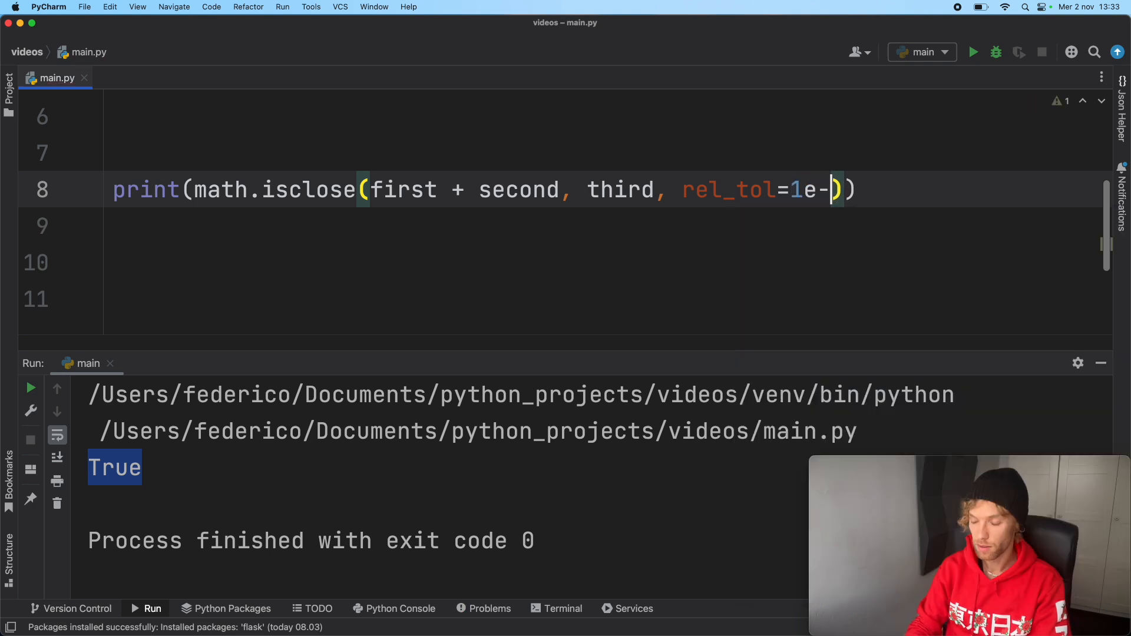
{"action": "type", "text": "20"}
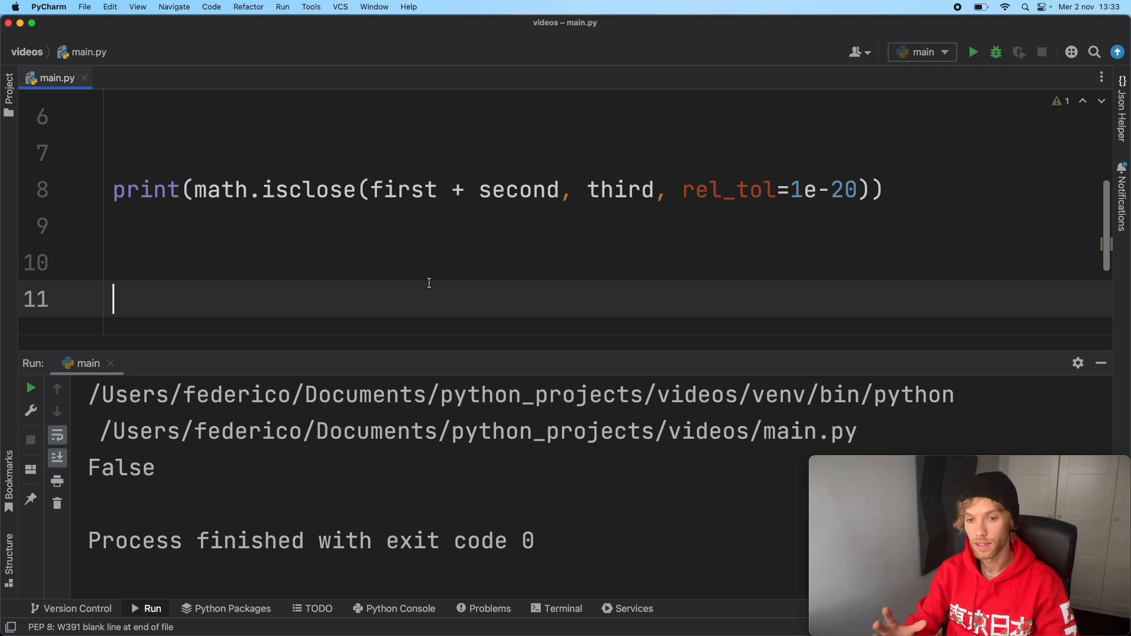
{"action": "mouse_move", "coordinate": [894, 122]}
{"action": "type", "text": "1"}
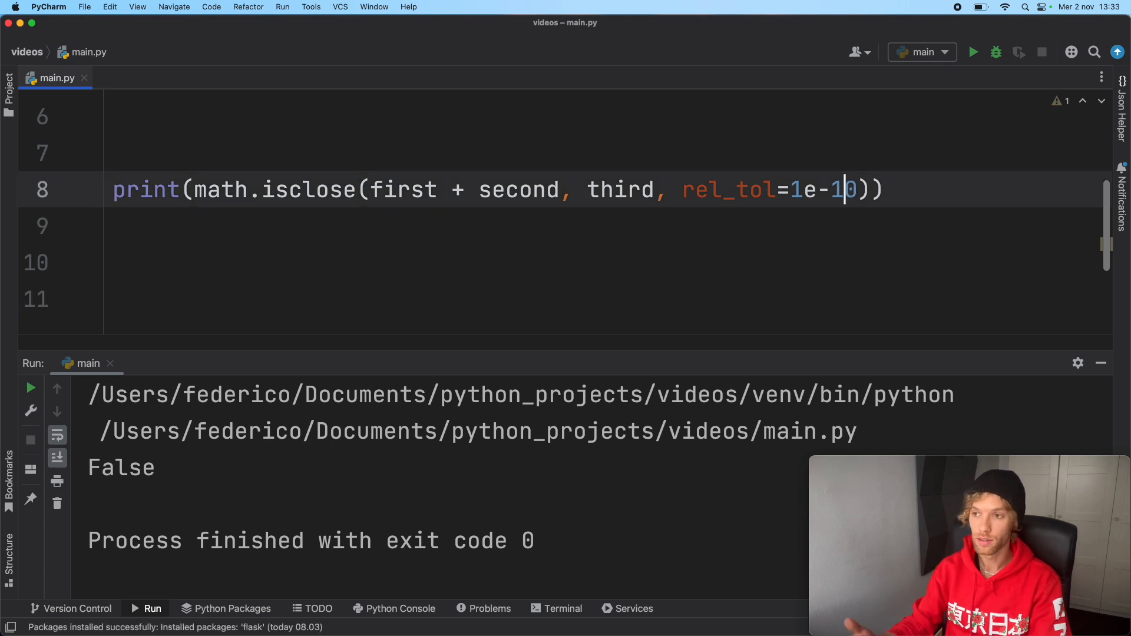
- Rerun main.py with rel_tol=1e-10 and confirm the output shows True
{"action": "left_click", "coordinate": [973, 51]}
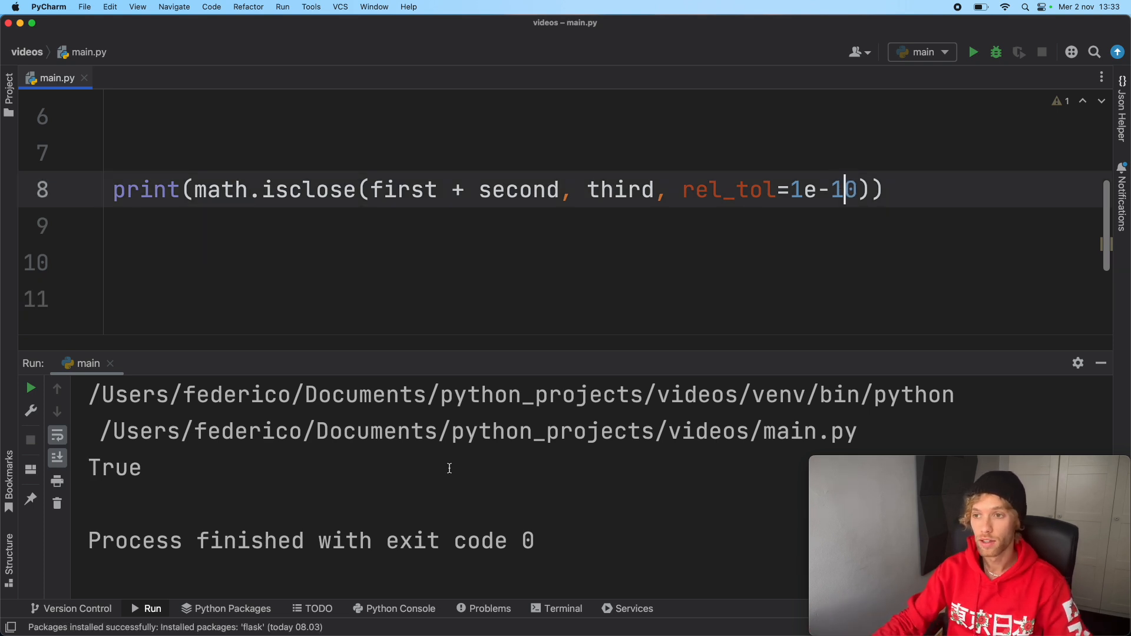
{"action": "double_click", "coordinate": [114, 467]}
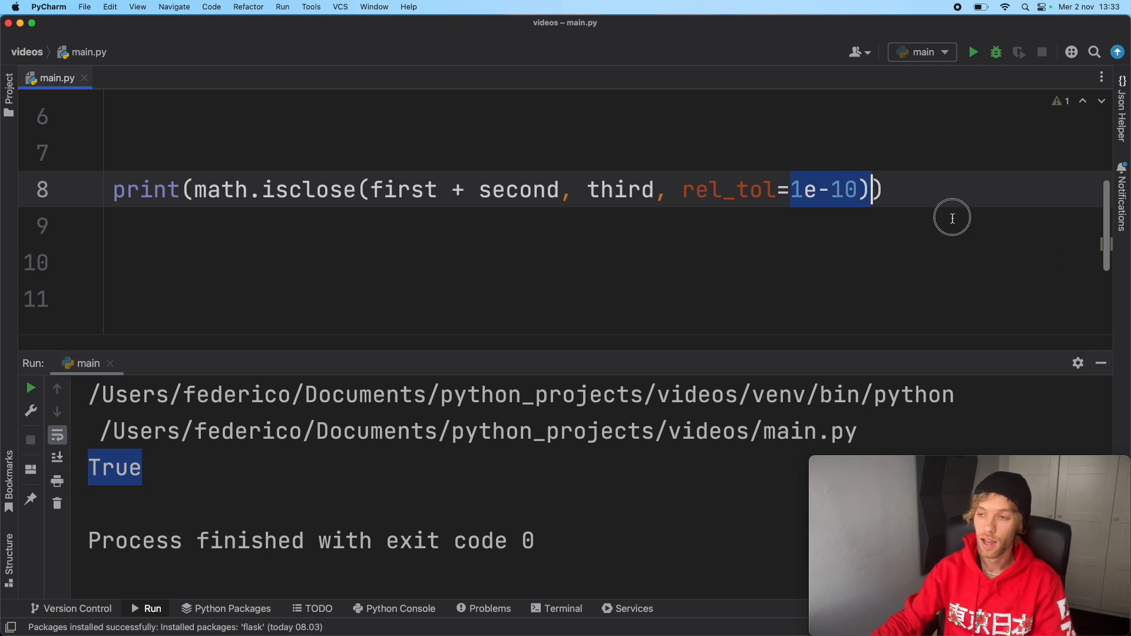
{"action": "left_click", "coordinate": [951, 225]}
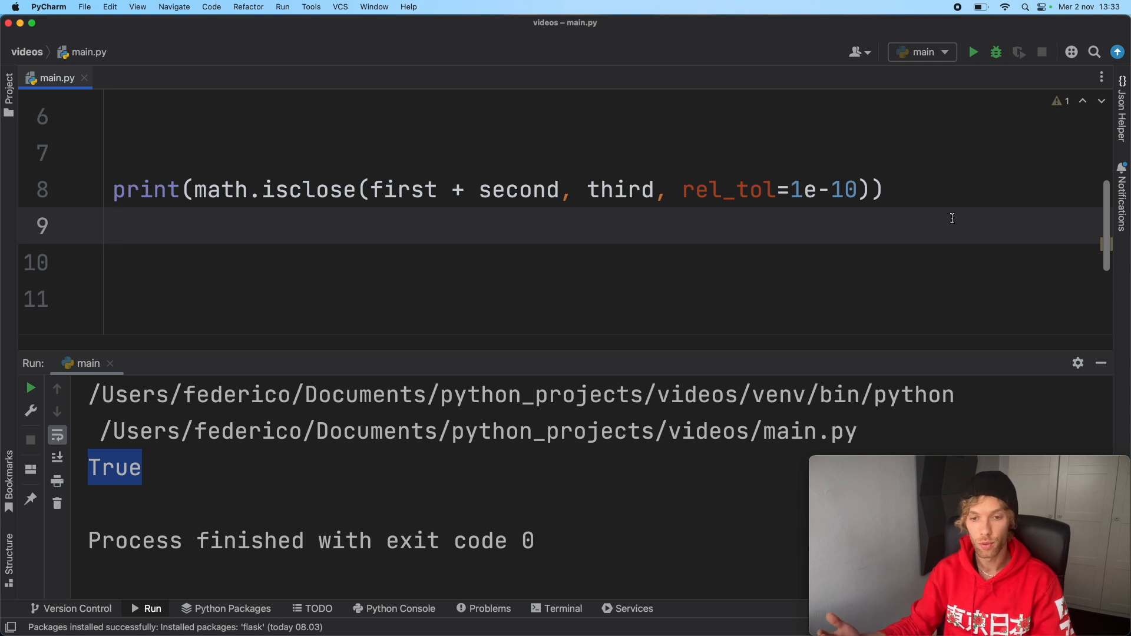
{"action": "left_click", "coordinate": [869, 190]}
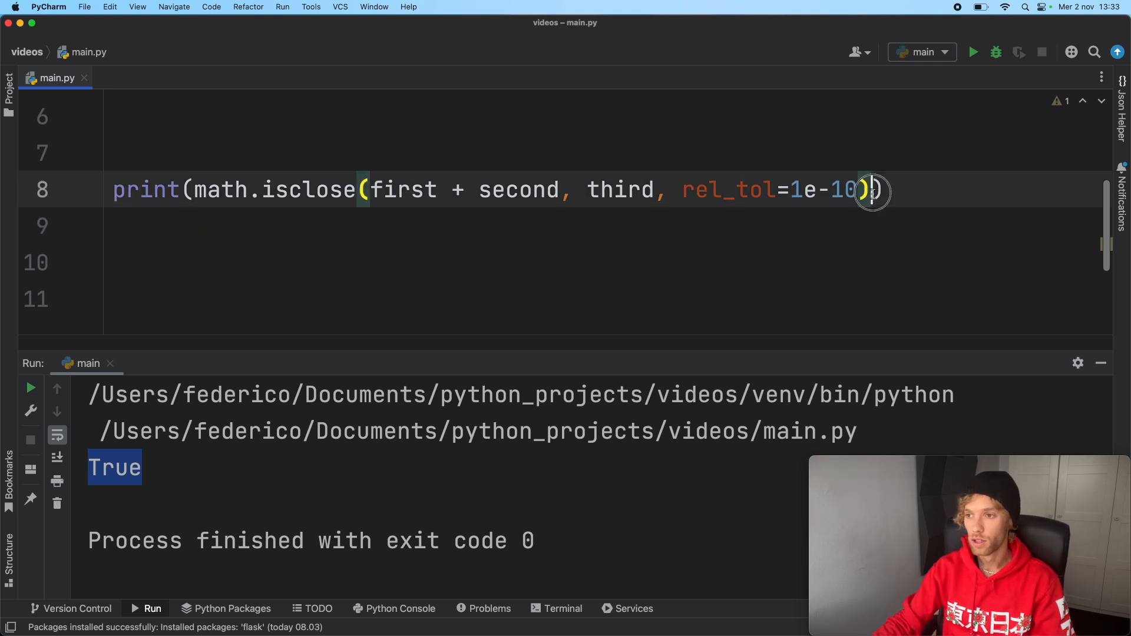